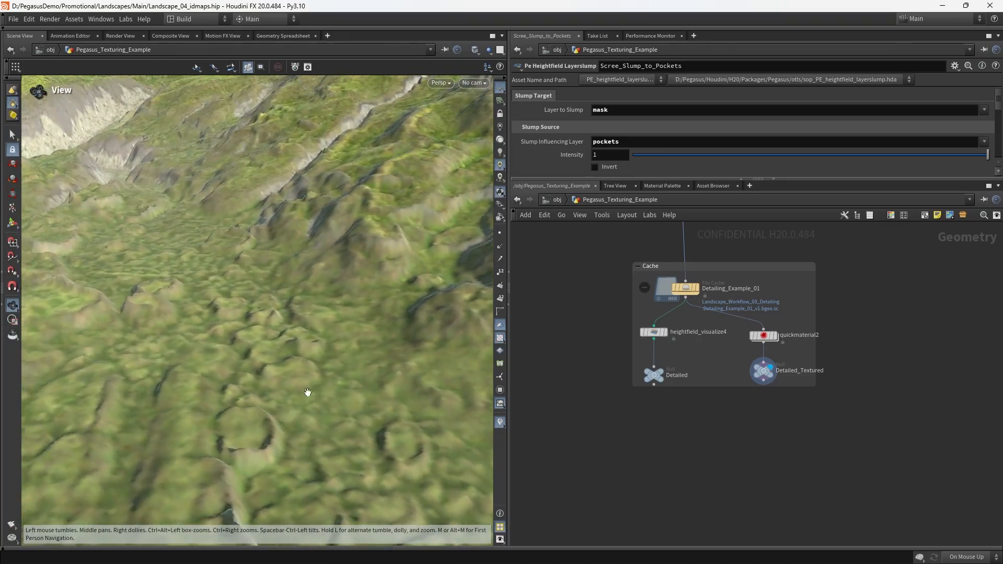
Step: Pan and zoom the network from the scree texturing nodes out to the Visualisation Modes group
left_click_drag(307, 392, 304, 355)
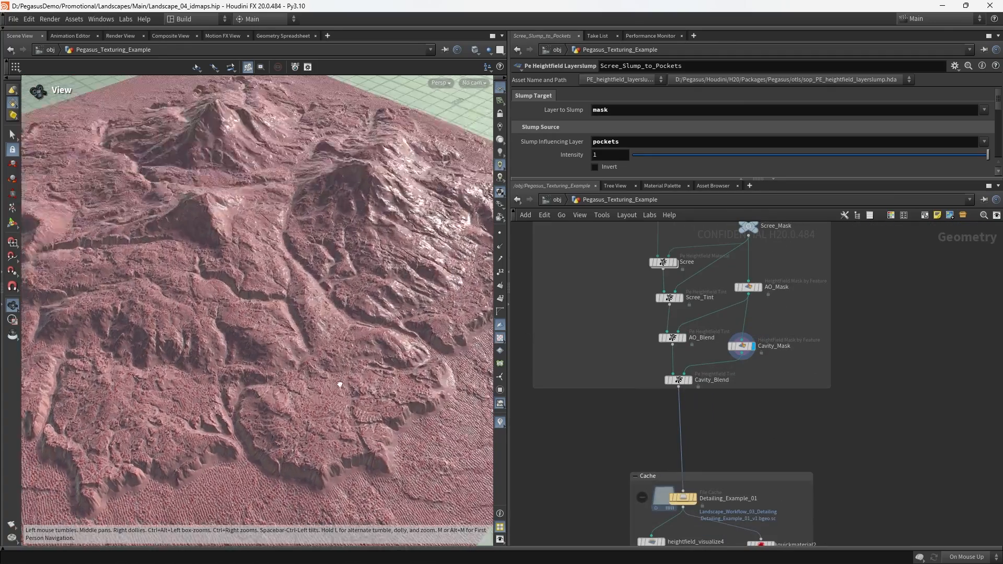
left_click_drag(339, 384, 367, 347)
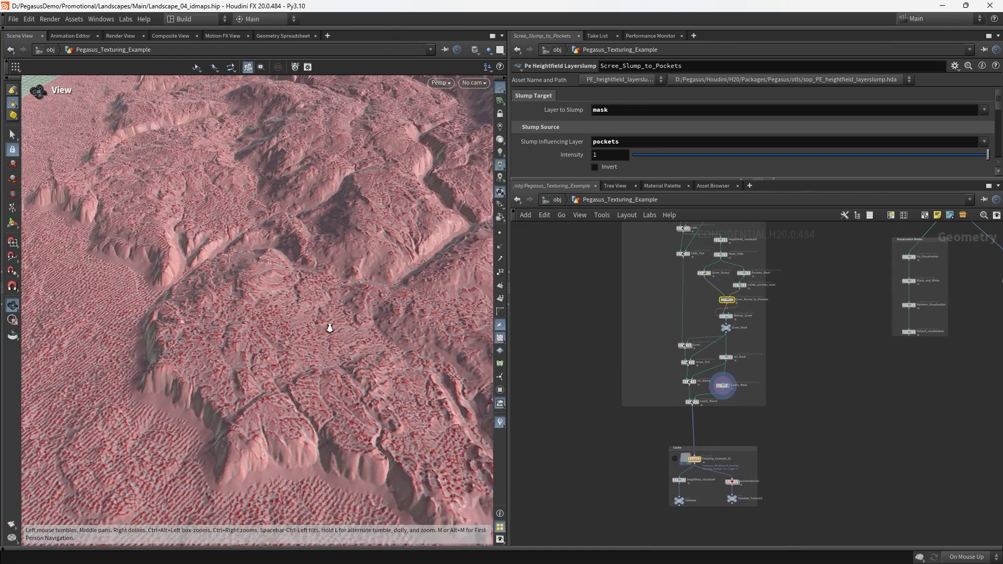
left_click_drag(329, 328, 377, 337)
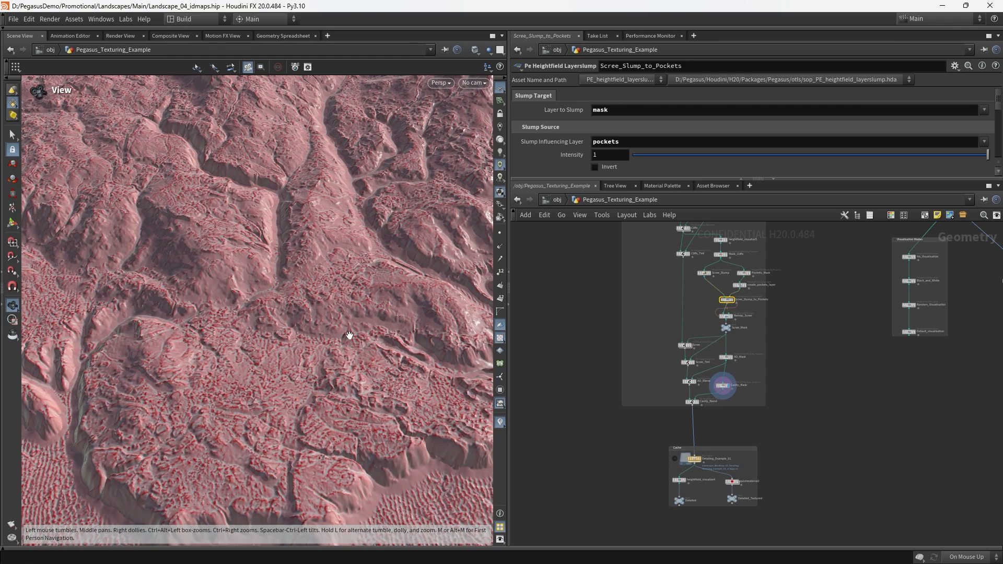
mouse_move(356, 335)
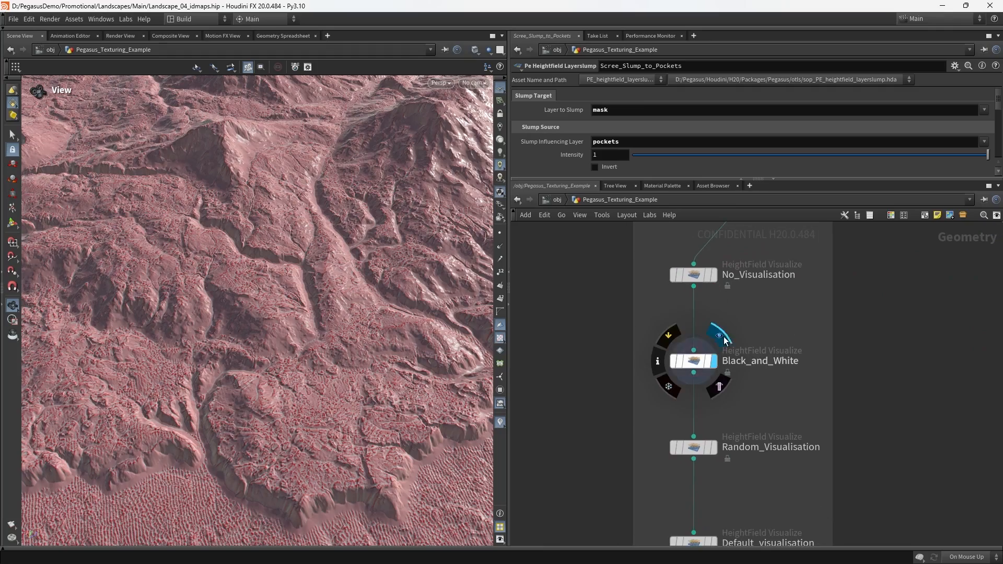
Step: Display Black_and_White then Random_Visualisation to preview the terrain IDs, then frame the switch node
left_click(719, 336)
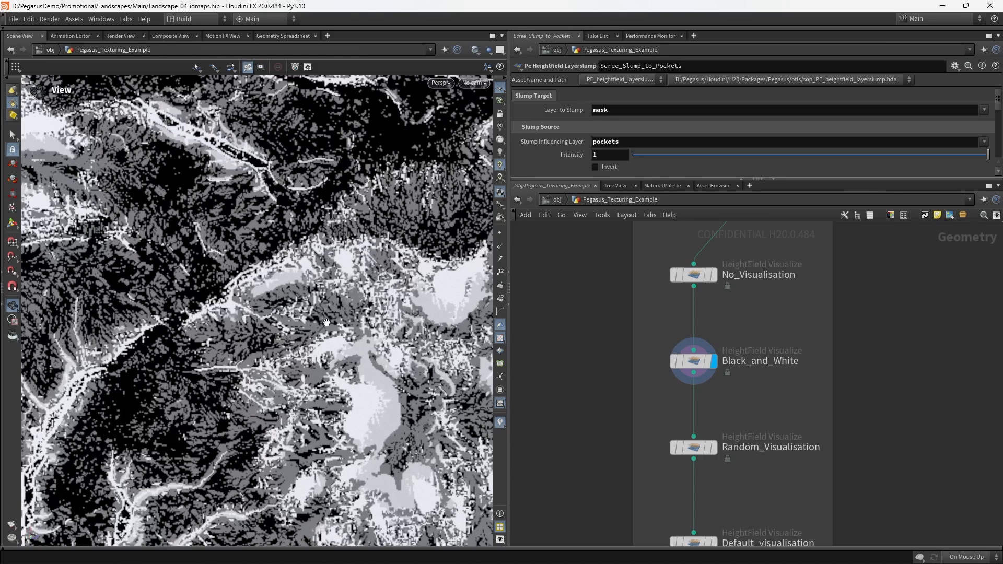
mouse_move(337, 245)
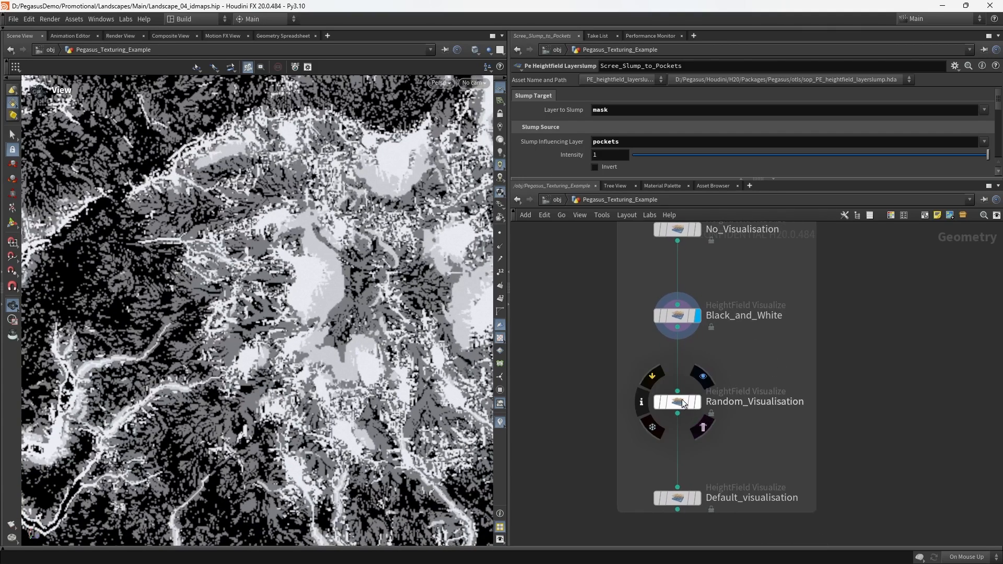
left_click(677, 401)
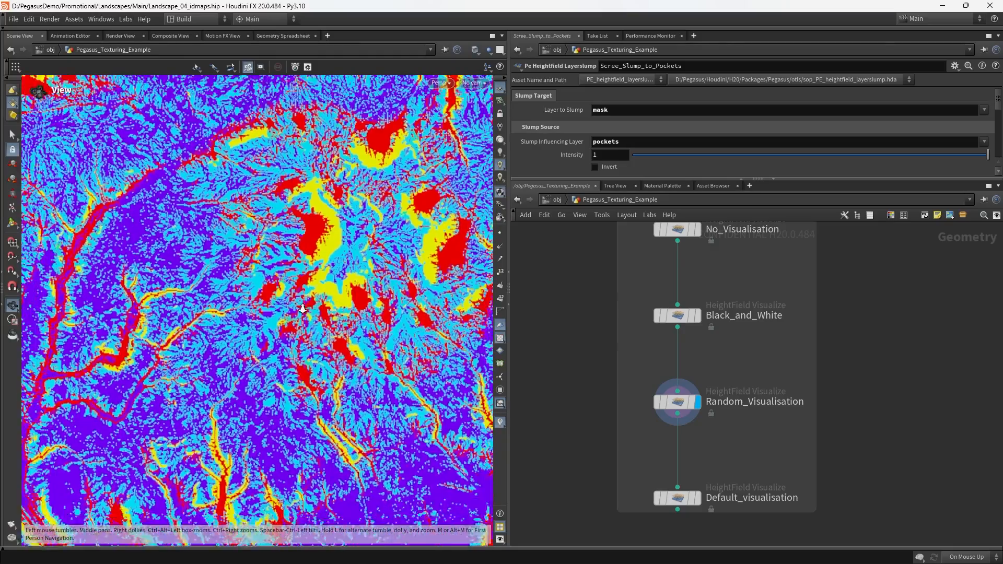
left_click_drag(301, 307, 402, 311)
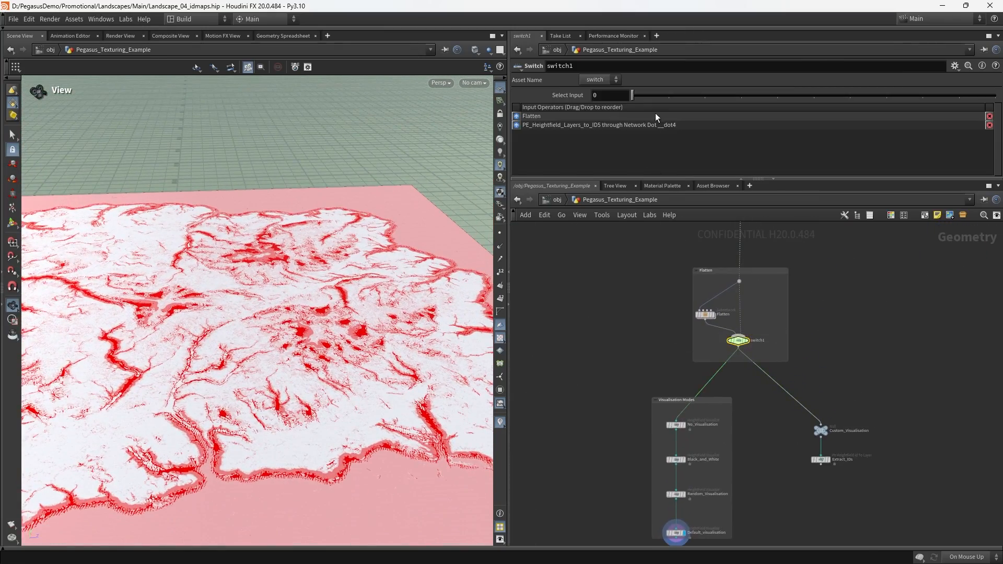
Step: Set switch1's Select Input to 1 and focus on the Extract_IDs node
left_click_drag(633, 95, 671, 95)
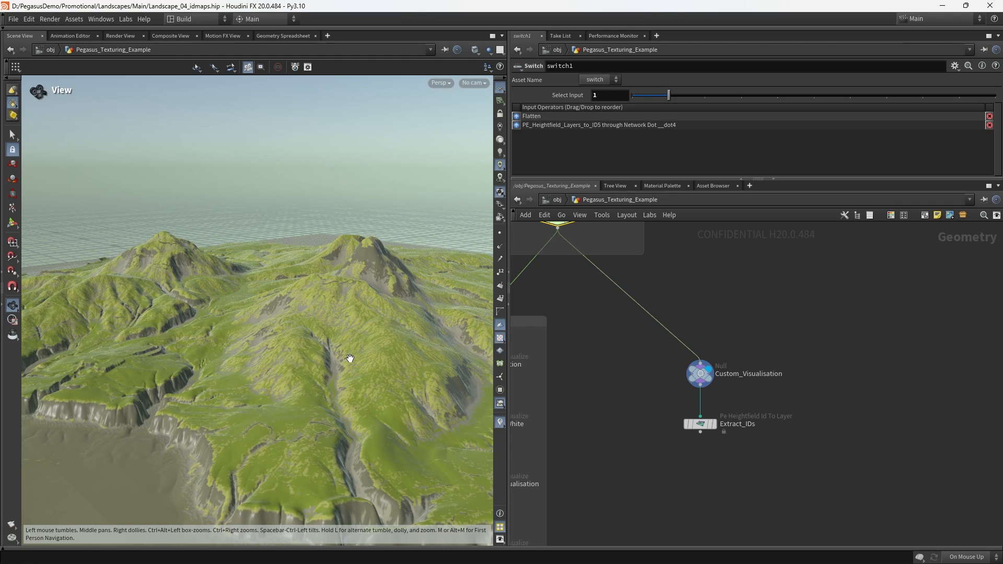
left_click_drag(350, 358, 306, 344)
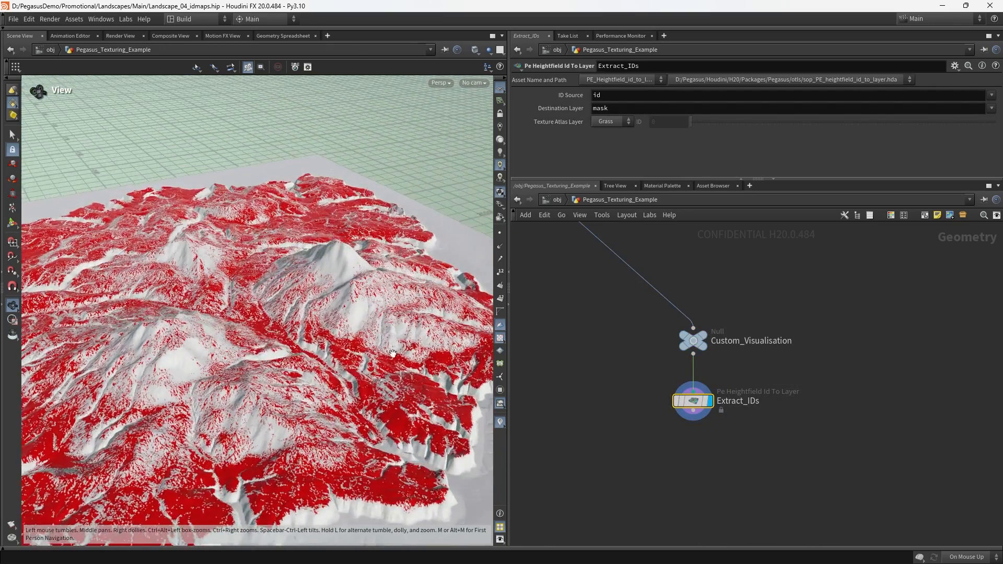
Step: Cycle the Extract_IDs Texture Atlas Layer through Cliffs, Scree and Grass2 to preview each mask
left_click(609, 121)
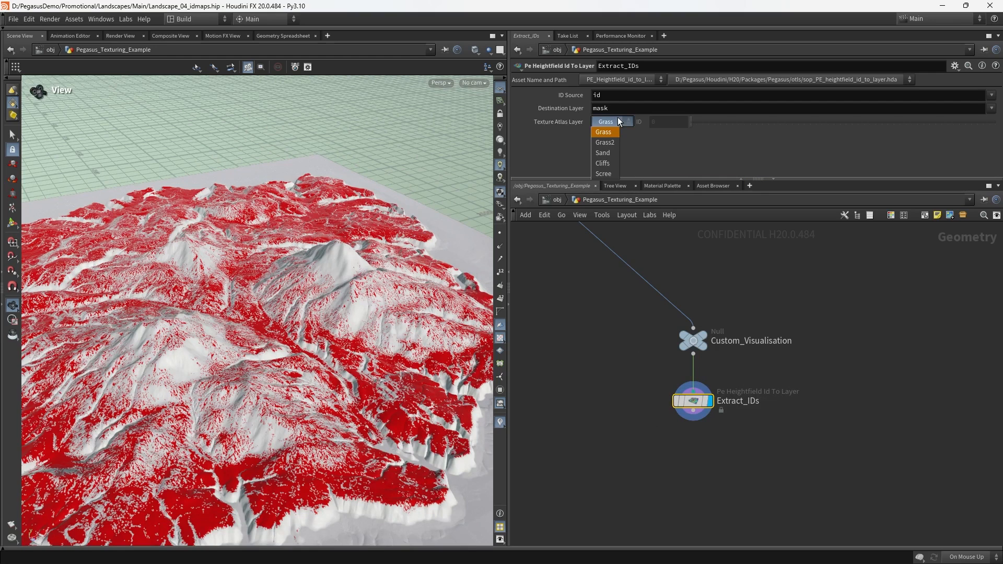
left_click(602, 153)
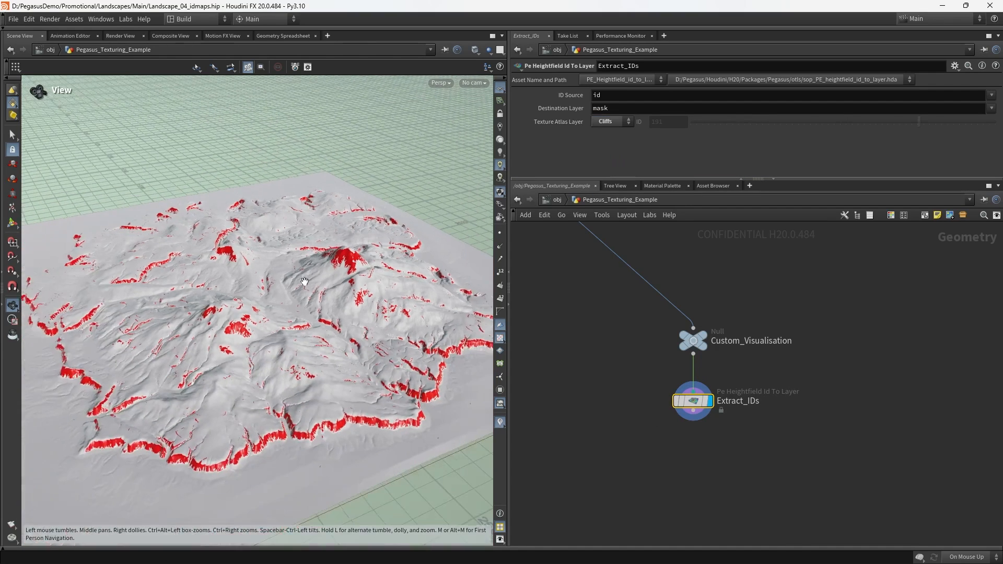
left_click(609, 122)
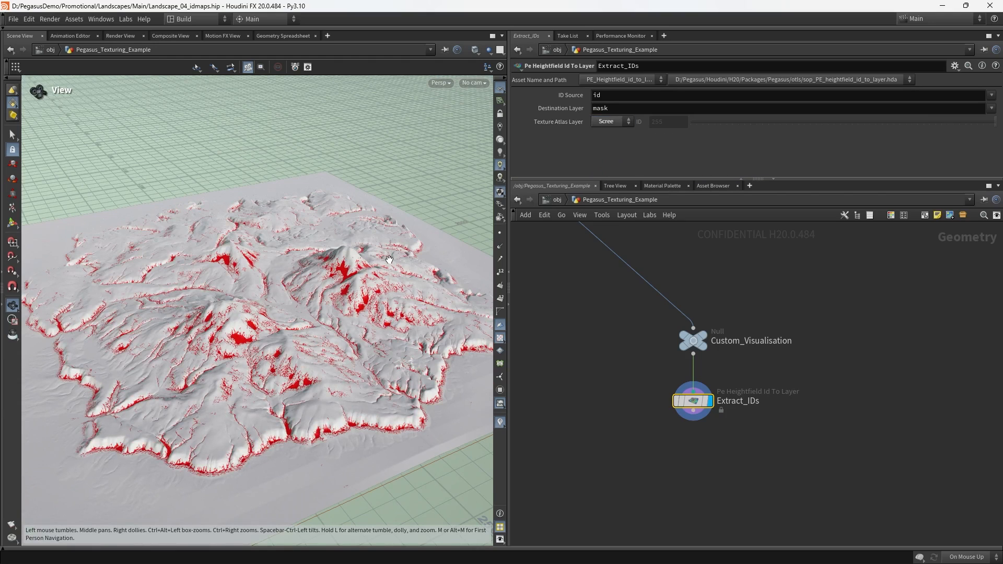
left_click(607, 122)
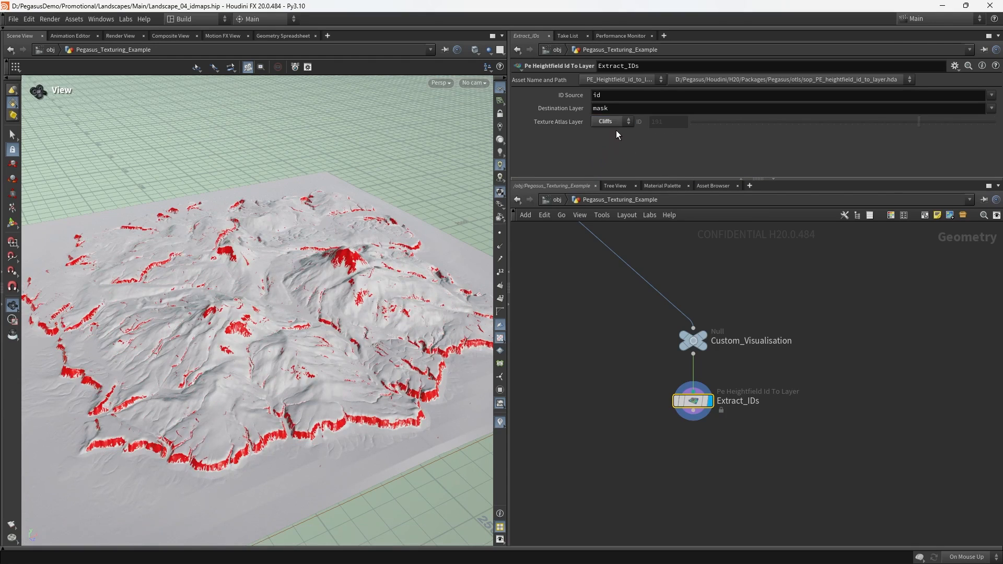
left_click(611, 121)
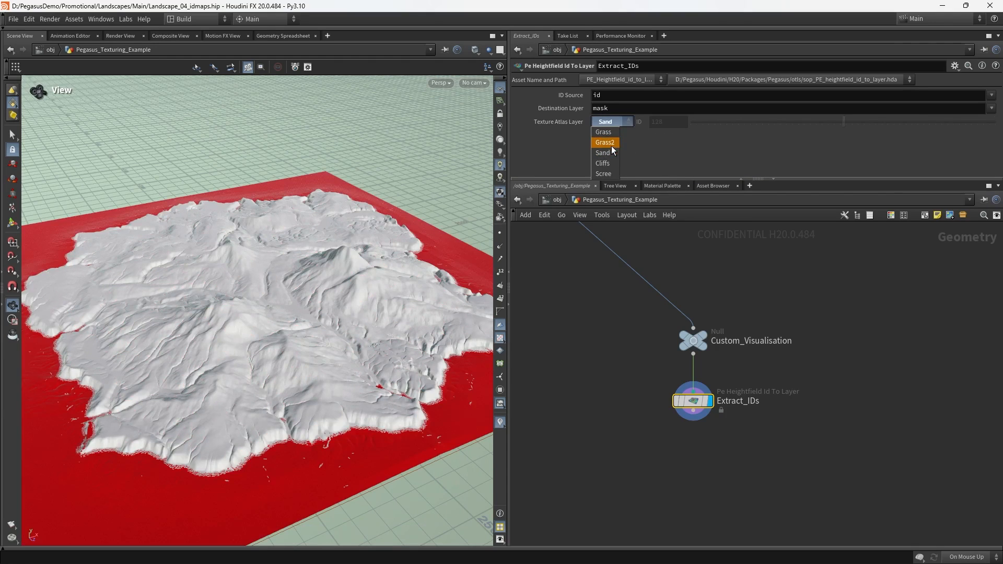
left_click(603, 174)
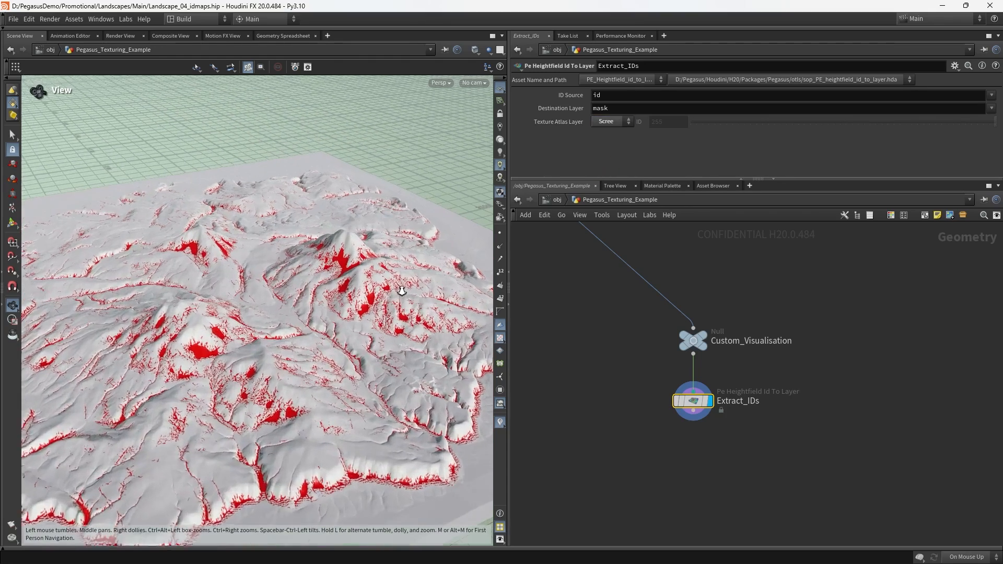
left_click(608, 121)
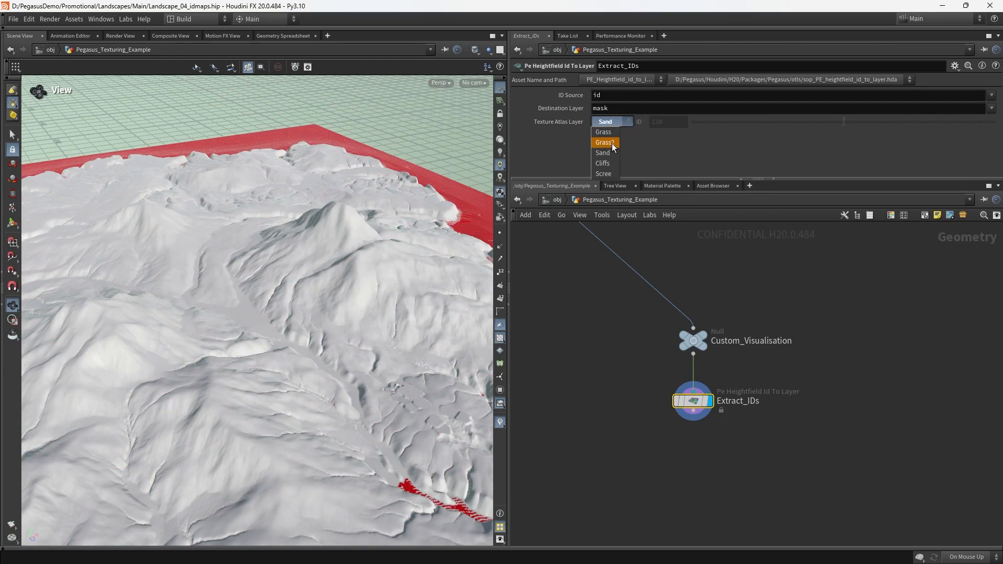
left_click(603, 132)
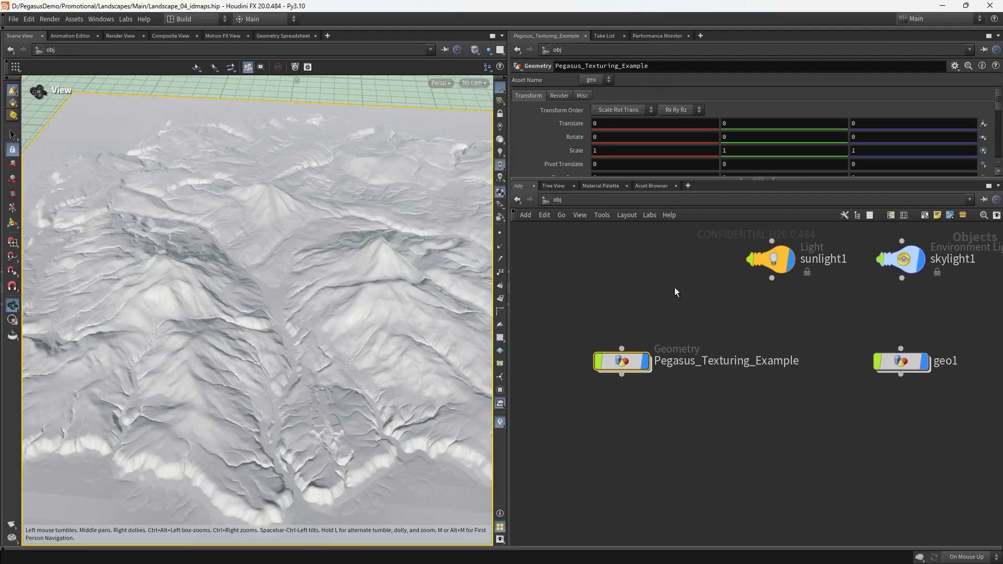
Step: Dive into geo1 and scroll to the PE_heightfield_material3 node
double_click(901, 361)
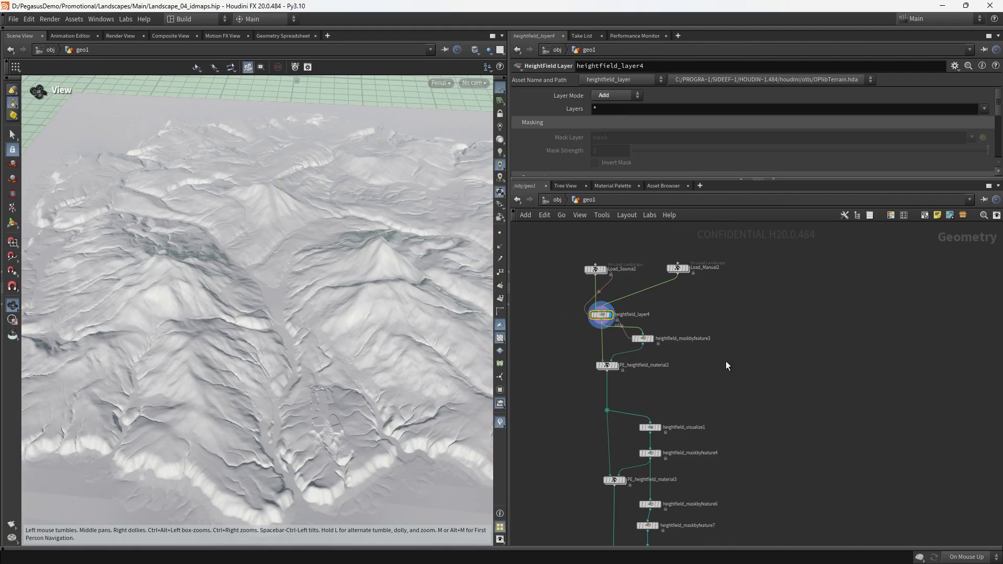
scroll("down", 3)
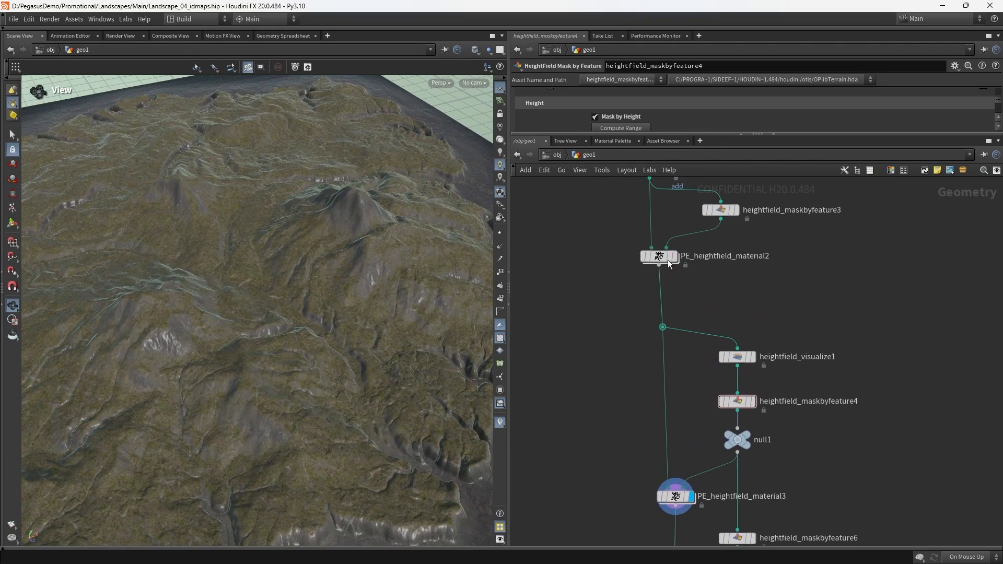
Step: Rename null1 to Grass_Mask and the material node to Grass_Colour
scroll("down", 3)
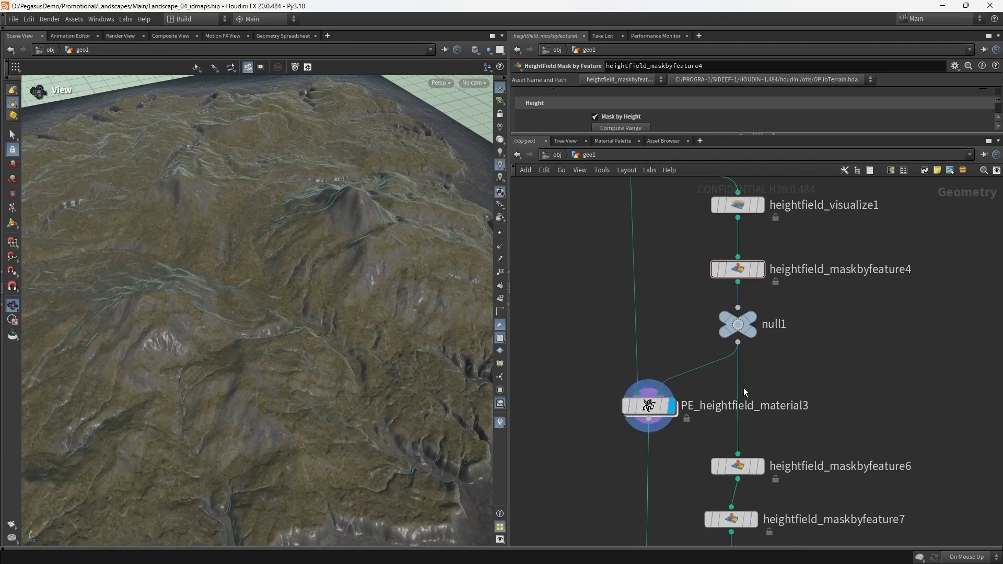
double_click(774, 324)
type("Grass_Mask")
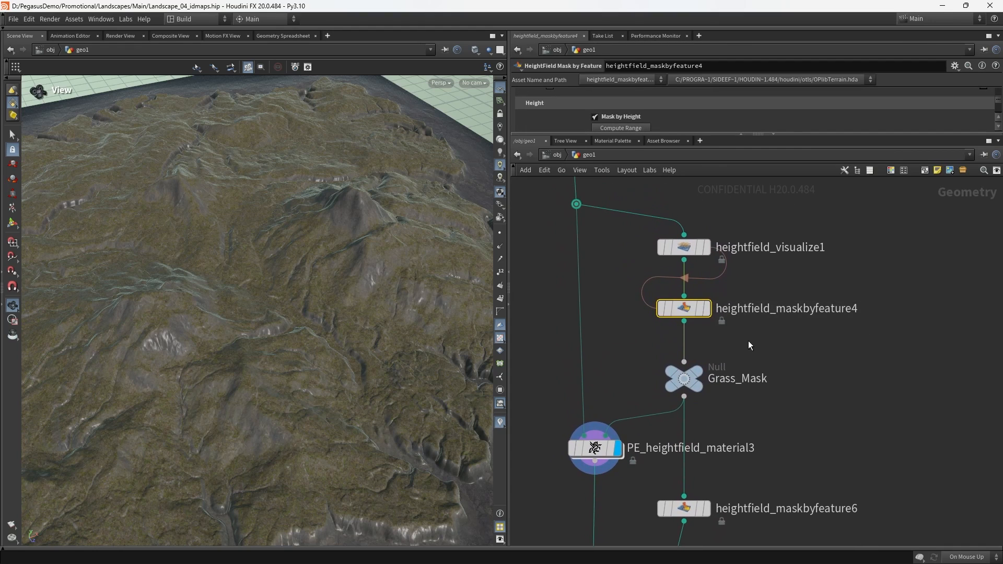
key("tab")
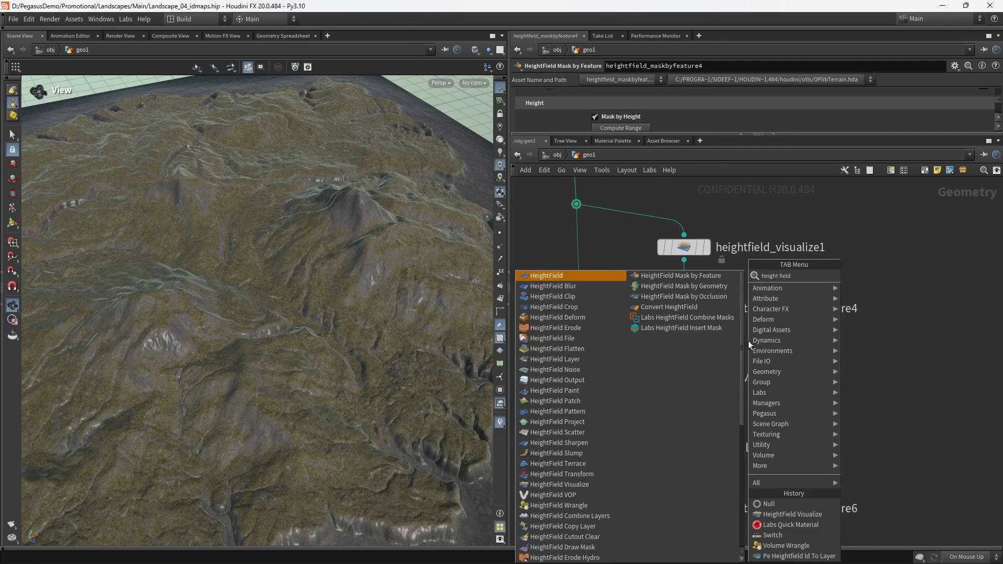
type("mask by fea")
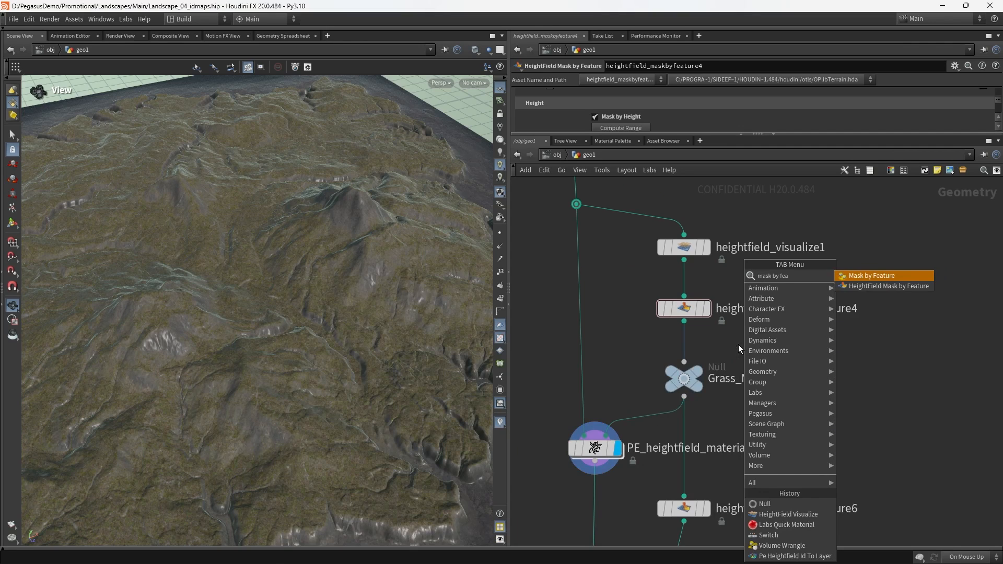
left_click(871, 276)
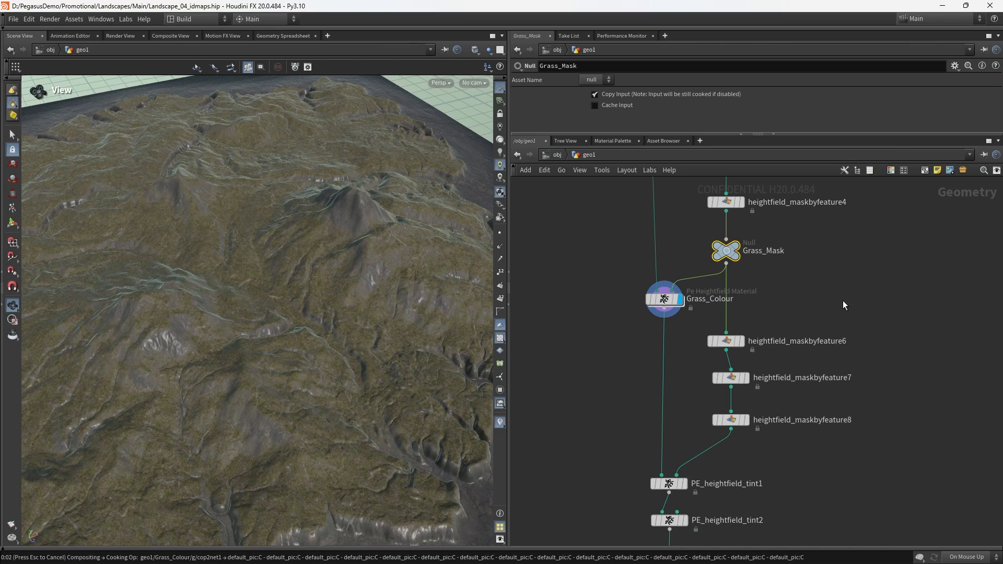
mouse_move(704, 324)
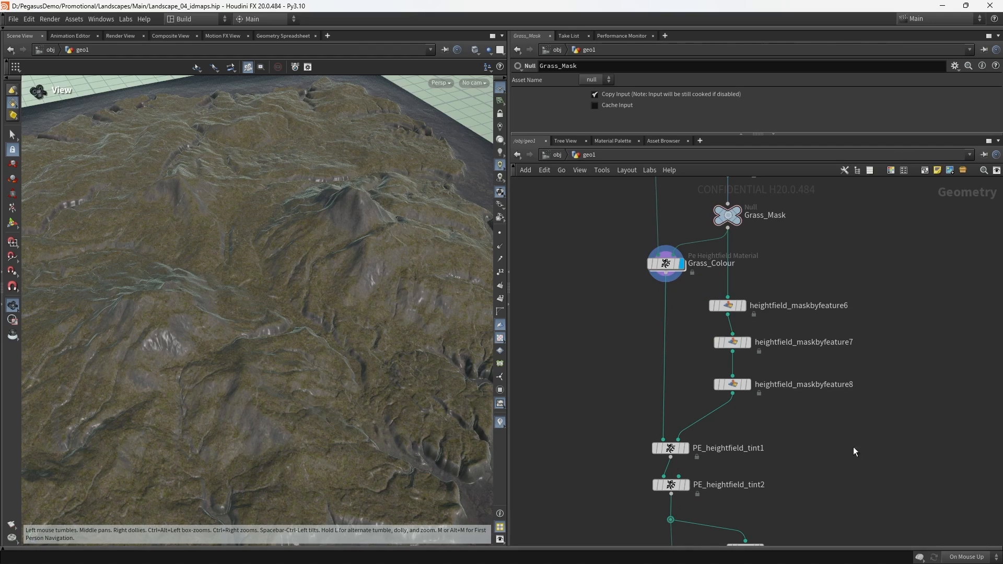
left_click(967, 557)
type("null")
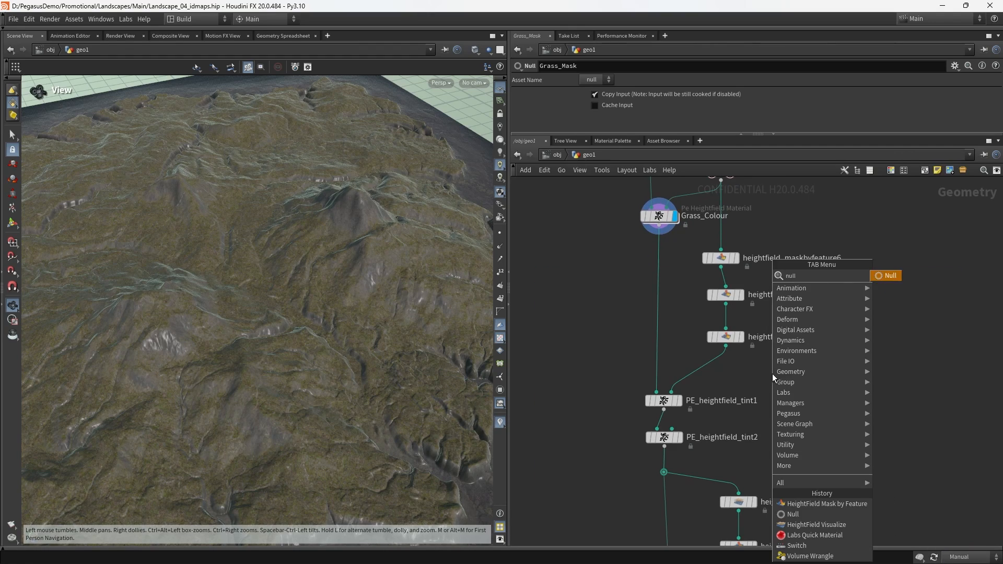
Step: Add a null after heightfield_maskbyfeature8 and name it Grass_Tint_Ramp
left_click(888, 275)
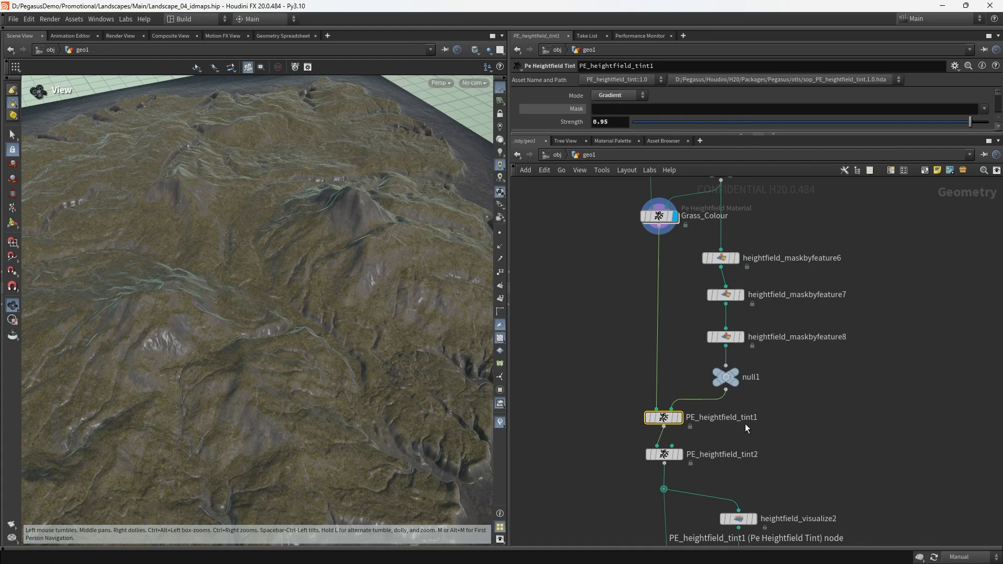
double_click(749, 378)
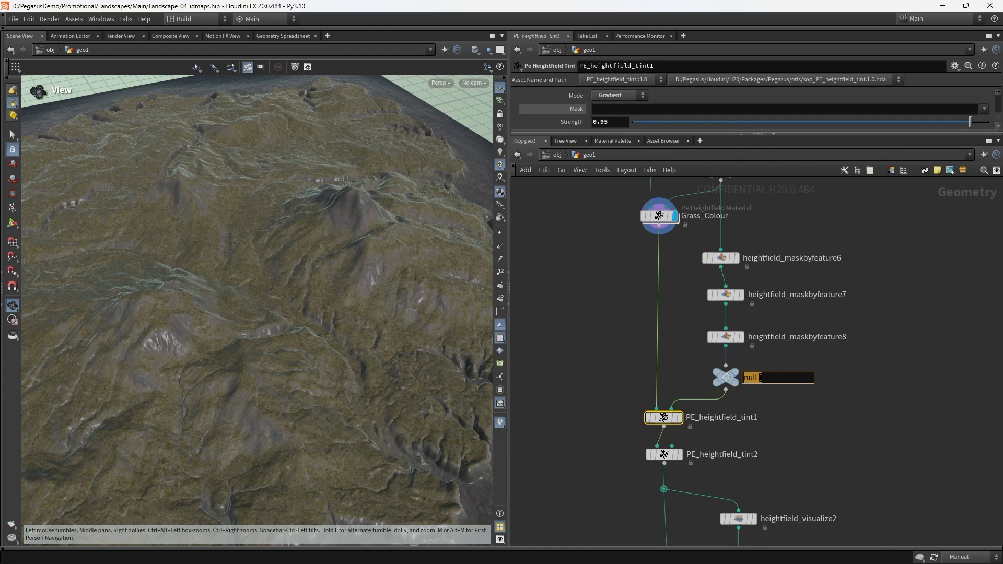
type("Grass_")
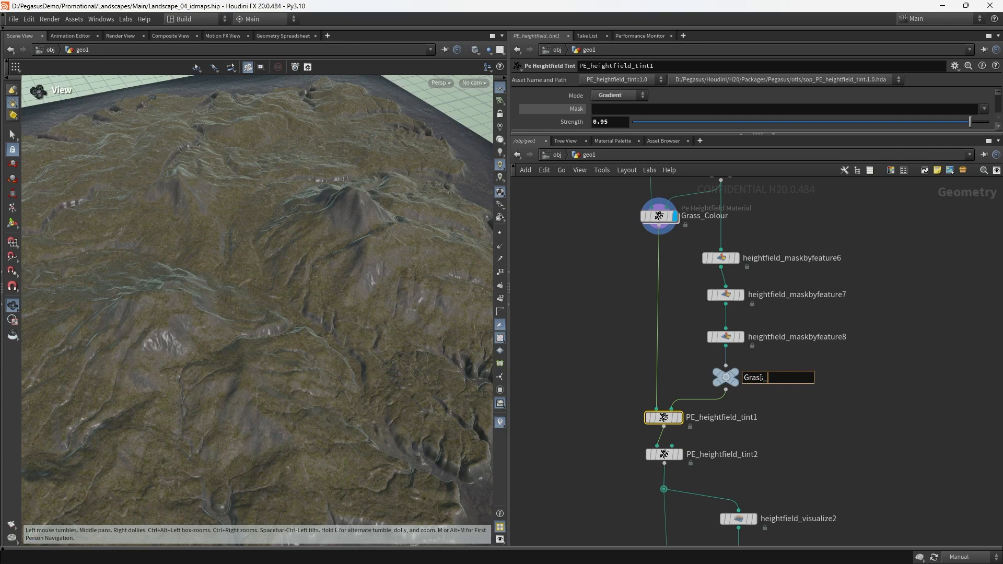
type("Grass_Tint_Ramp")
type("Gas")
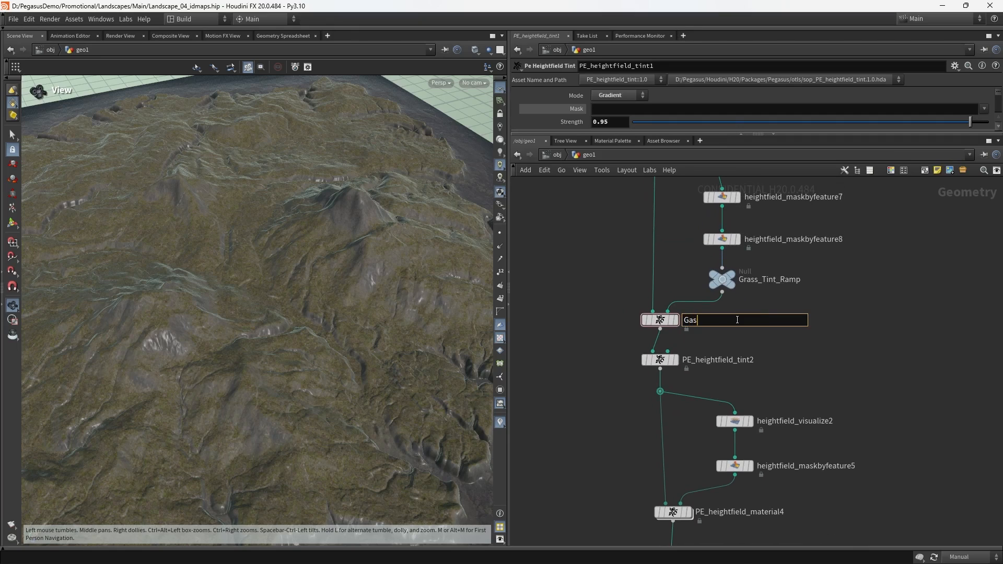
Step: Rename the two grass tint nodes to Grass_Colour_Ramp and Grass_Brighten
type("rass_Colour_")
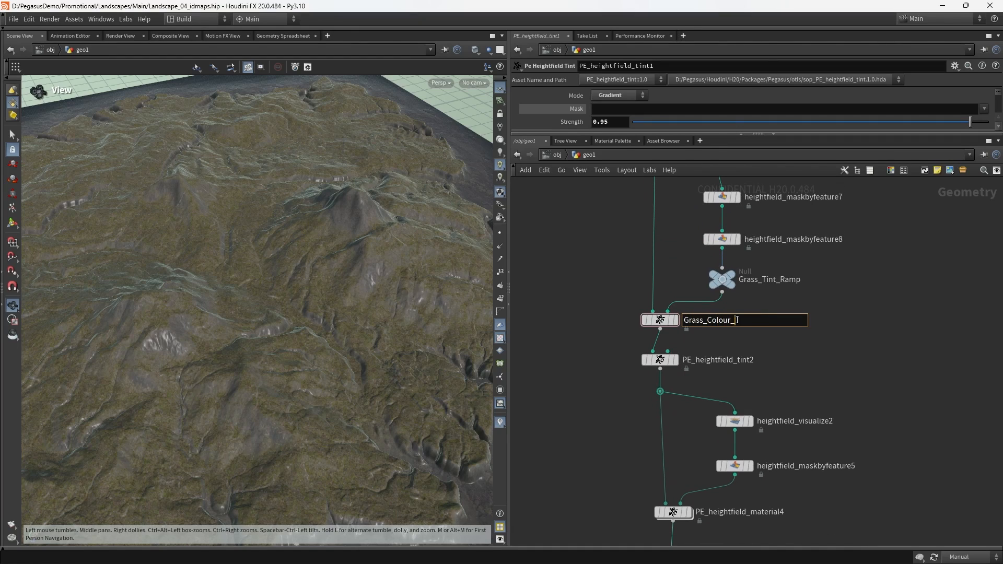
type("Gr")
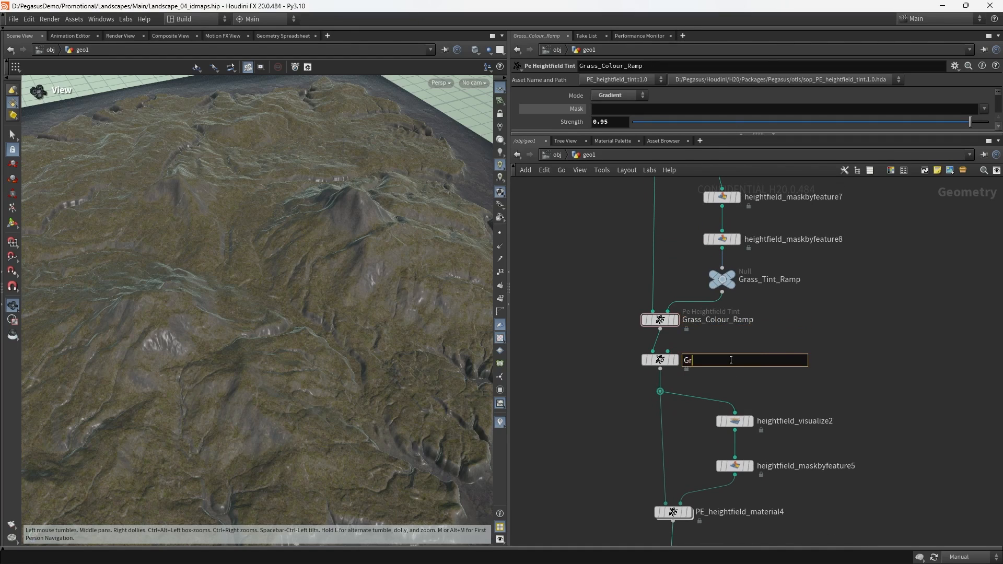
type("Grass_Brighten")
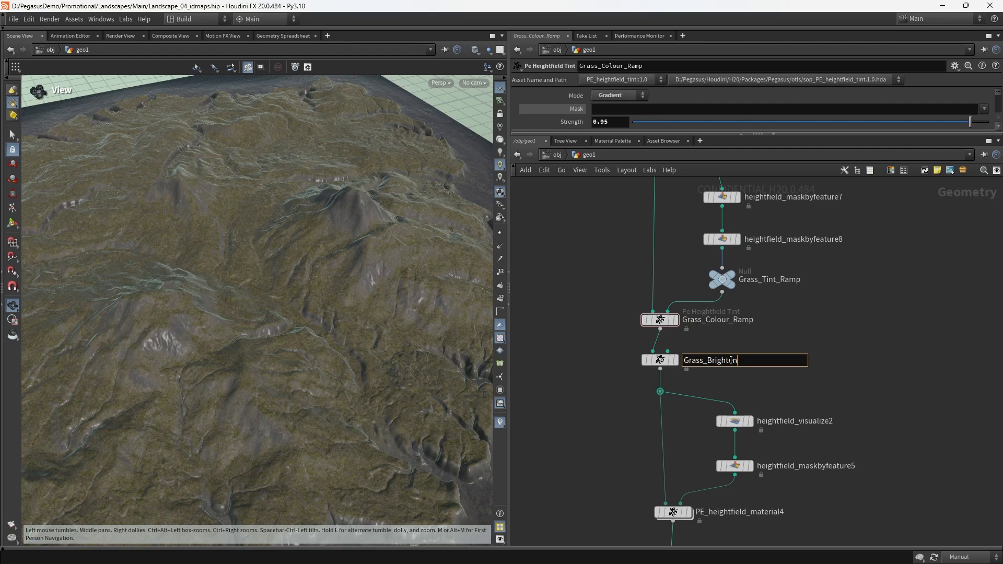
key("tab")
type("Grass_Colour")
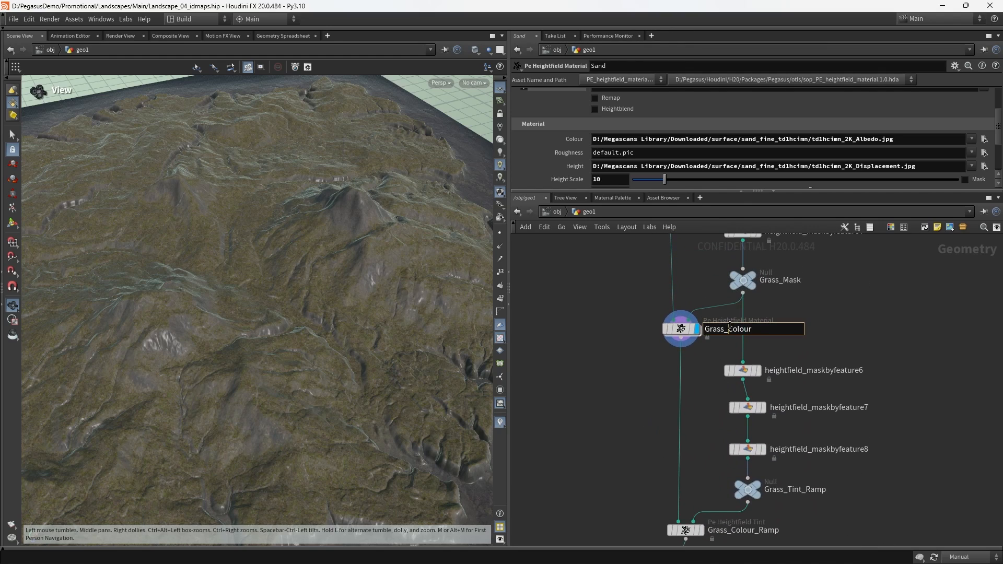
scroll("down", 3)
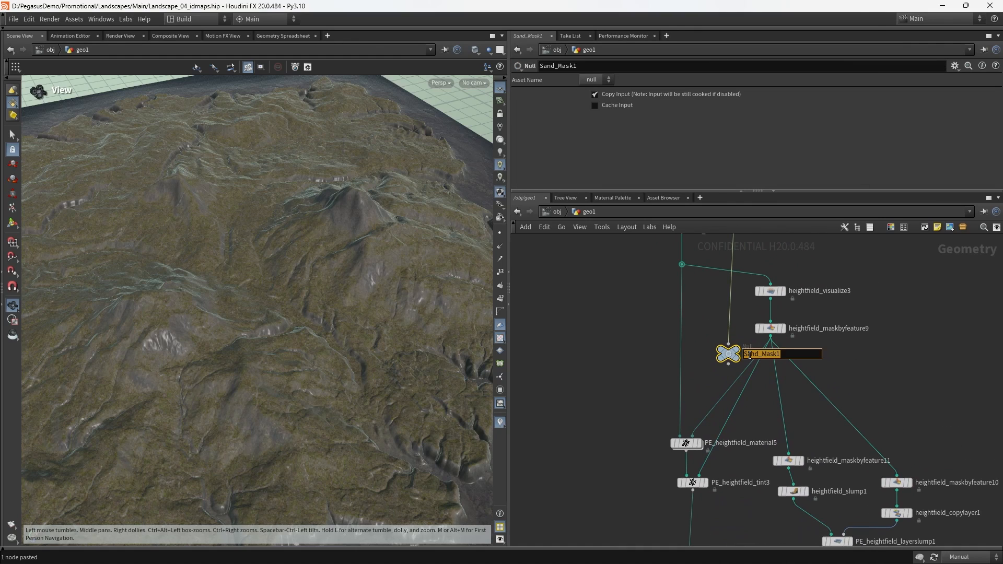
Step: Name the pasted null Cliffs_Mask and the lower mask node Cavity_Mask
type("Cliffs_Mask")
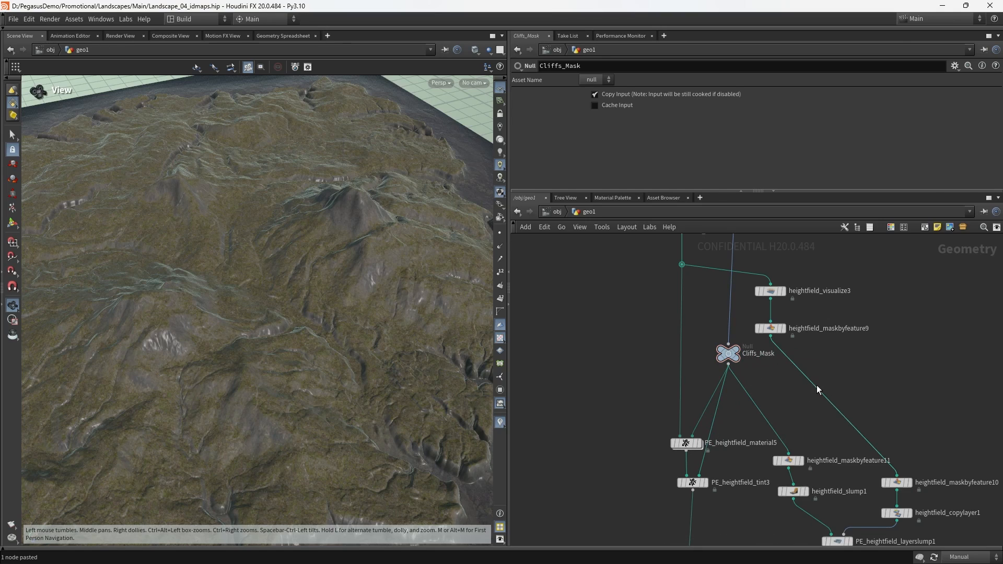
left_click_drag(728, 352, 753, 359)
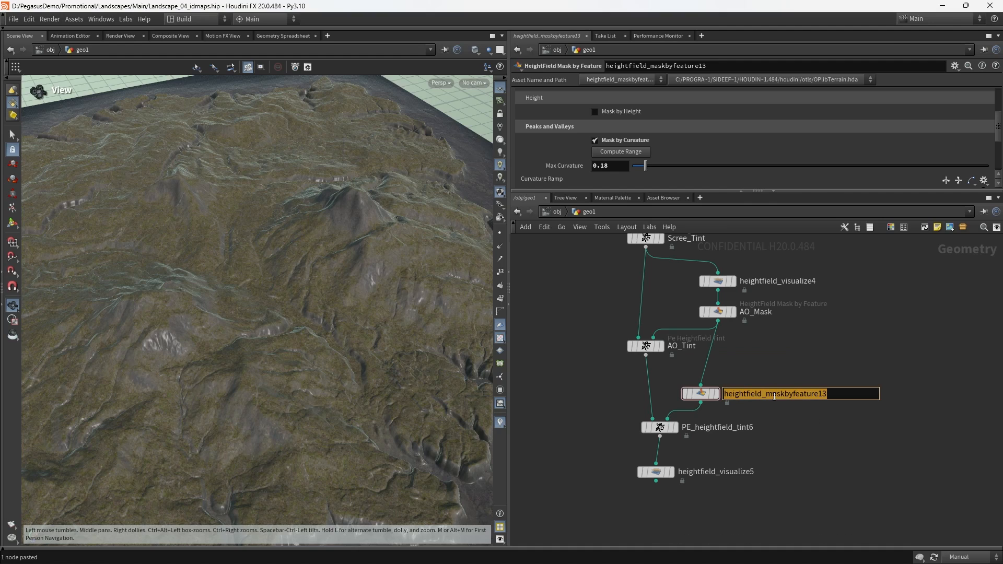
type("Cavity_Mask")
left_click(718, 428)
type("Cavity_Tint")
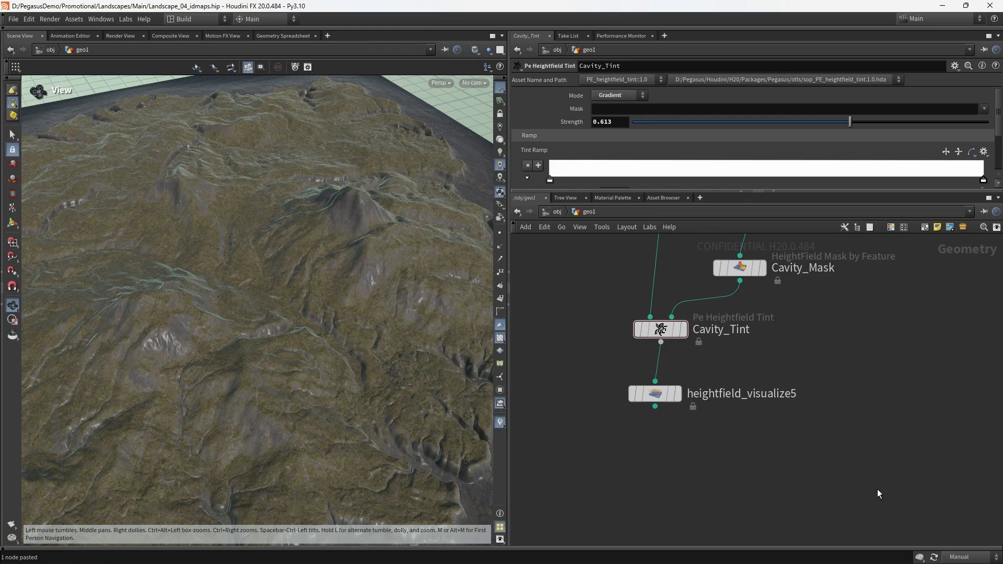
mouse_move(702, 393)
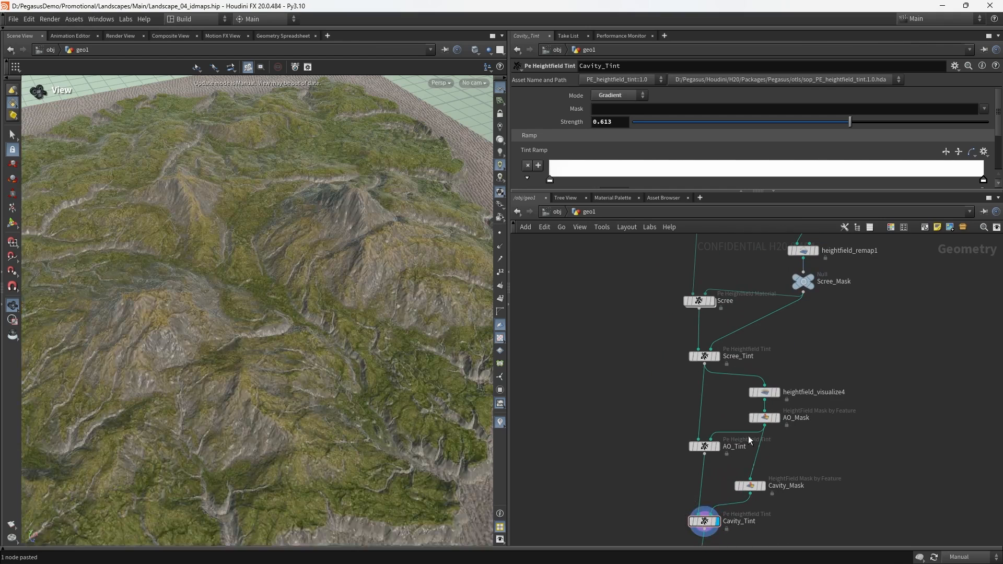
Step: Set the viewport update mode to On Mouse Up and orbit to look down on the terrain
left_click(959, 557)
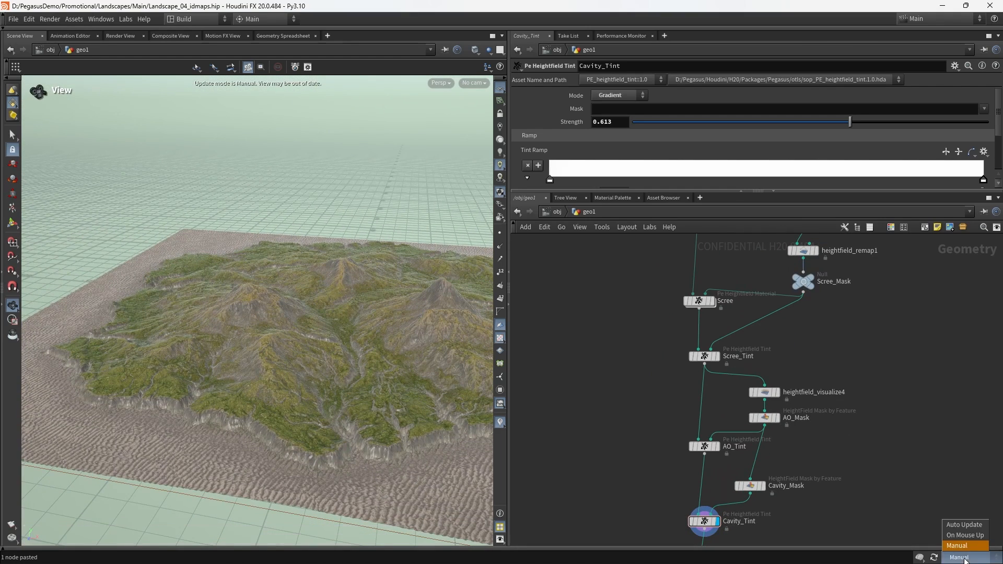
left_click(966, 535)
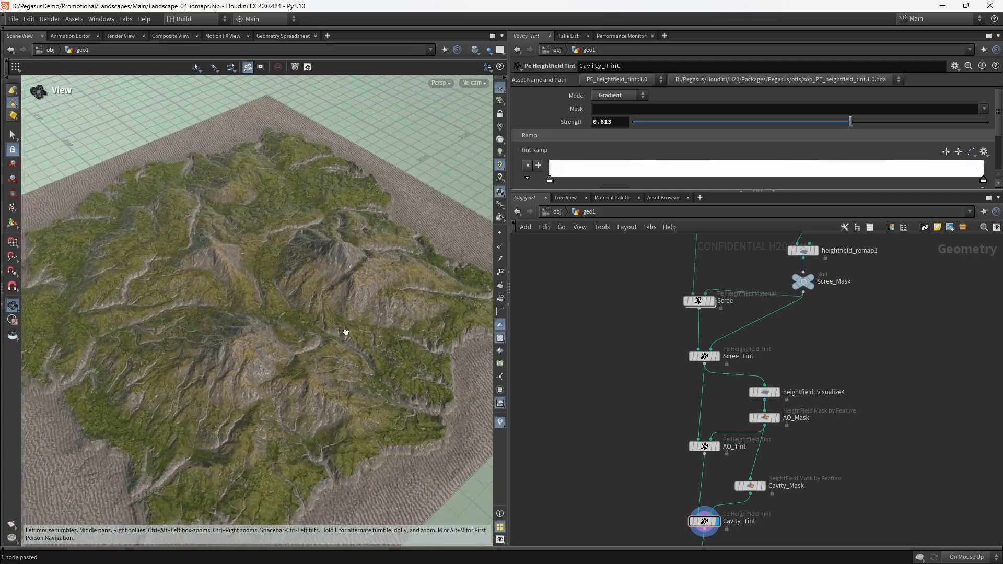
left_click_drag(345, 332, 335, 304)
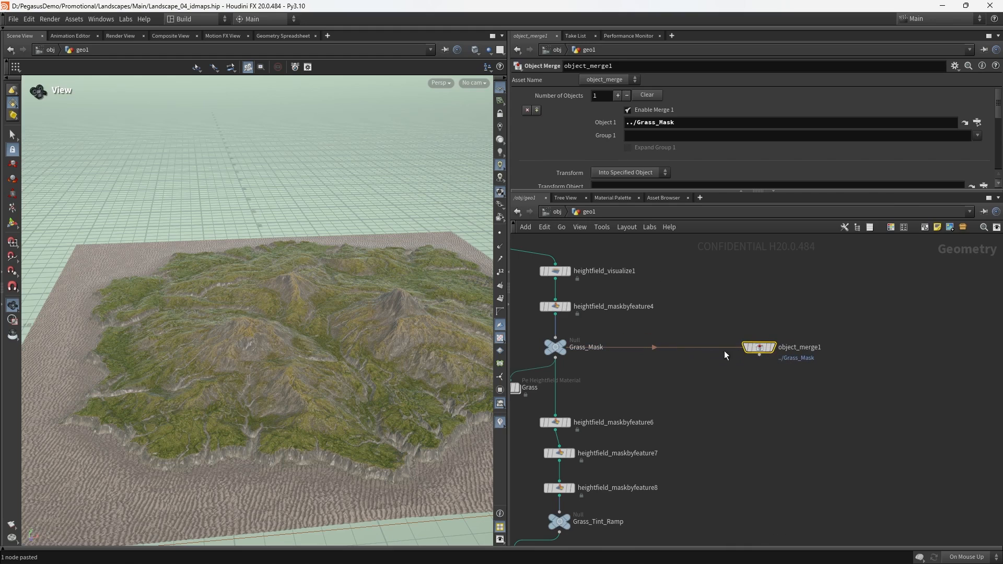
Step: Set Dependency Links to Show for Selected Nodes and move the Grass_Mask object merge aside
left_click(579, 227)
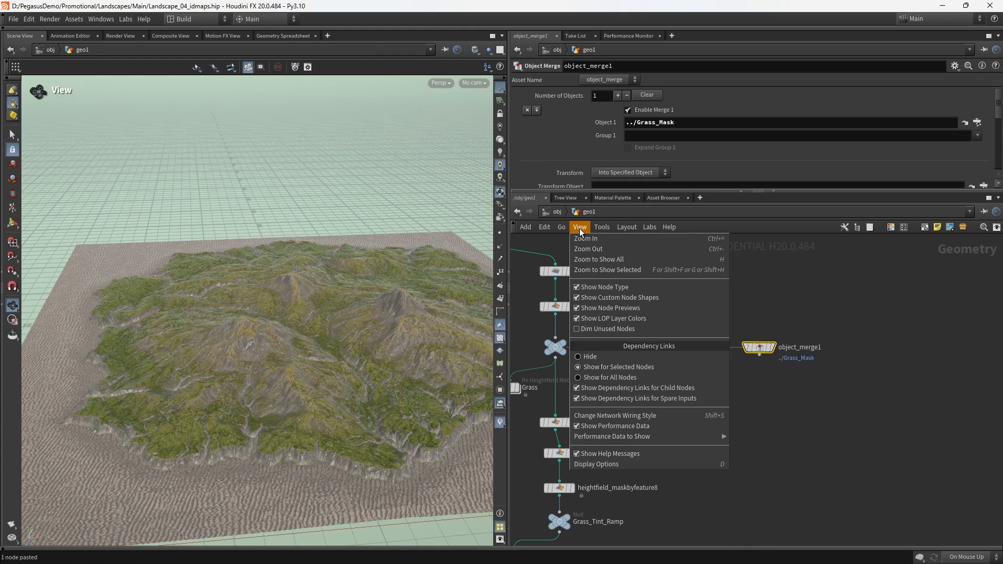
mouse_move(618, 367)
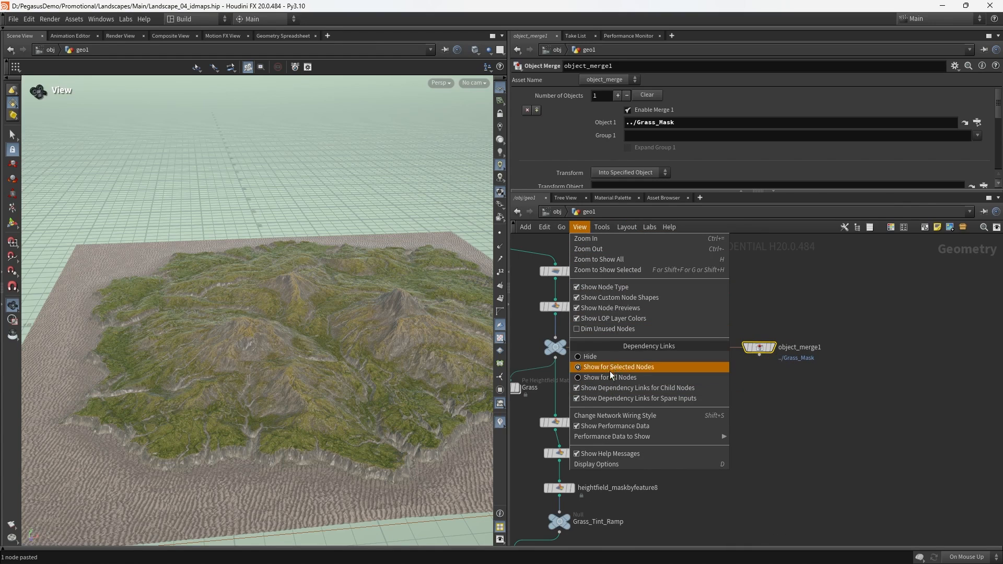
left_click(618, 367)
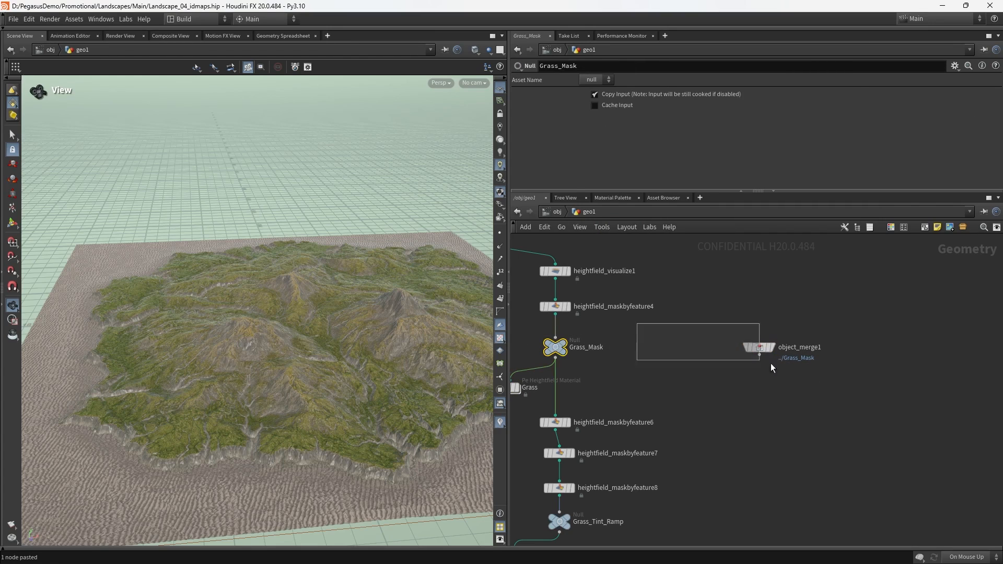
left_click(759, 347)
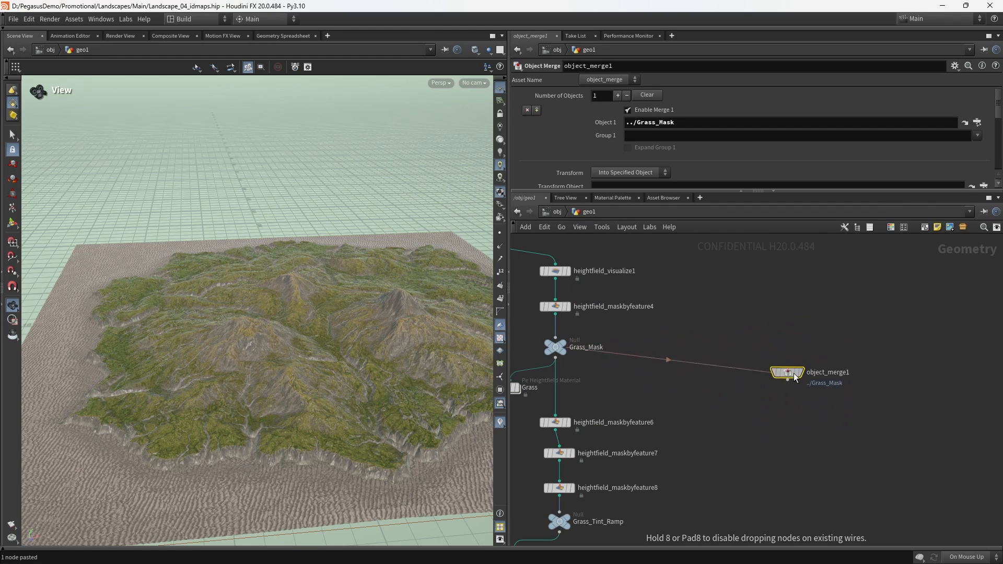
left_click(788, 372)
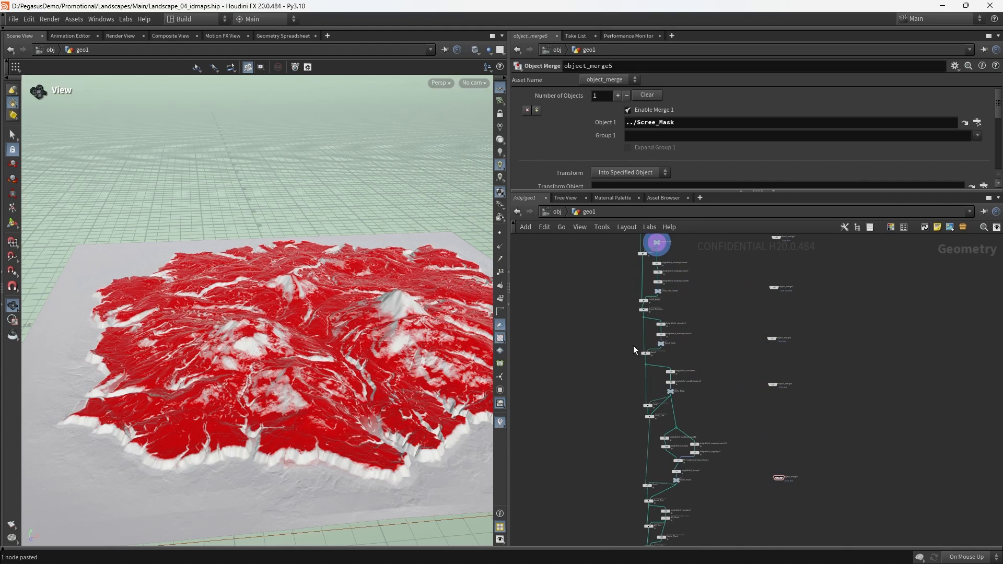
Step: Zoom out the network to view the mask object merges
scroll("down", 3)
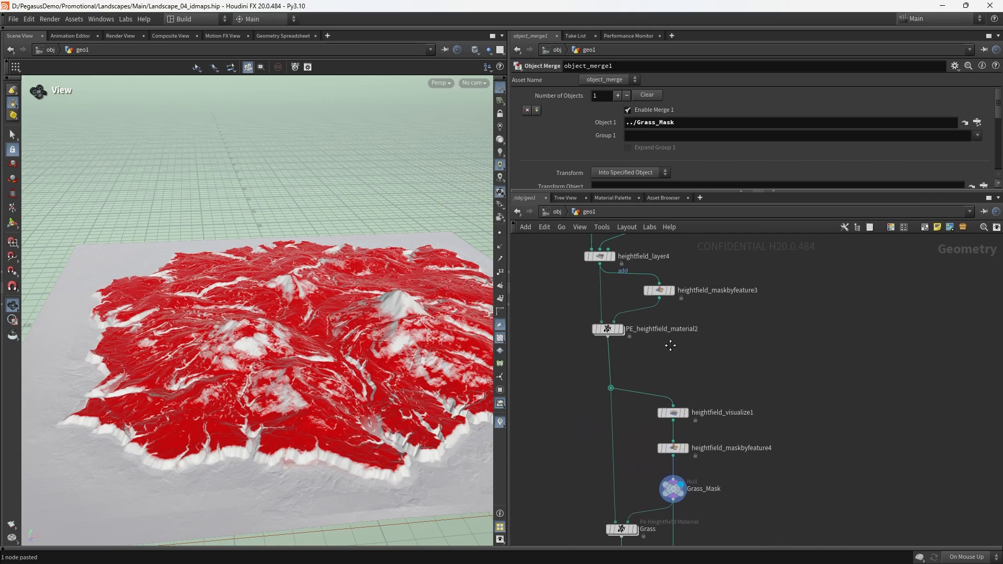
Step: Add an Object Merge fetching ../IN_Terrain above the five mask merges arranged in a column
left_click(660, 289)
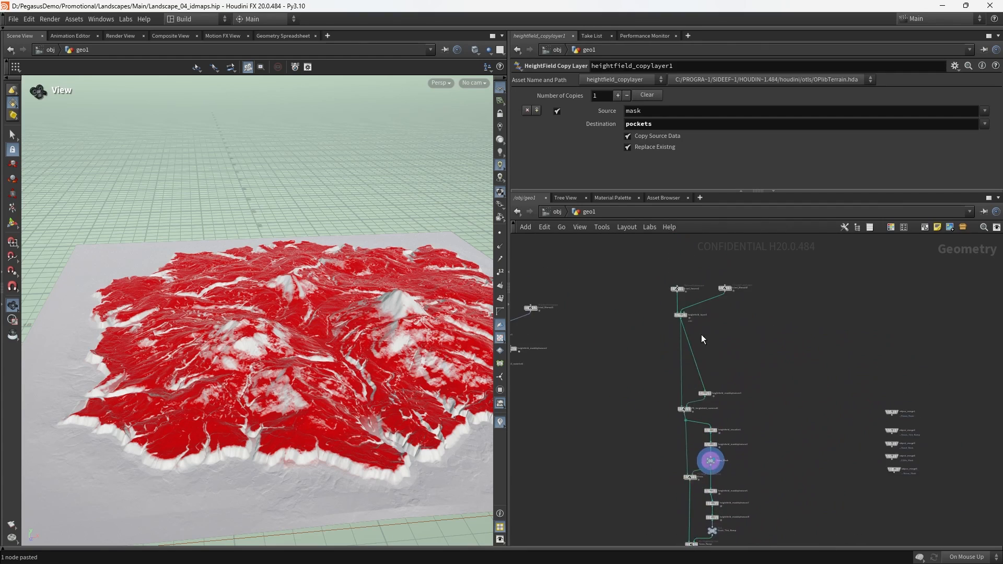
key("Tab")
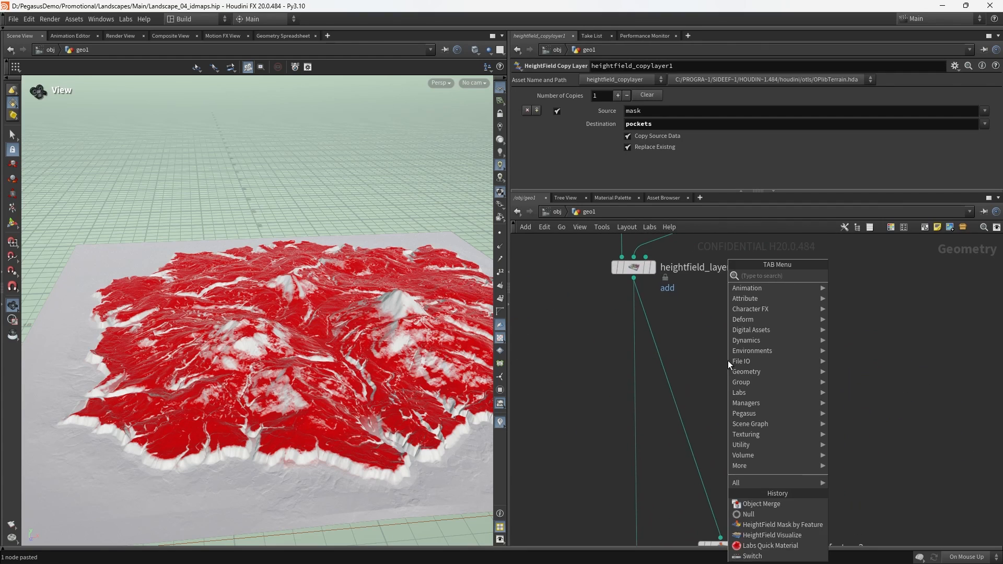
left_click(761, 504)
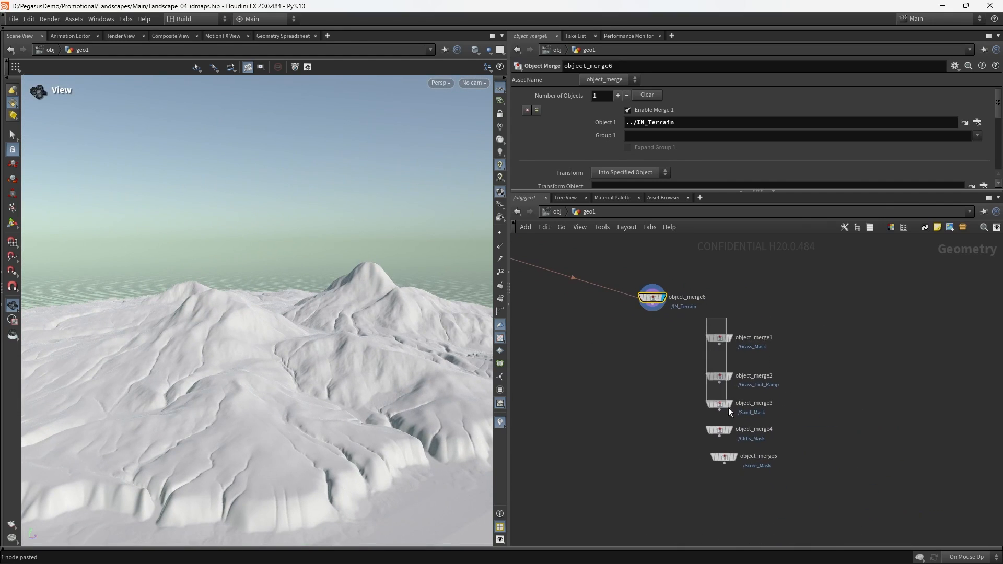
left_click(718, 341)
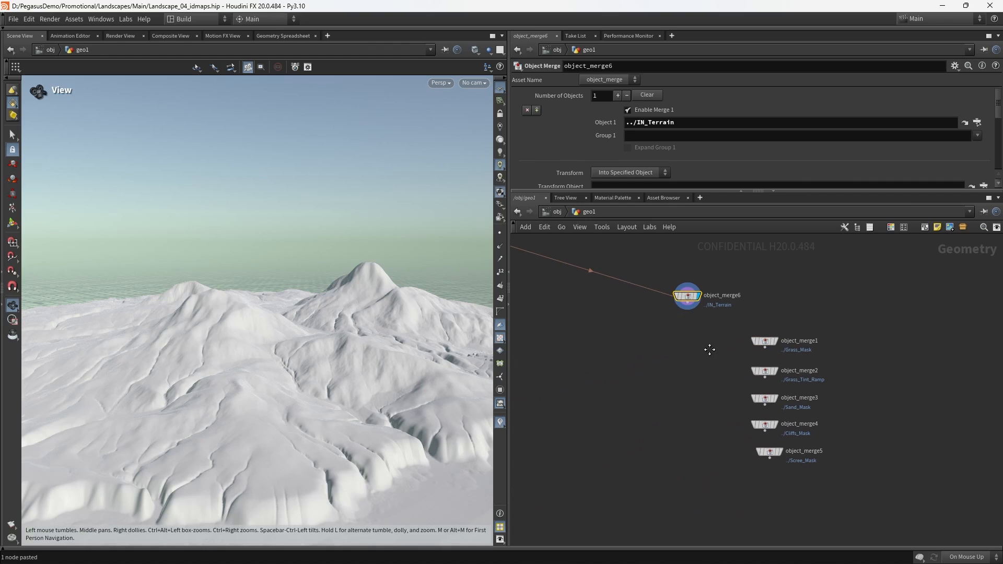
Step: Place Pe Heightfield Layers To Id and Idmap Layers nodes beside the object merges
key("Tab")
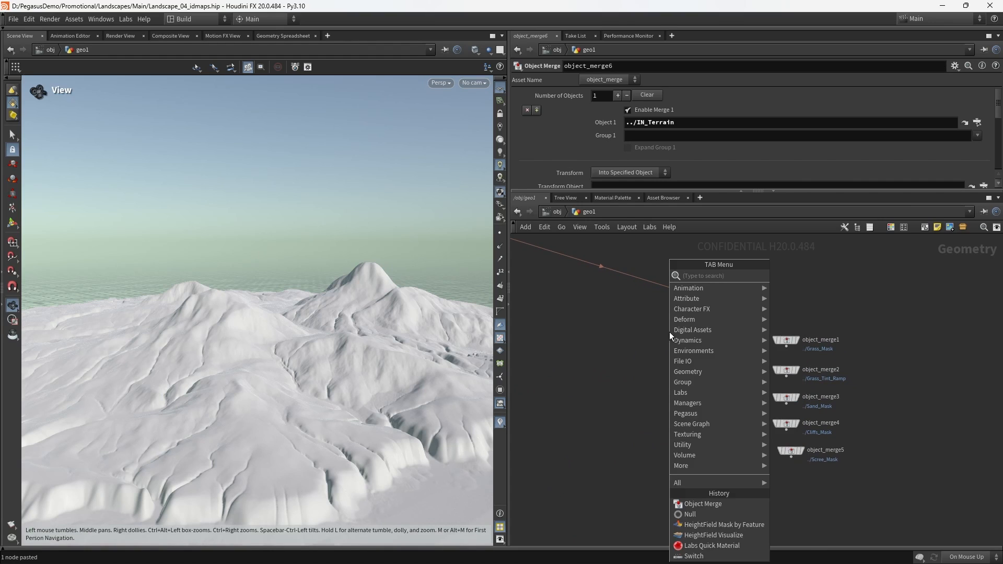
type("pe h")
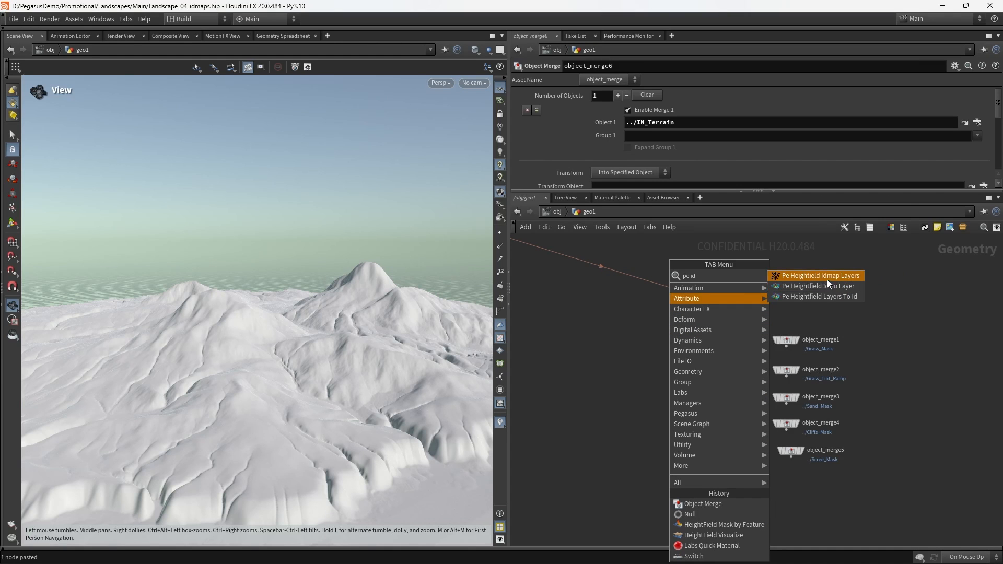
mouse_move(843, 287)
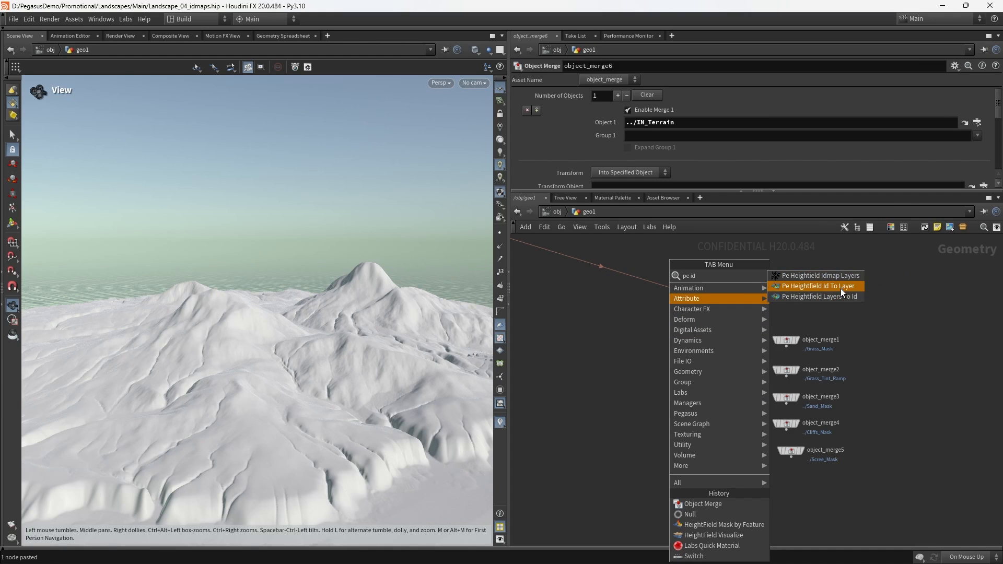
mouse_move(820, 275)
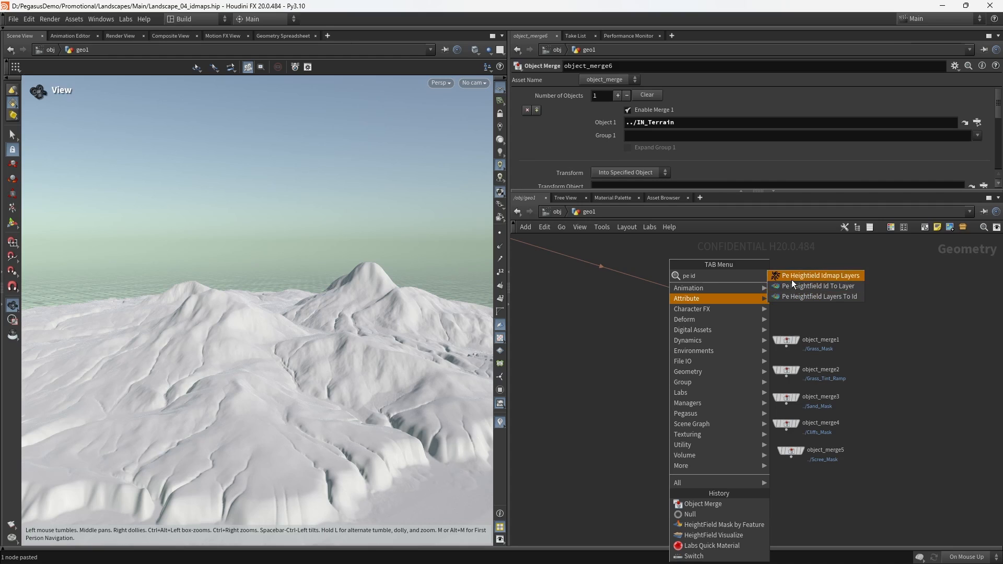
mouse_move(819, 287)
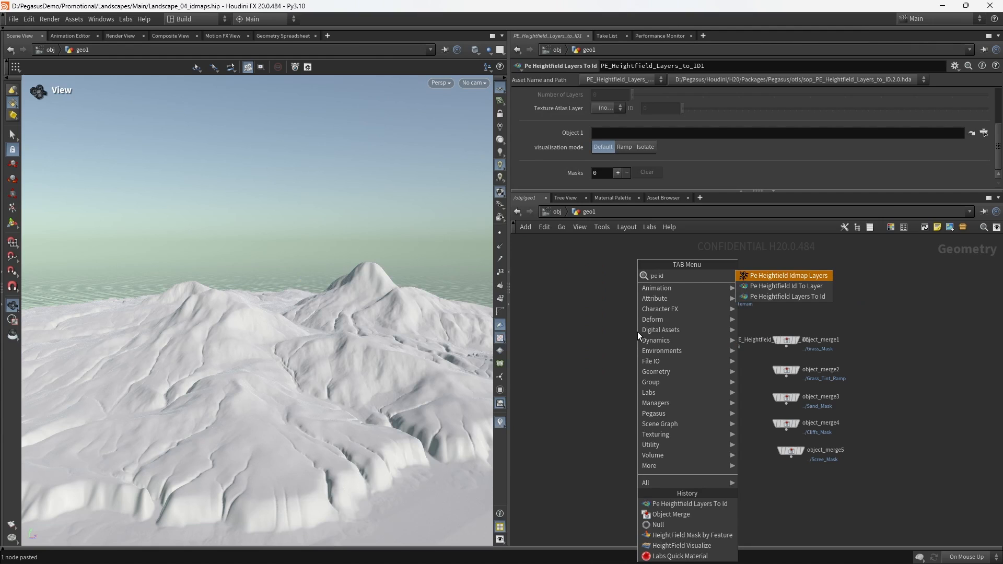
left_click(788, 275)
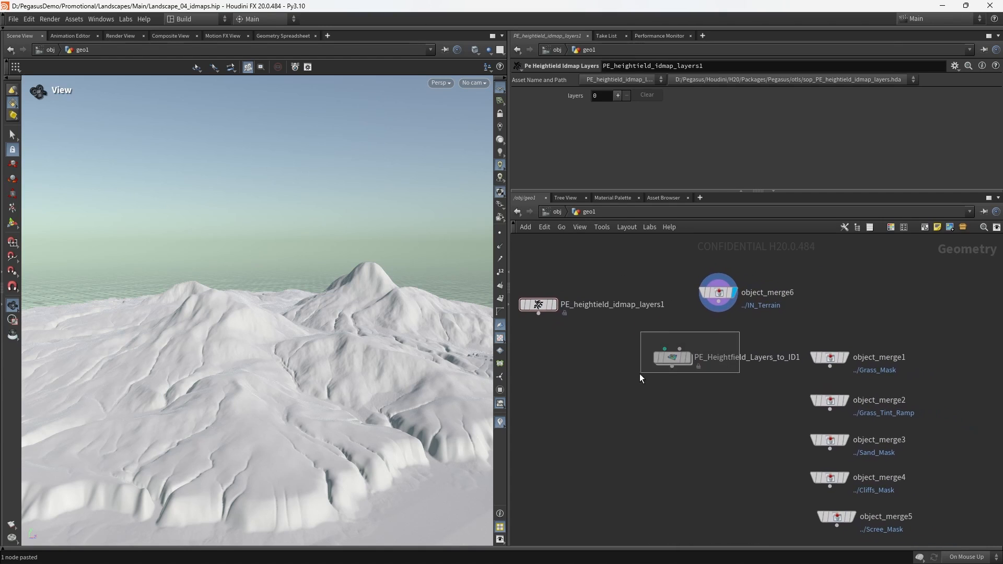
left_click(671, 358)
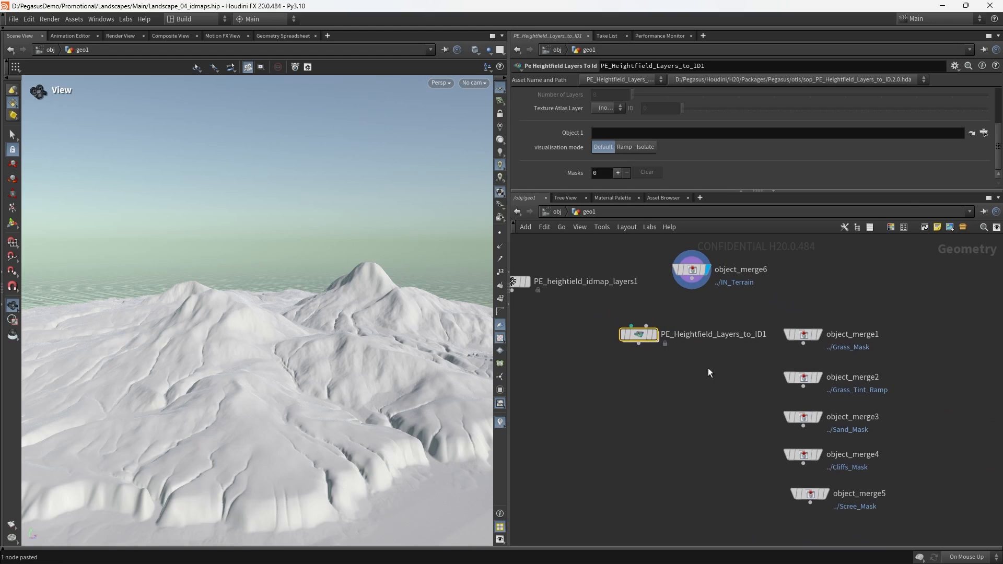
left_click(810, 334)
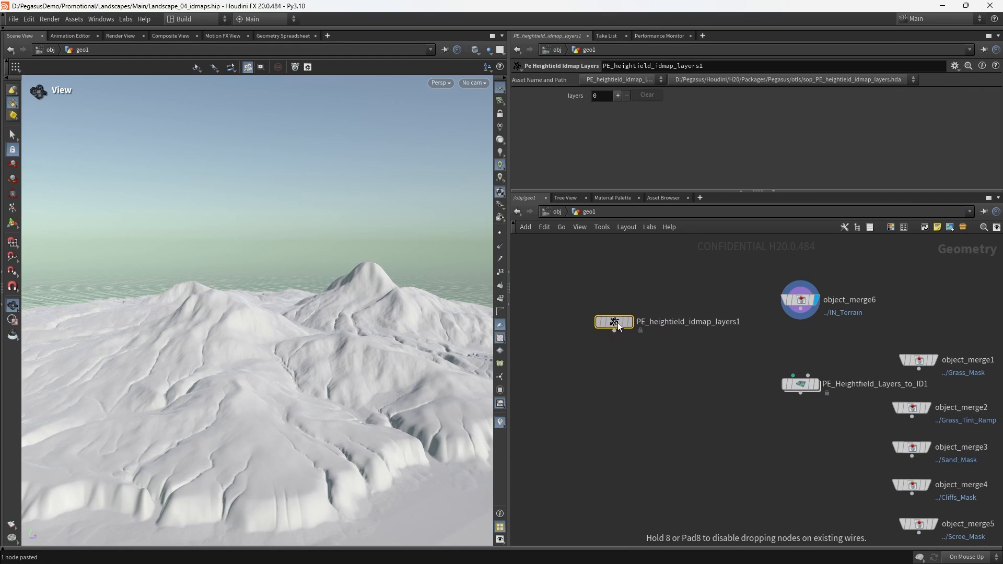
Step: Position the pasted ID-map layers node and rename it IDMAP_LAYERS
left_click_drag(614, 321, 619, 330)
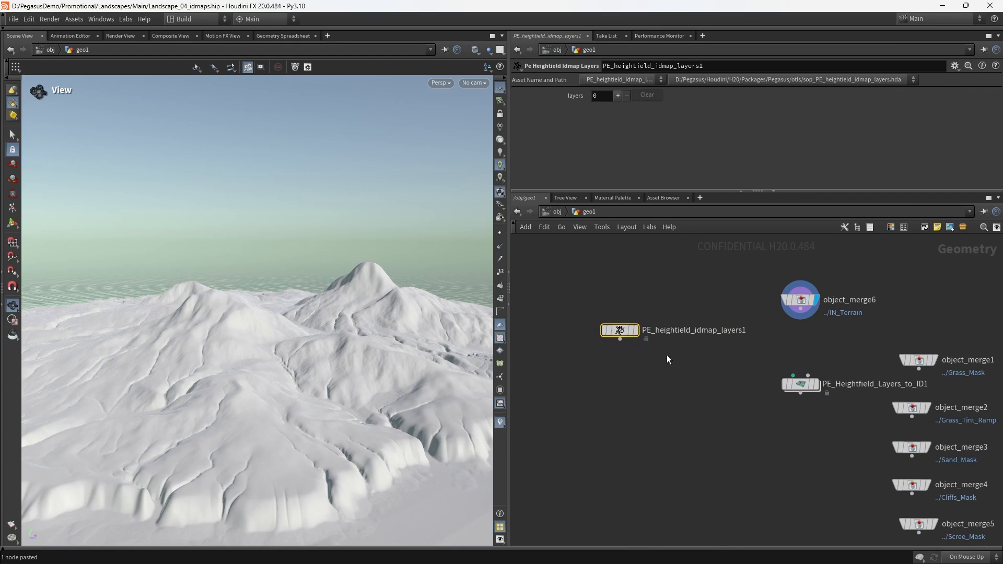
left_click(616, 95)
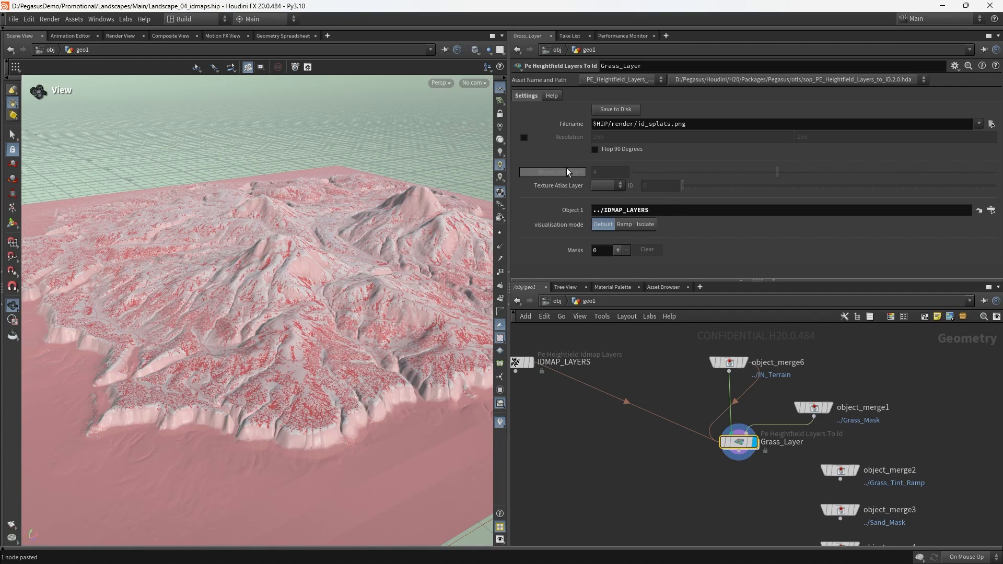
Step: Name the IDMAP_LAYERS layers Grass, Grass2, Sand, Cliffs and Scree
left_click(604, 186)
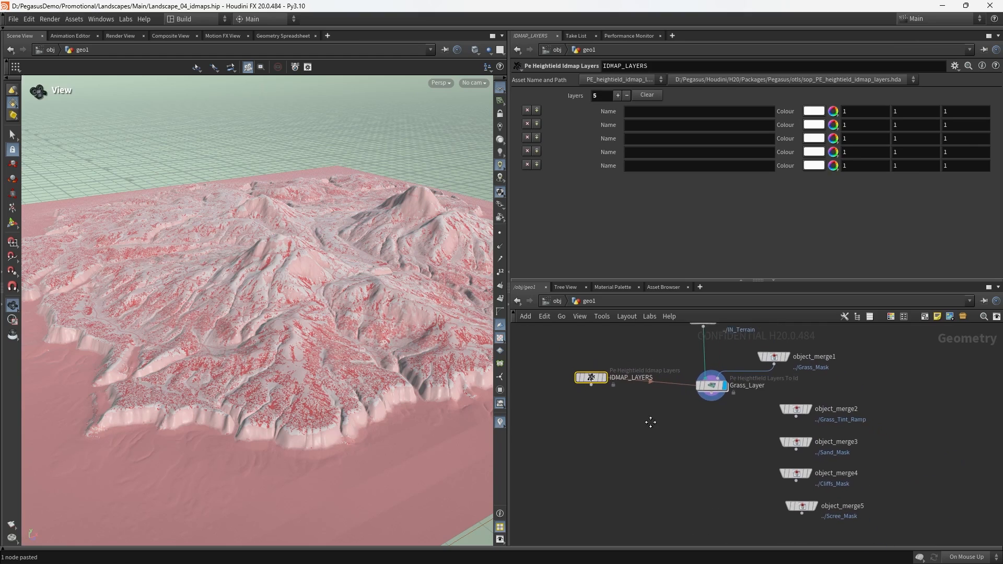
type("Grass")
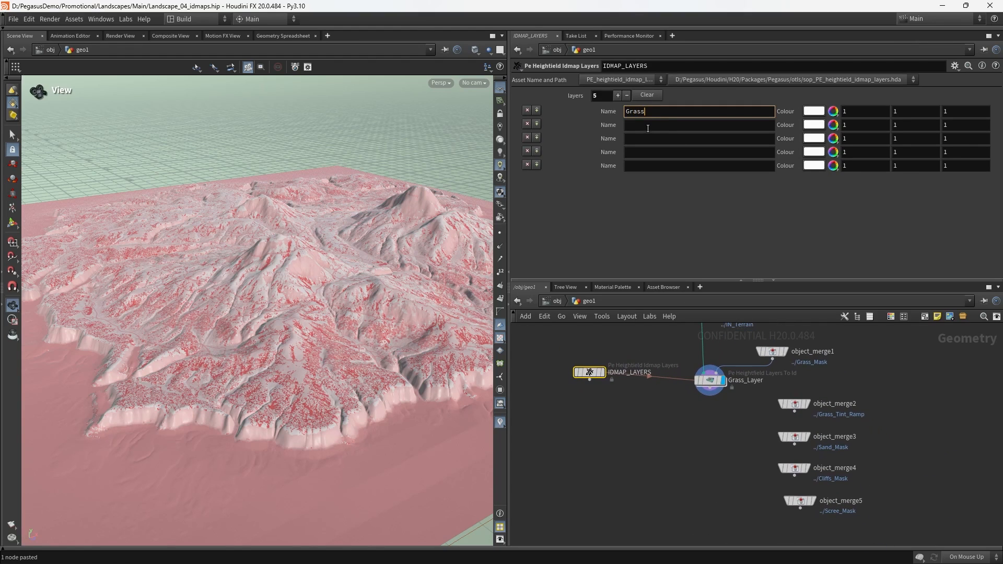
type("Grass2")
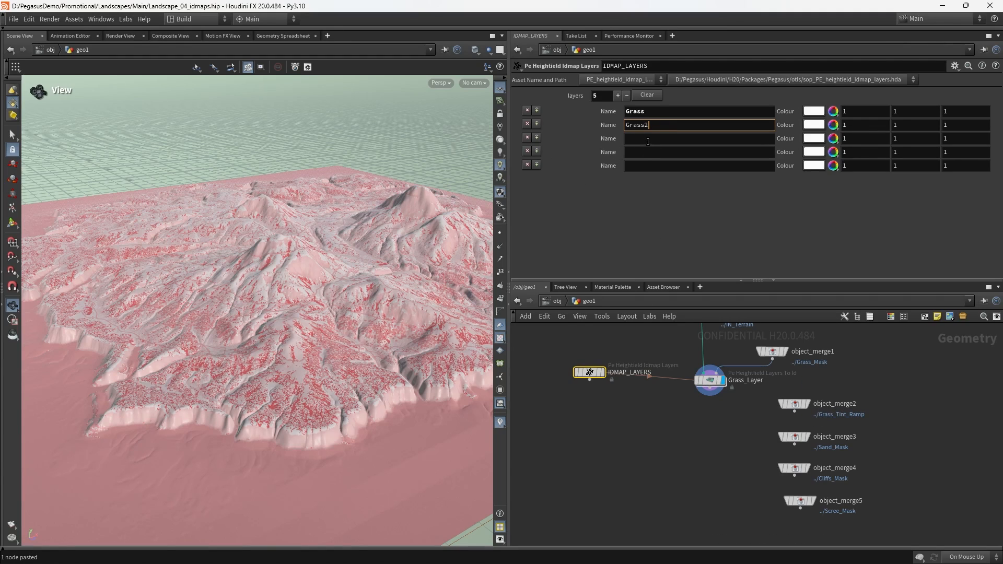
type("Sand")
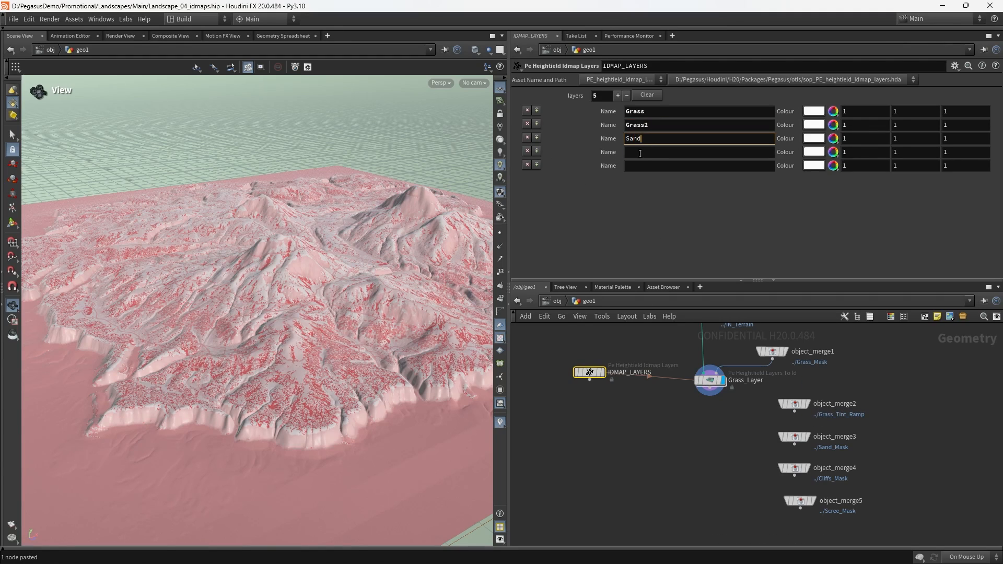
type("Cliffs")
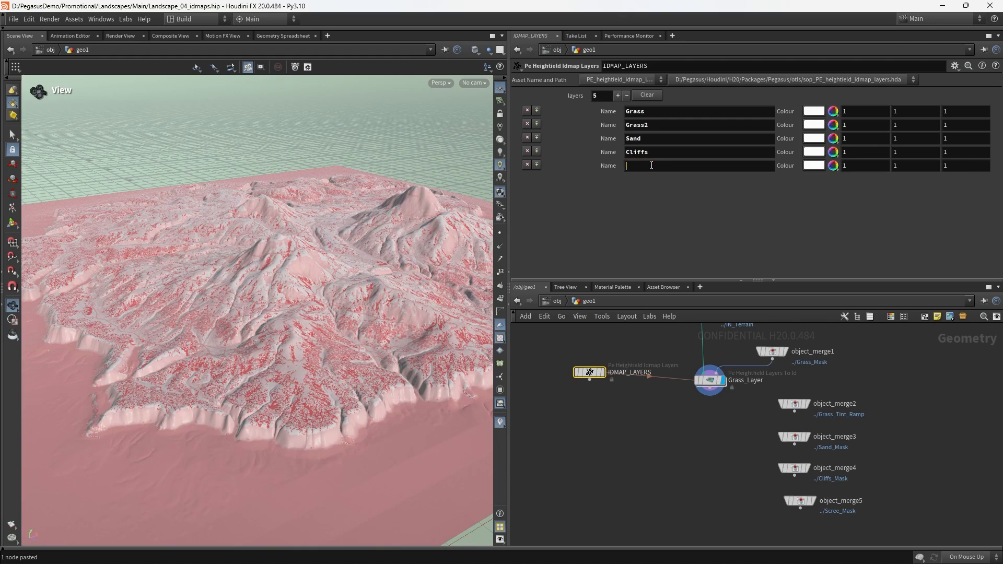
type("Scree")
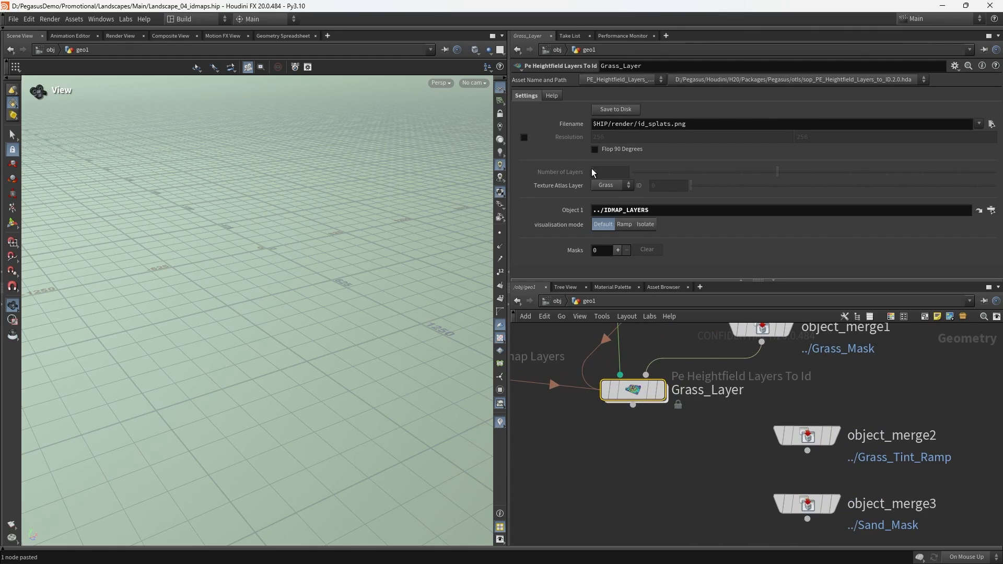
Step: Set Grass_Layer's Texture Atlas Layer to Grass and add one mask entry
left_click(611, 185)
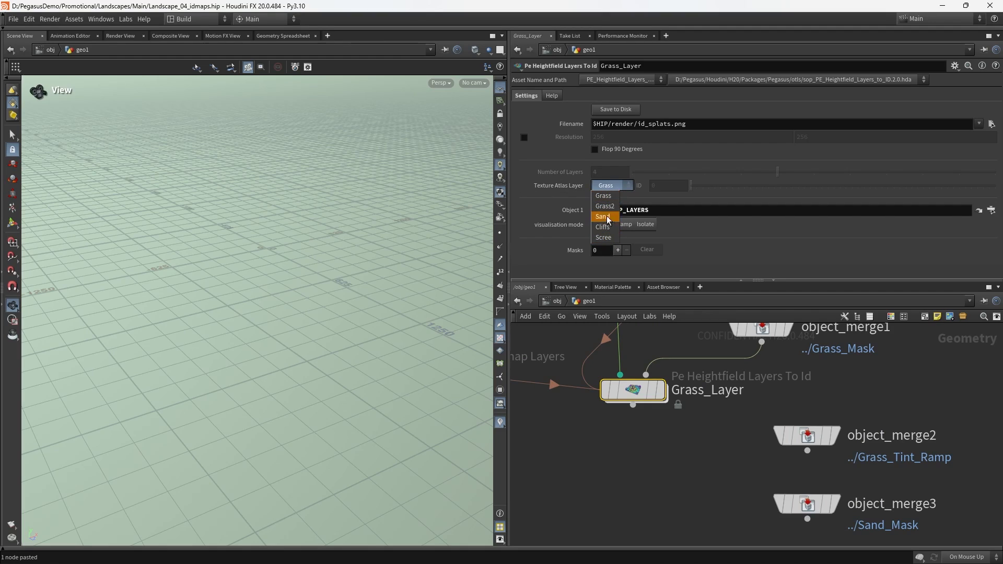
left_click(605, 196)
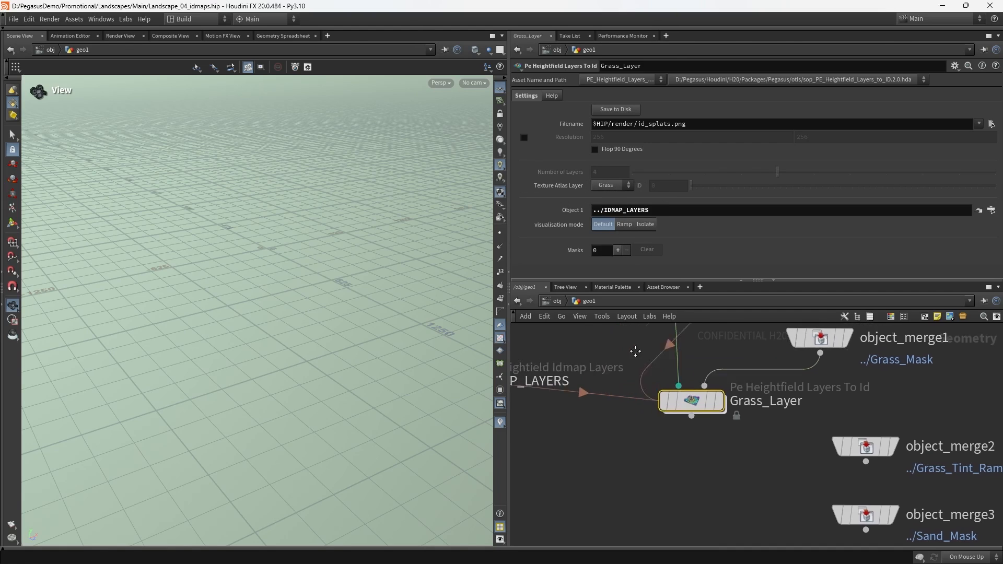
left_click(617, 250)
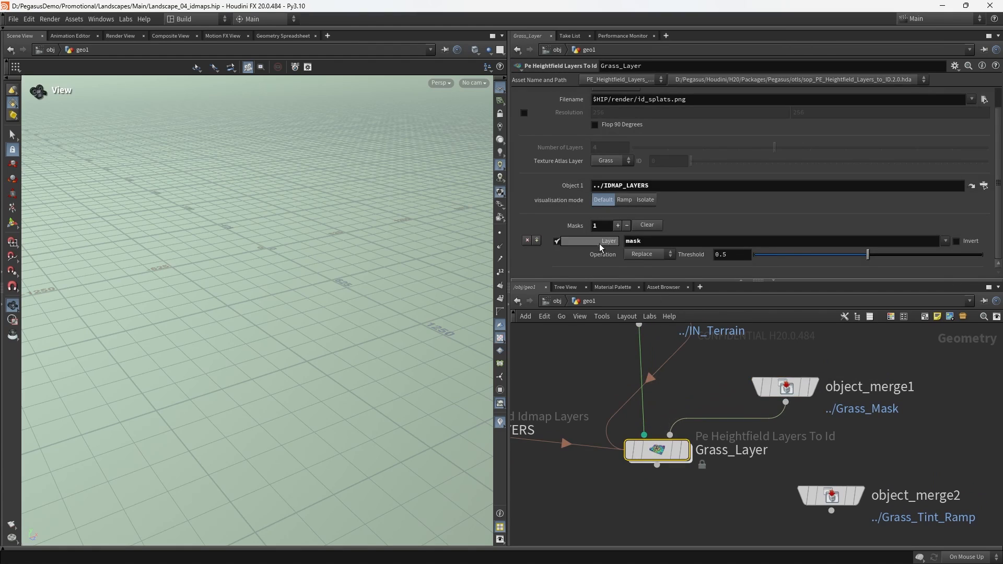
left_click(611, 161)
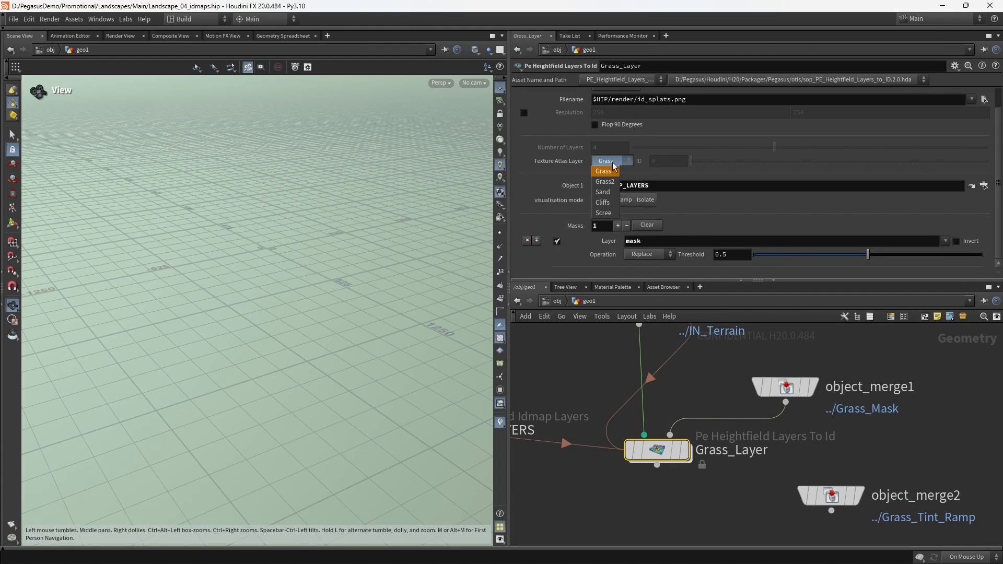
left_click(603, 170)
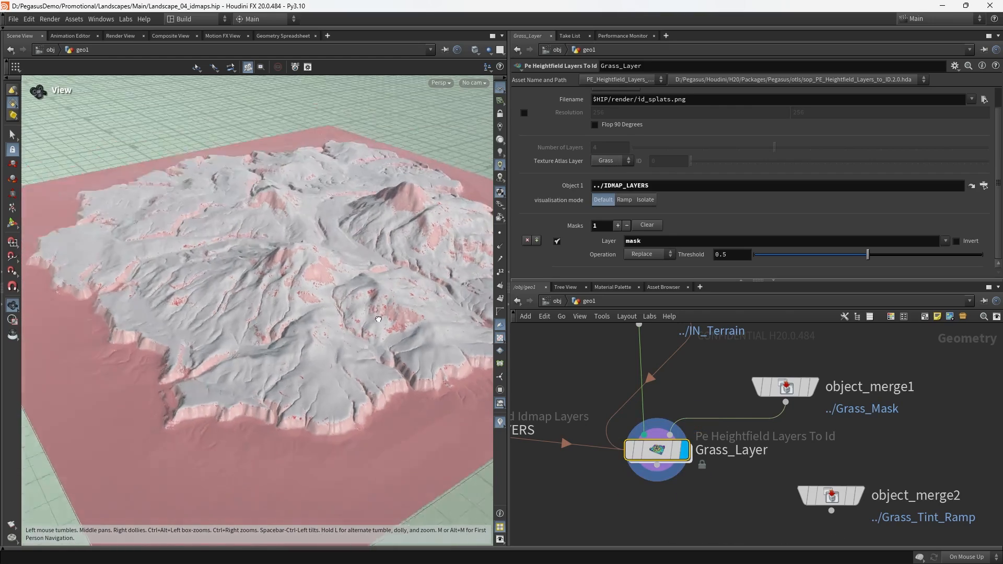
Step: Try Ramp then Isolate visualisation so grass areas show red over the terrain
left_click_drag(377, 319, 362, 333)
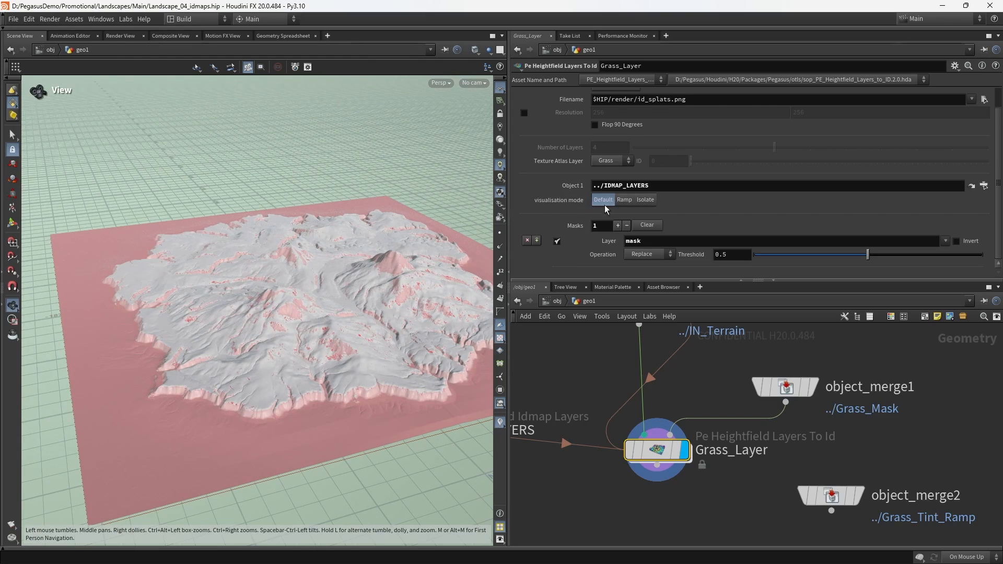
left_click(624, 200)
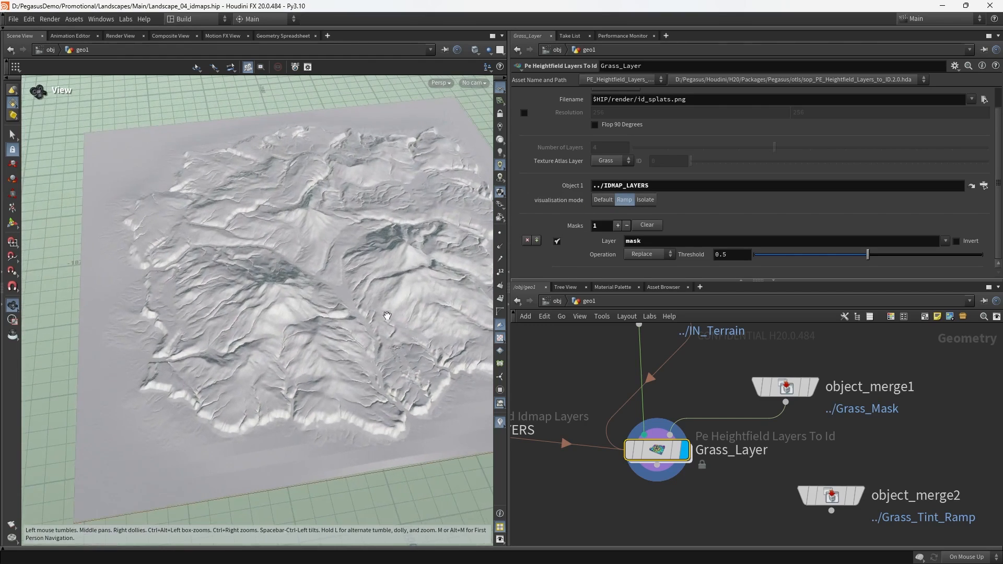
left_click(645, 200)
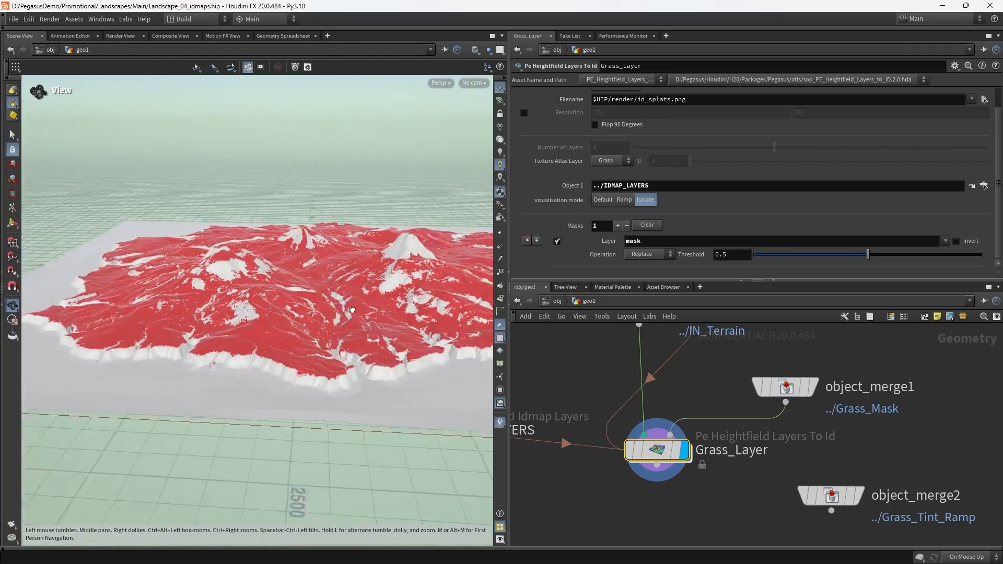
left_click_drag(352, 308, 383, 320)
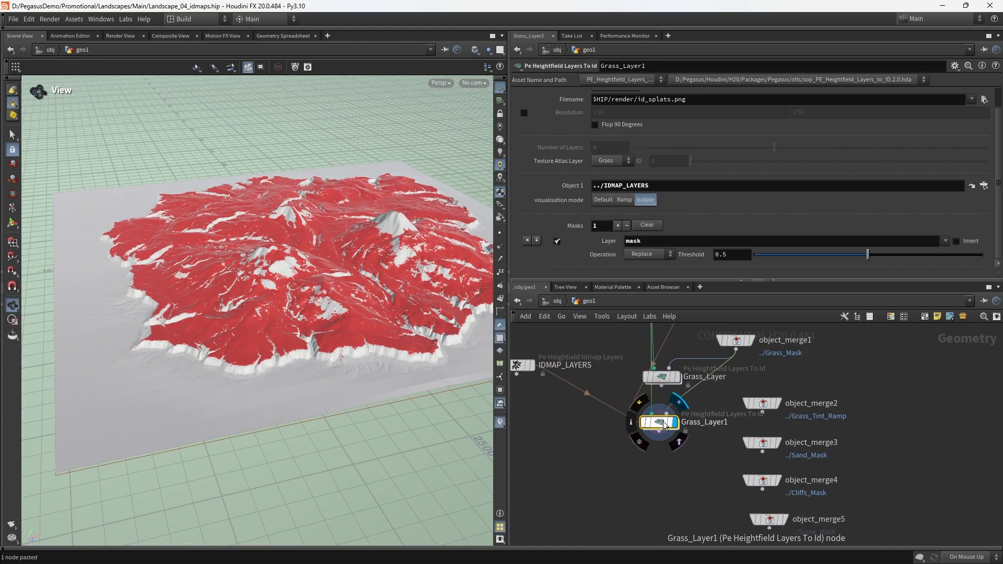
Step: Rename the copy Grass_Layer_2 and assign the Grass2 atlas layer to it
type("G")
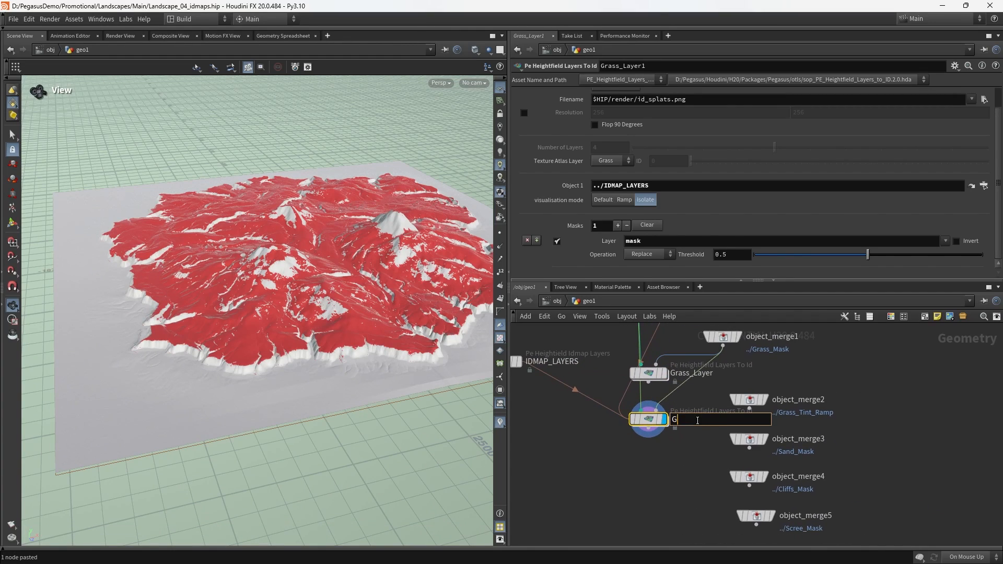
type("rass_Layer_2")
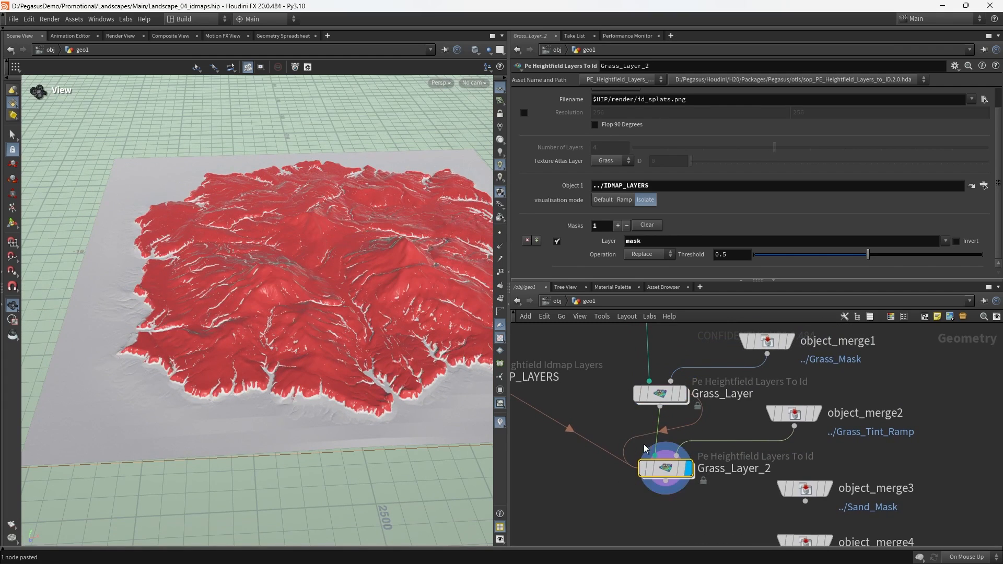
left_click(611, 161)
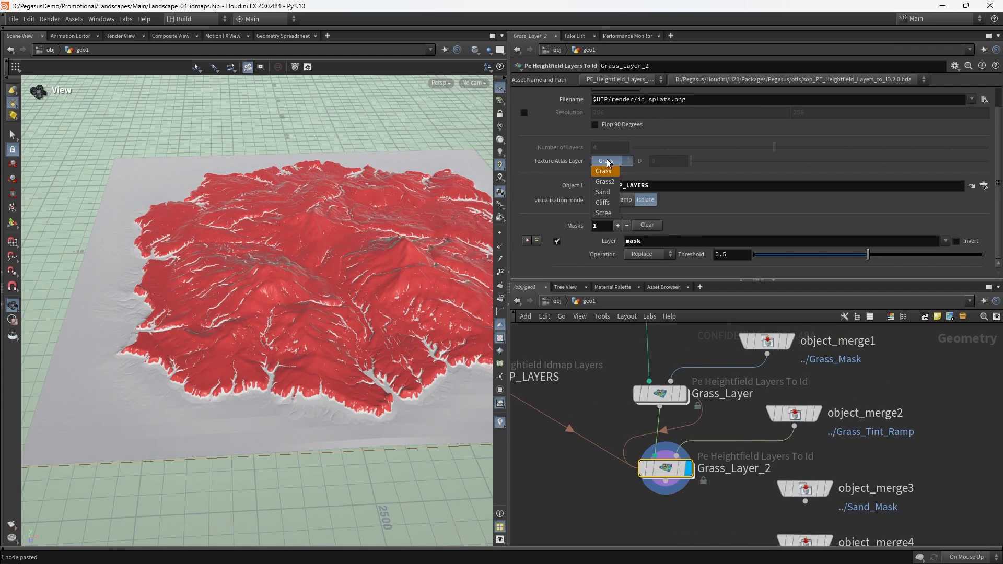
left_click(604, 180)
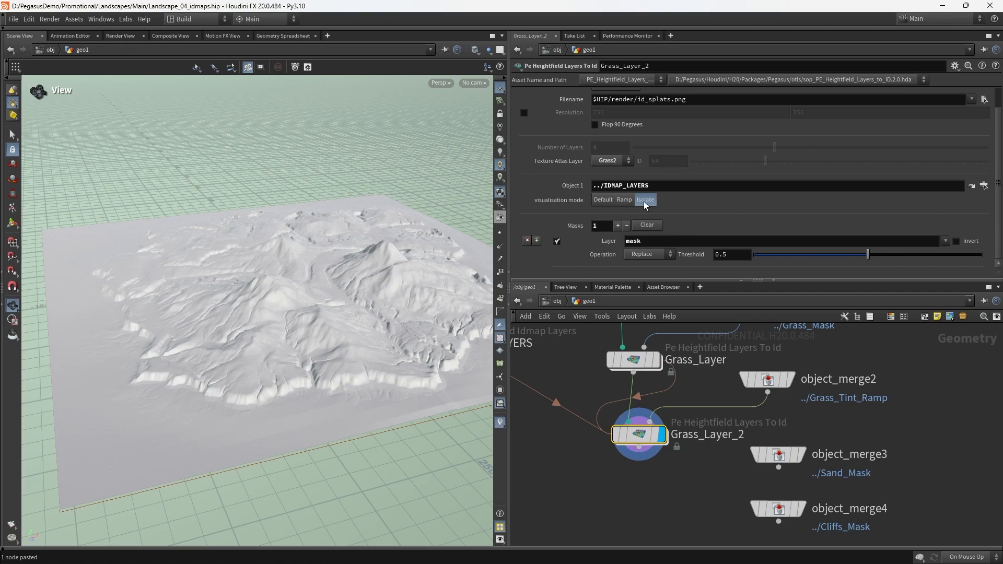
left_click(624, 199)
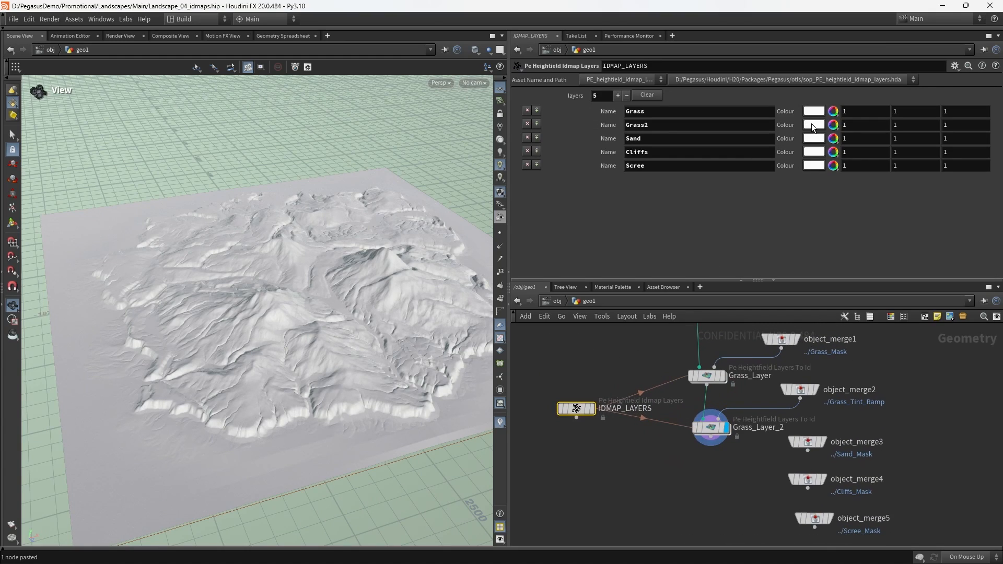
mouse_move(816, 113)
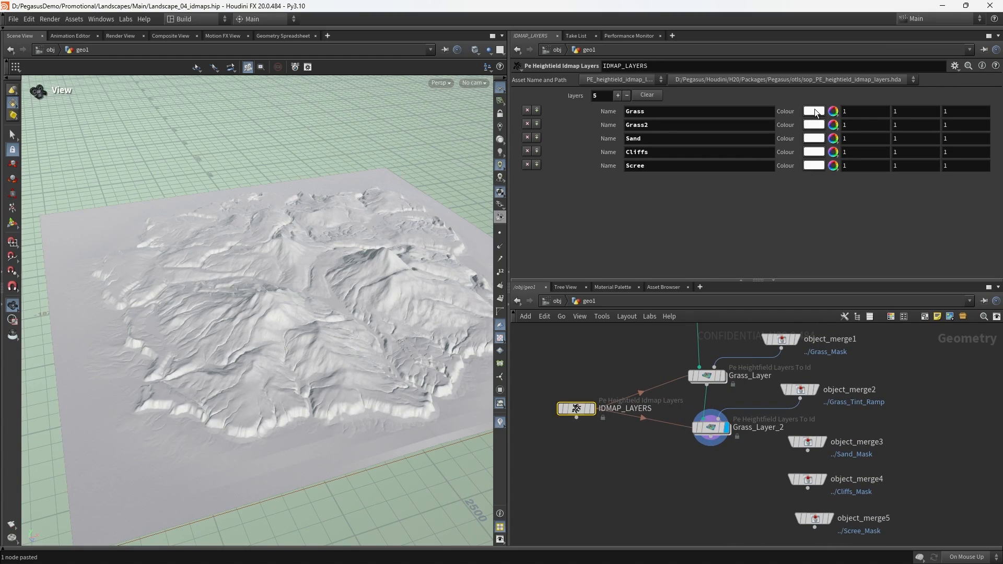
Step: Pick a green colour for the Grass layer swatch
left_click(813, 111)
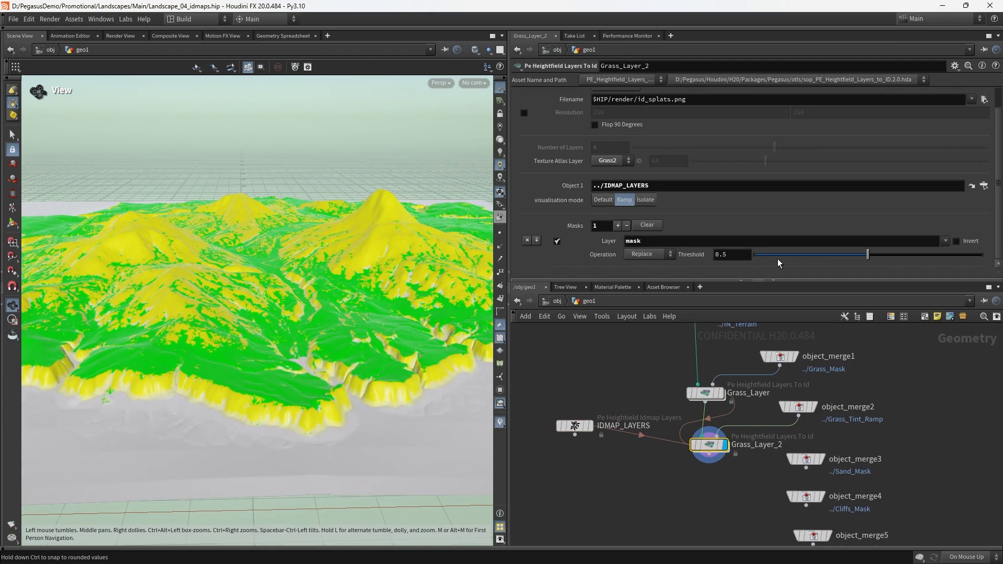
Step: Sweep Grass_Layer_2's mask Threshold and settle on a low value around 0.04
left_click_drag(869, 254, 939, 254)
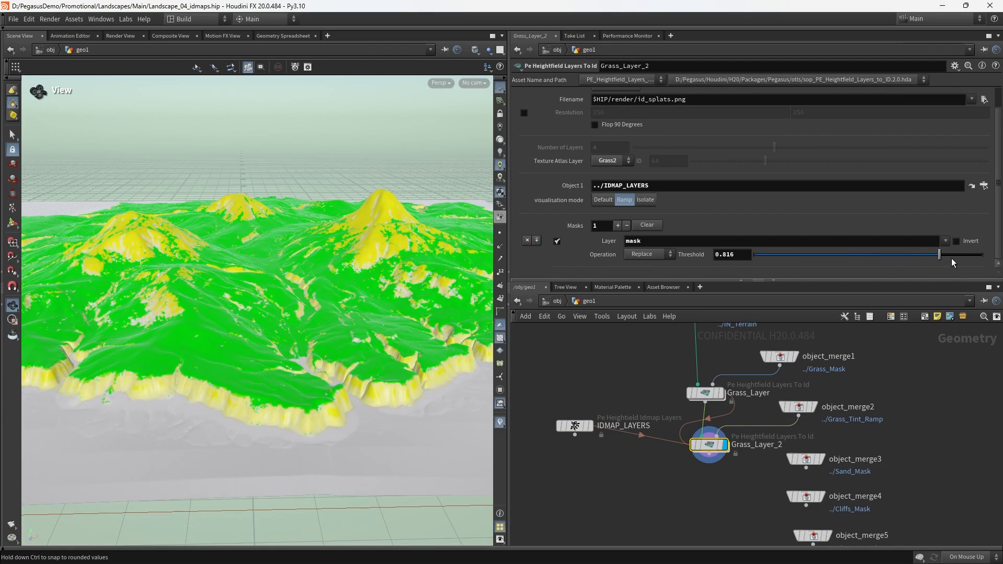
left_click_drag(938, 255, 830, 255)
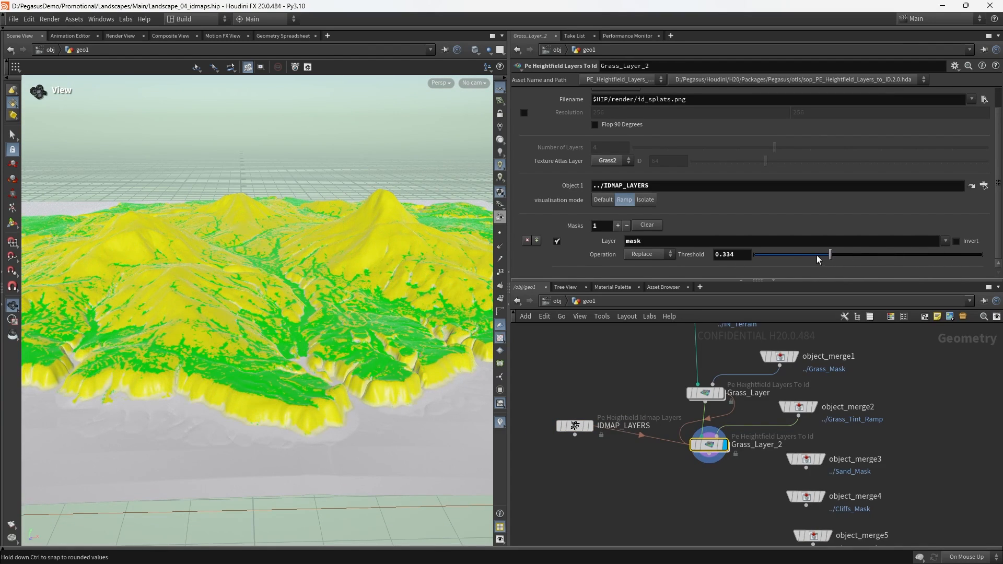
left_click_drag(831, 255, 888, 255)
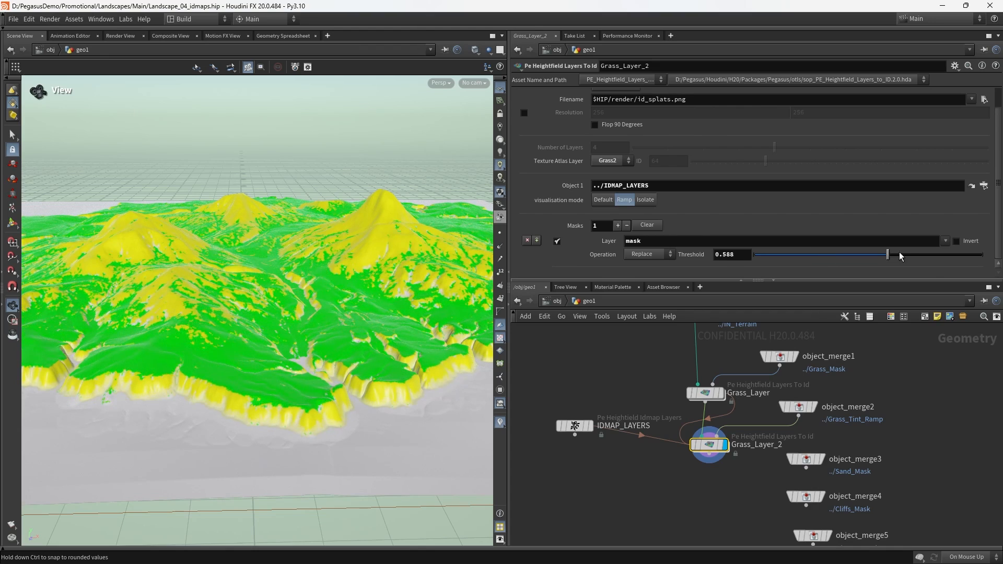
left_click_drag(888, 255, 847, 255)
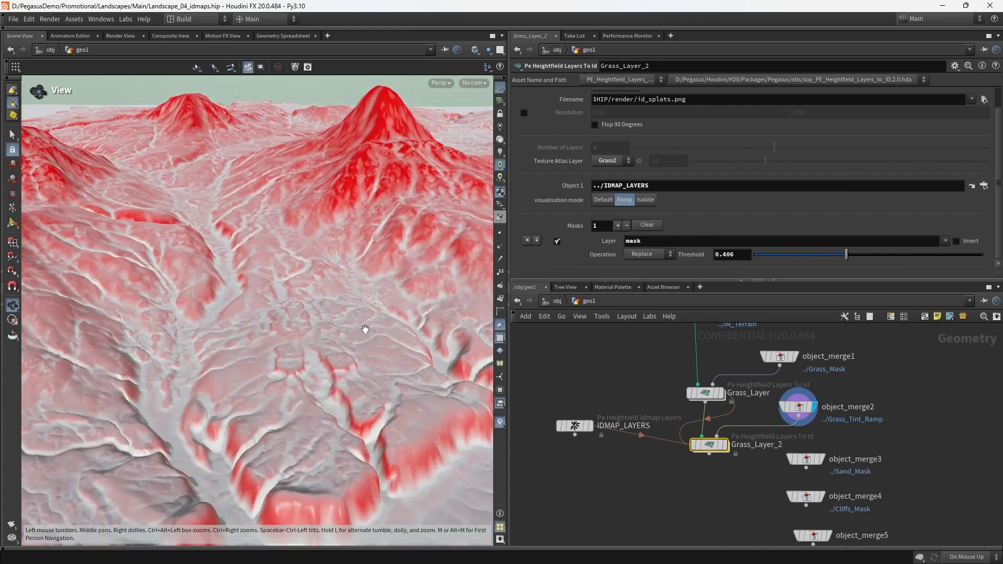
left_click_drag(365, 329, 247, 312)
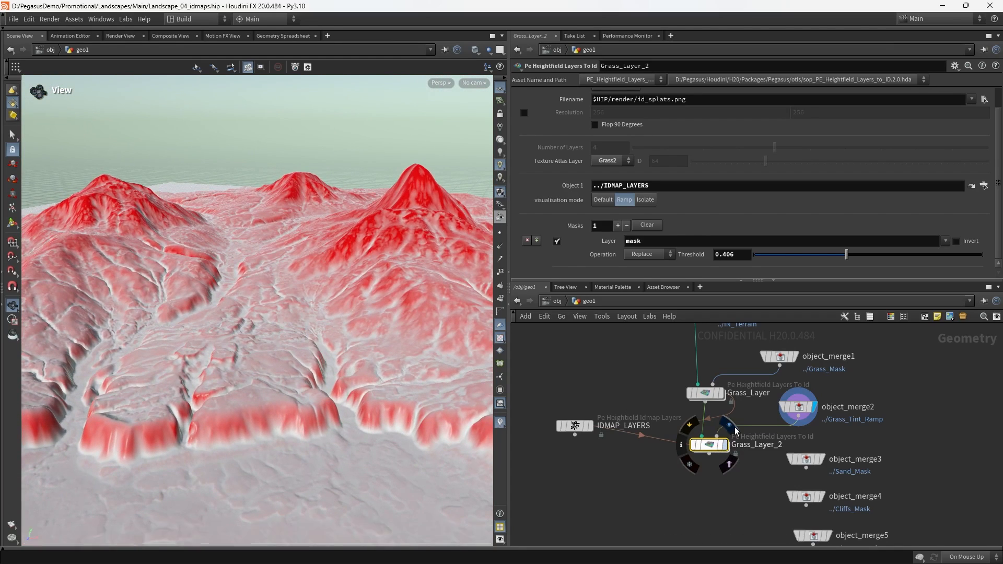
left_click_drag(847, 255, 768, 255)
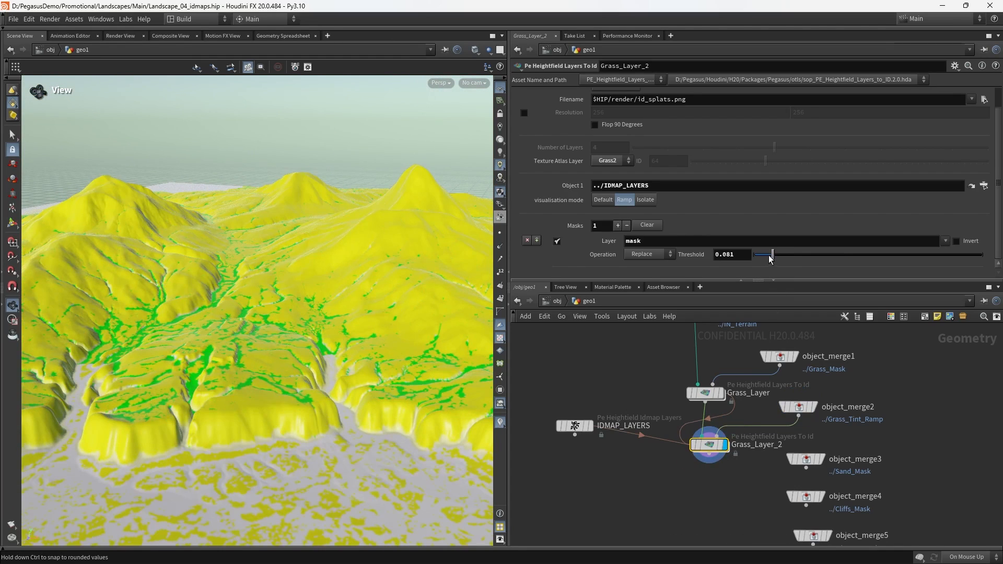
left_click_drag(771, 254, 761, 254)
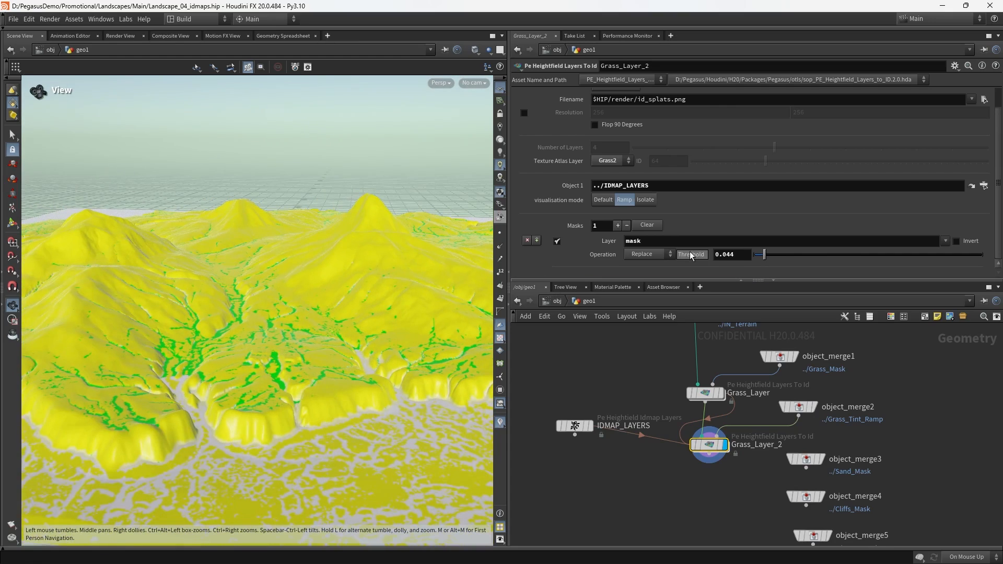
left_click_drag(762, 254, 829, 254)
type("Sand_L")
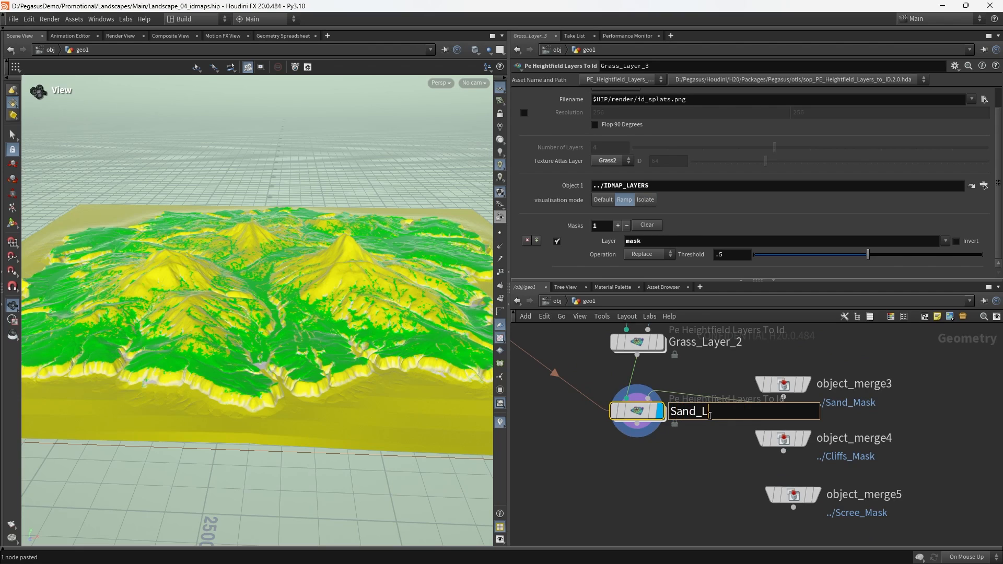
Step: Assign the Sand texture atlas layer to the Sand_Layer node
left_click(611, 161)
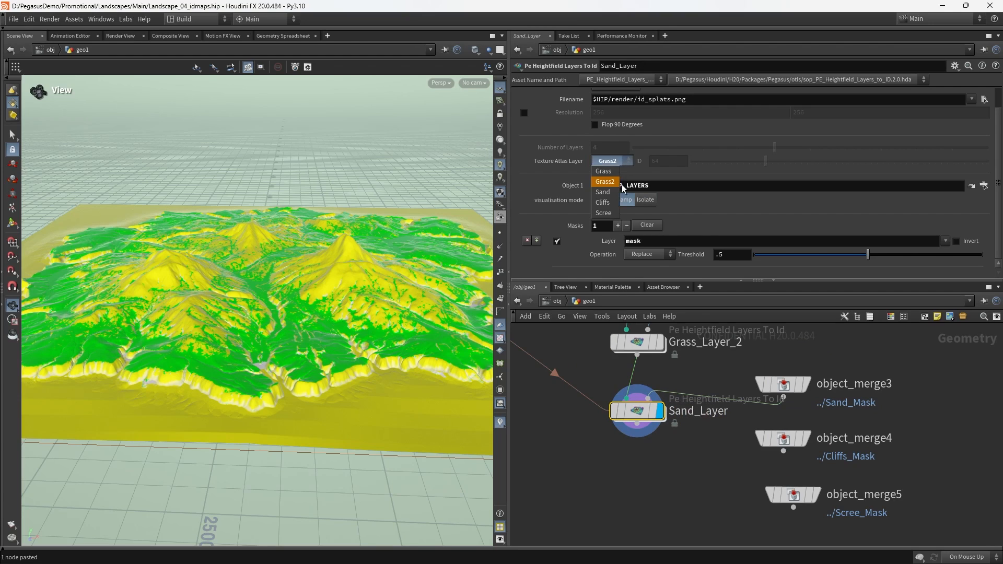
left_click(602, 191)
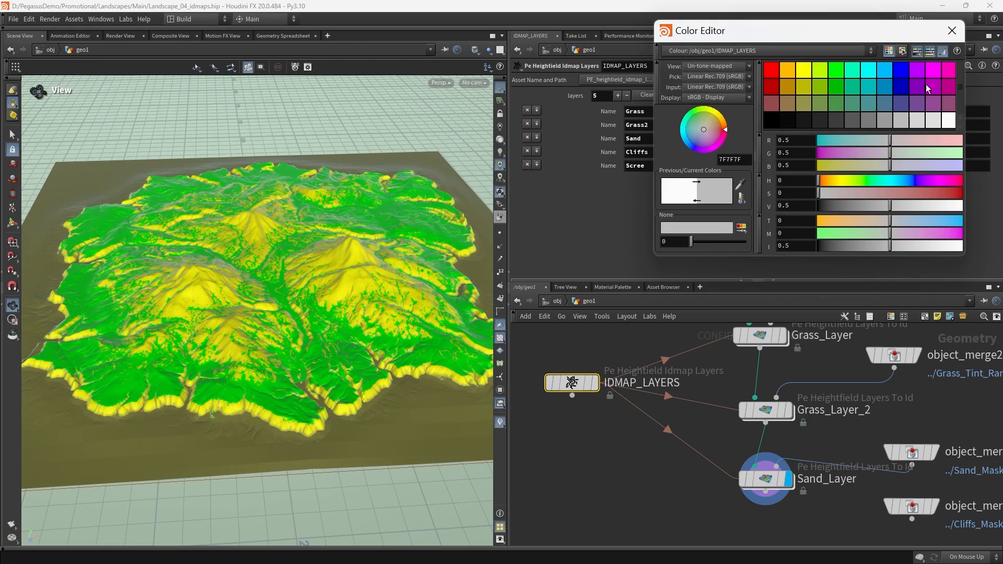
Step: Give the Sand layer a muted olive-brown colour in the Color Editor
left_click(953, 30)
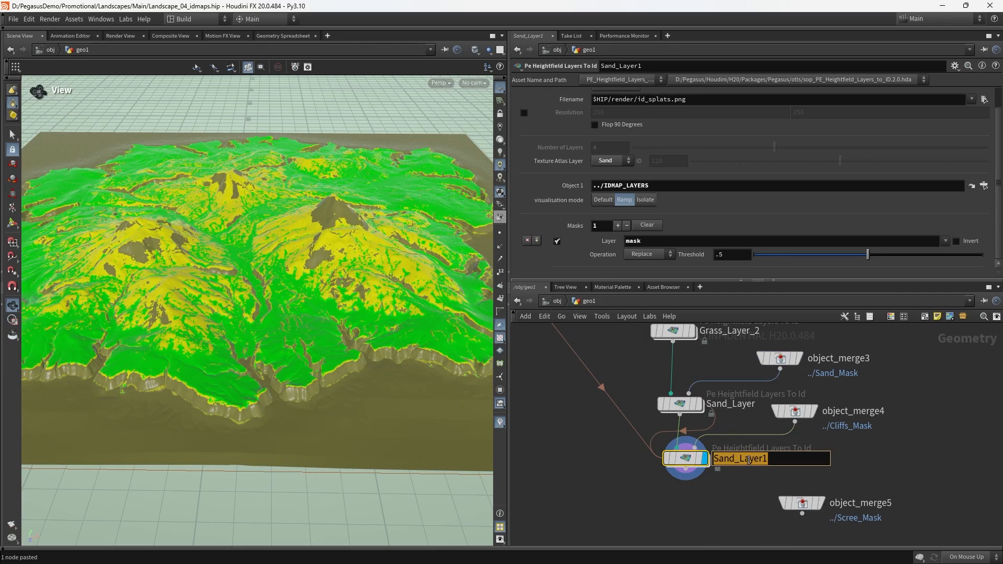
Step: Rename the copy to Cliff_Layer and wire it into the chain, inspecting the greyed cliffs
type("Cliff_Layer")
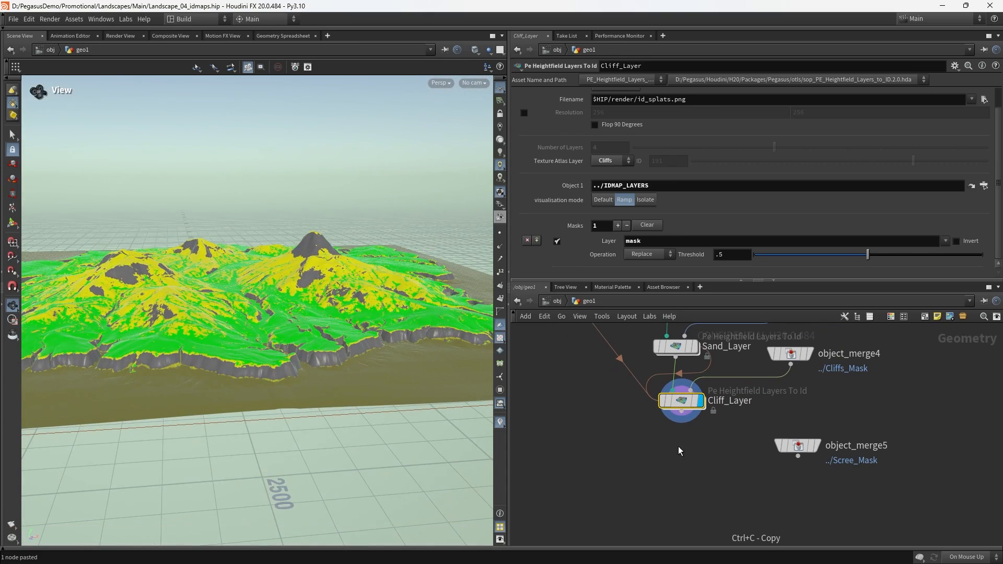
left_click_drag(681, 401, 687, 465)
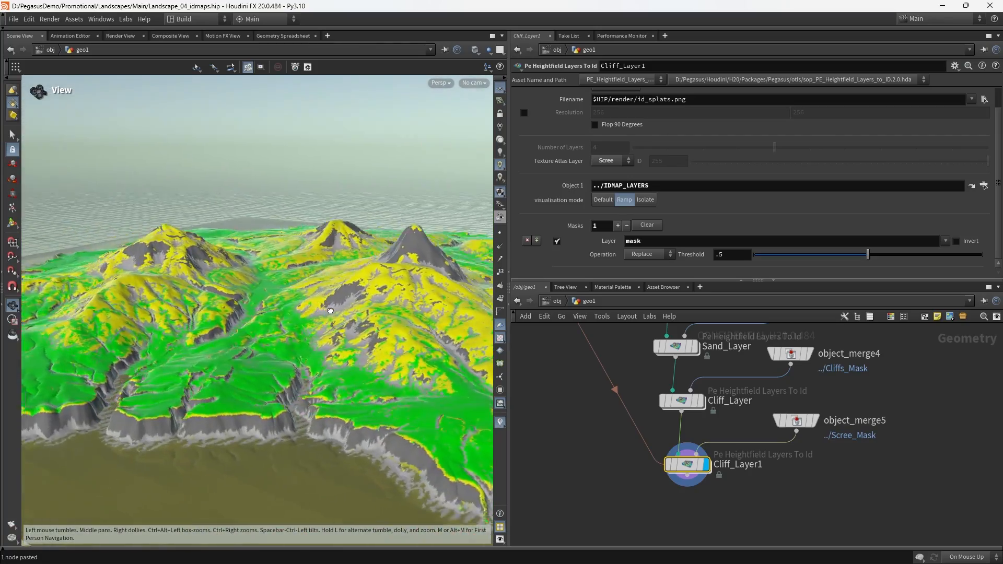
left_click_drag(330, 310, 346, 312)
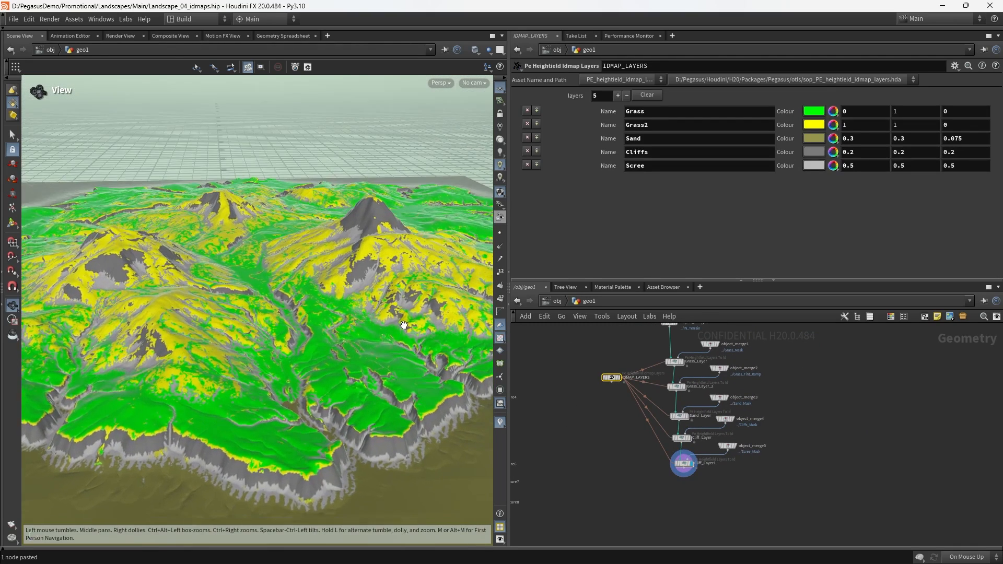
Step: Set the Grass layer to a darker natural green and tone down the Grass2 yellow
left_click(832, 138)
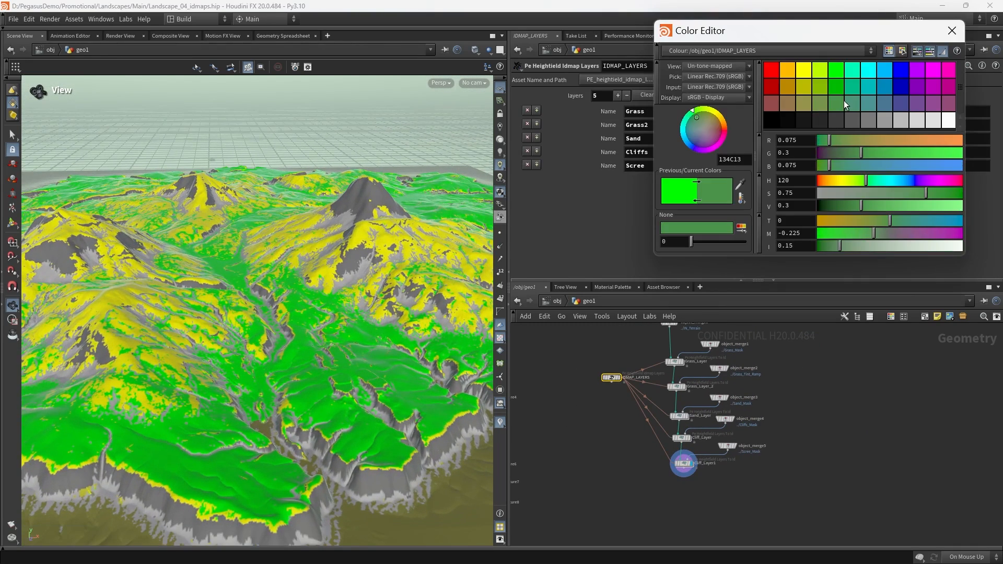
left_click(821, 84)
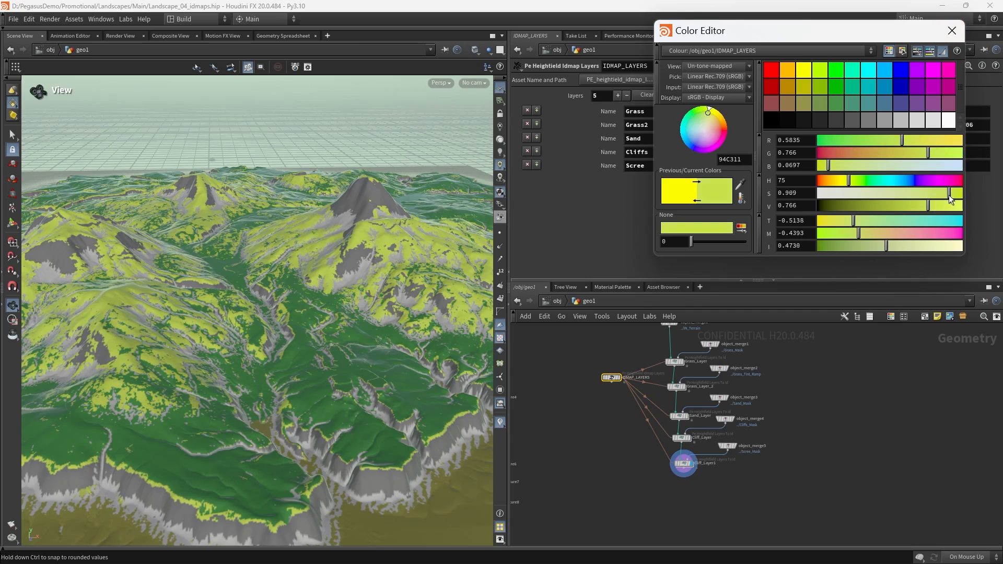
left_click_drag(951, 198, 932, 197)
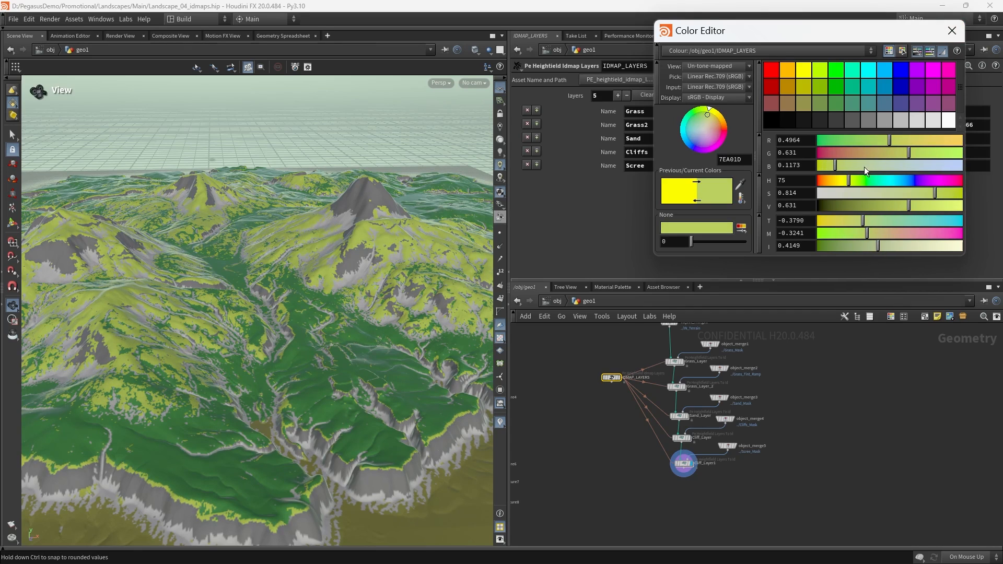
left_click(952, 30)
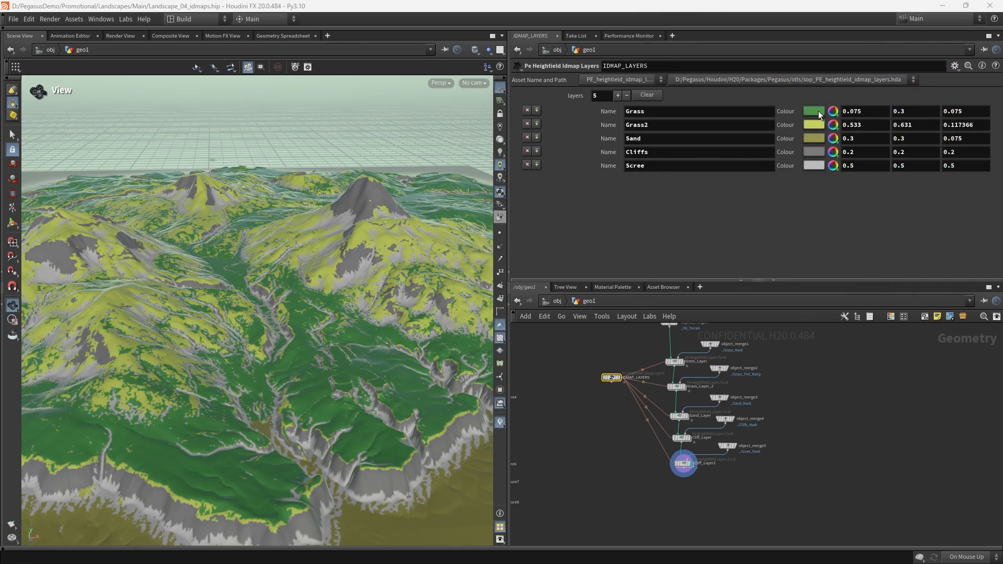
Step: Warm the Grass green toward olive and give the Sand layer a paler beige tone
left_click(813, 111)
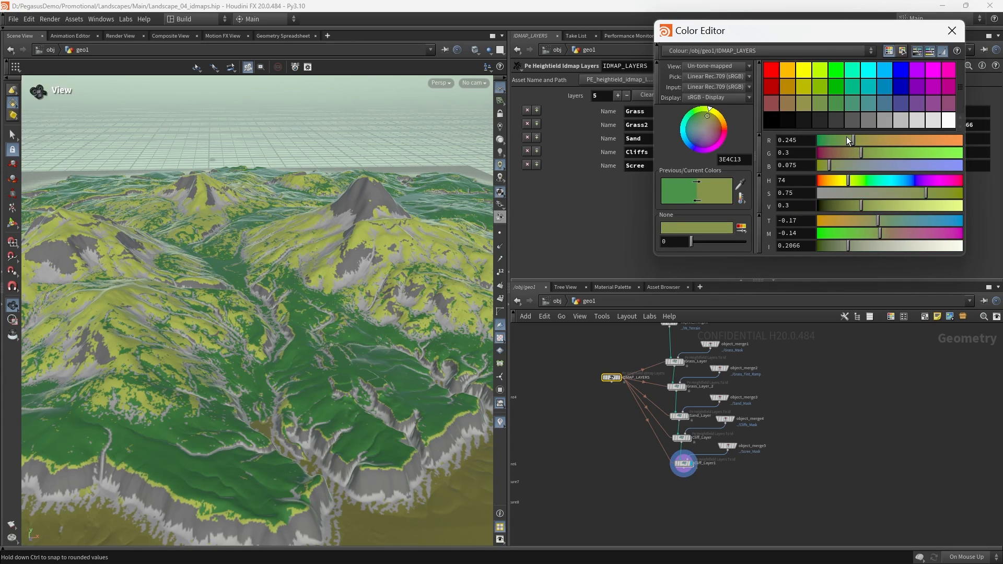
left_click_drag(848, 140, 875, 159)
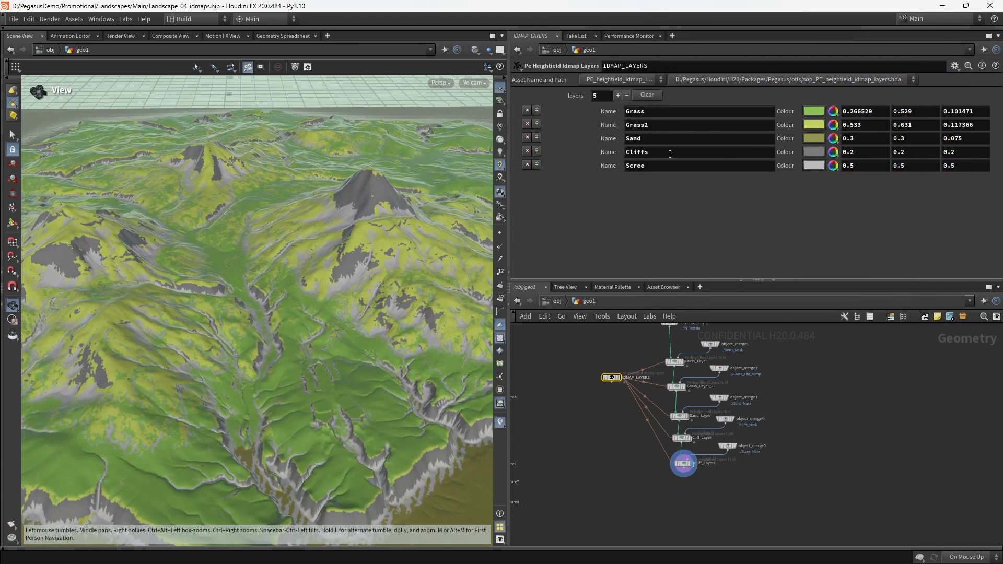
left_click(833, 138)
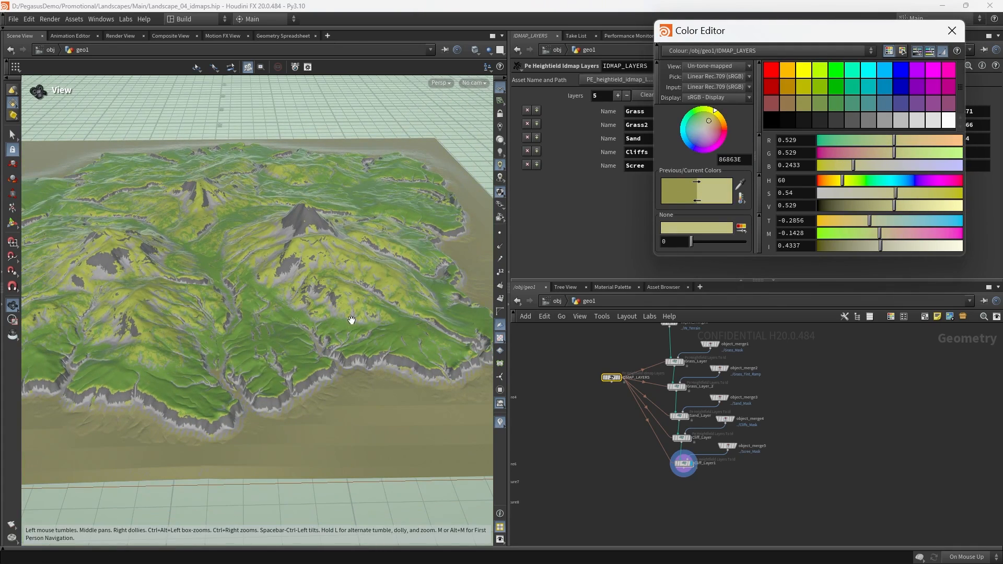
left_click(952, 30)
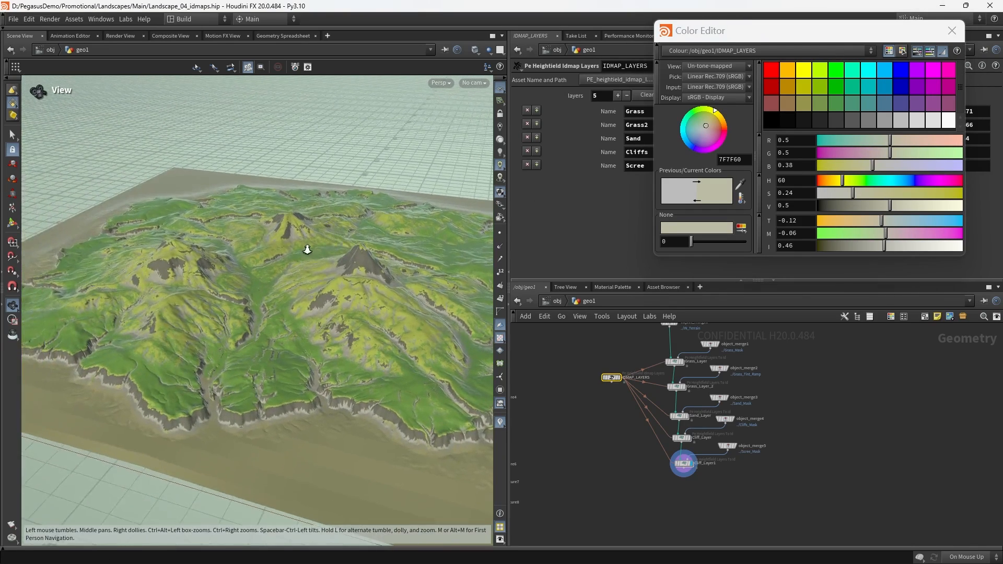
left_click(953, 30)
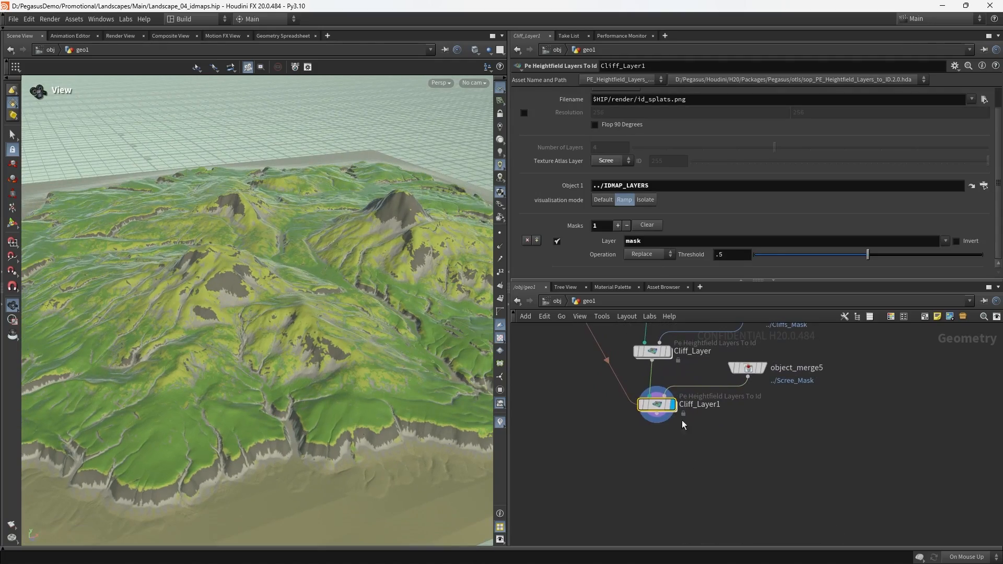
Step: Check the scree mask in Default and Isolate visualisation modes, then return to the Ramp preview
left_click(602, 199)
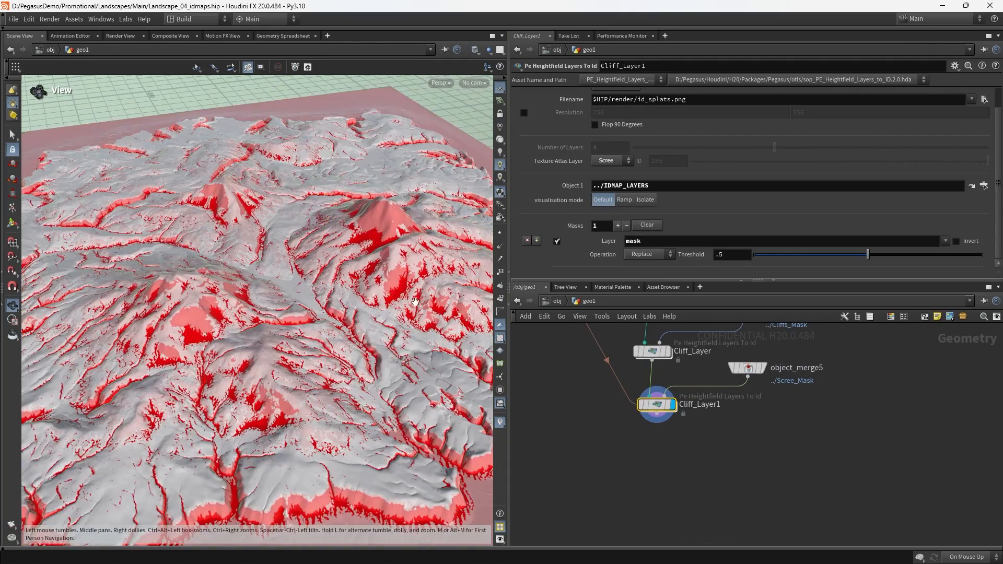
left_click_drag(414, 301, 286, 292)
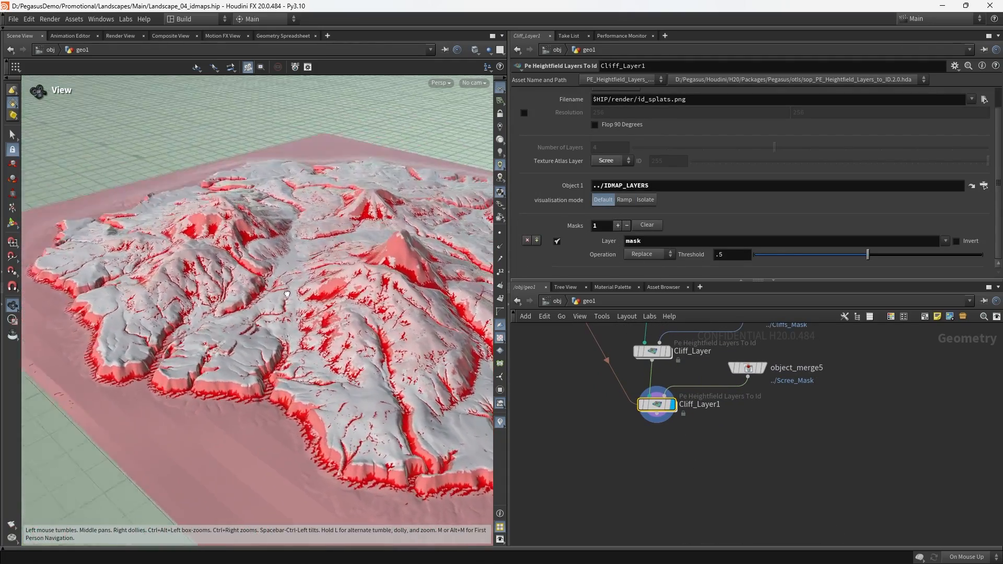
left_click_drag(289, 295, 326, 284)
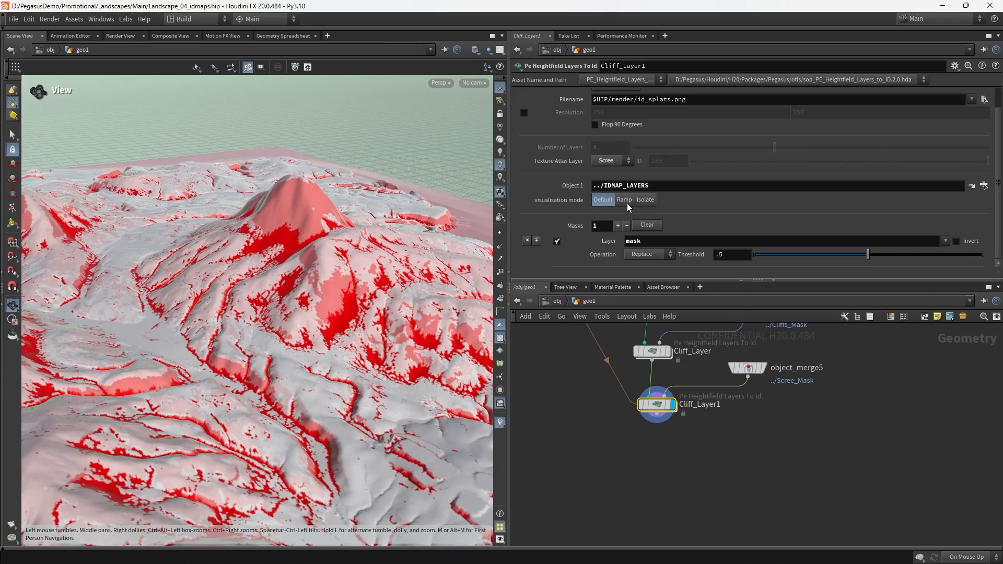
left_click(625, 199)
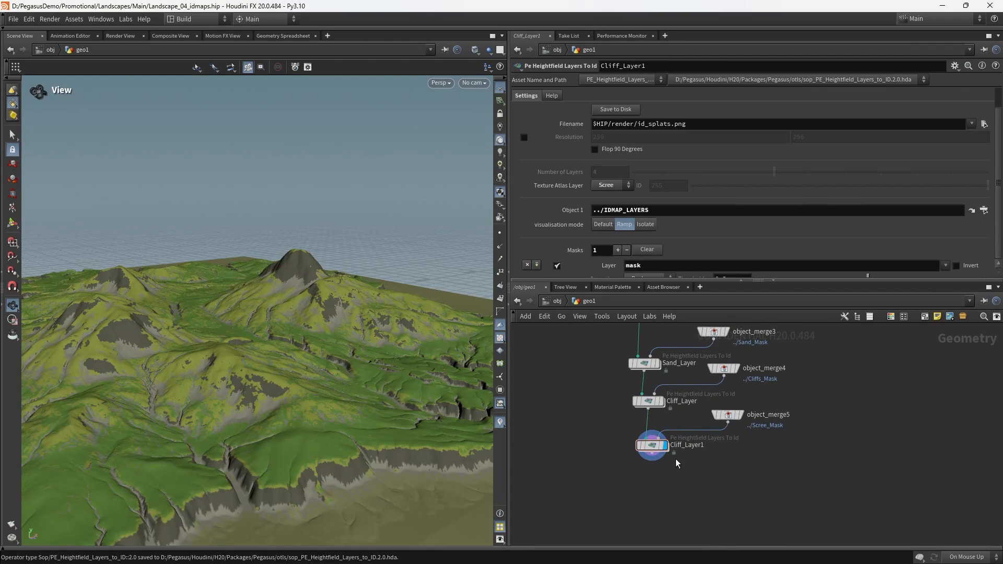
left_click(645, 223)
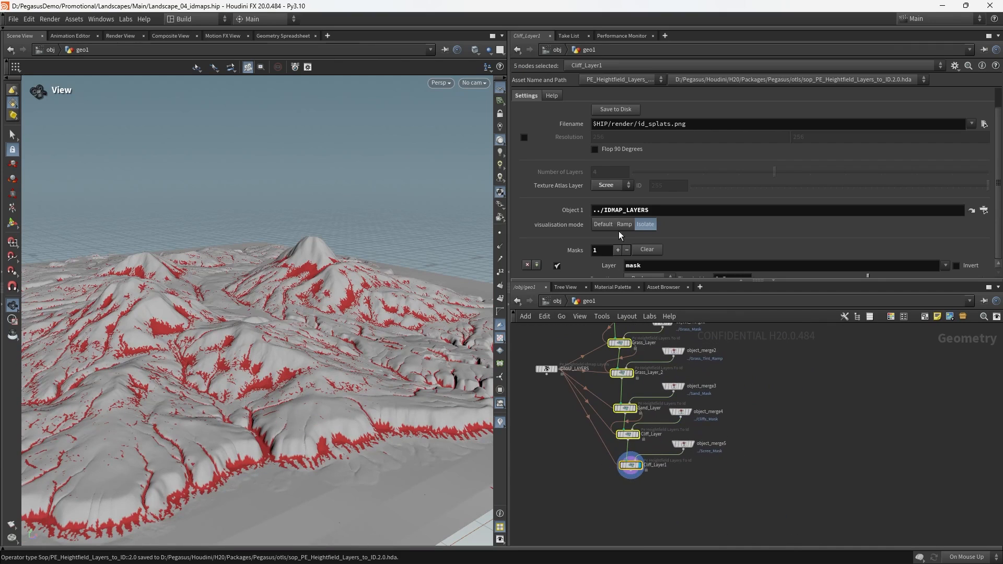
left_click(624, 224)
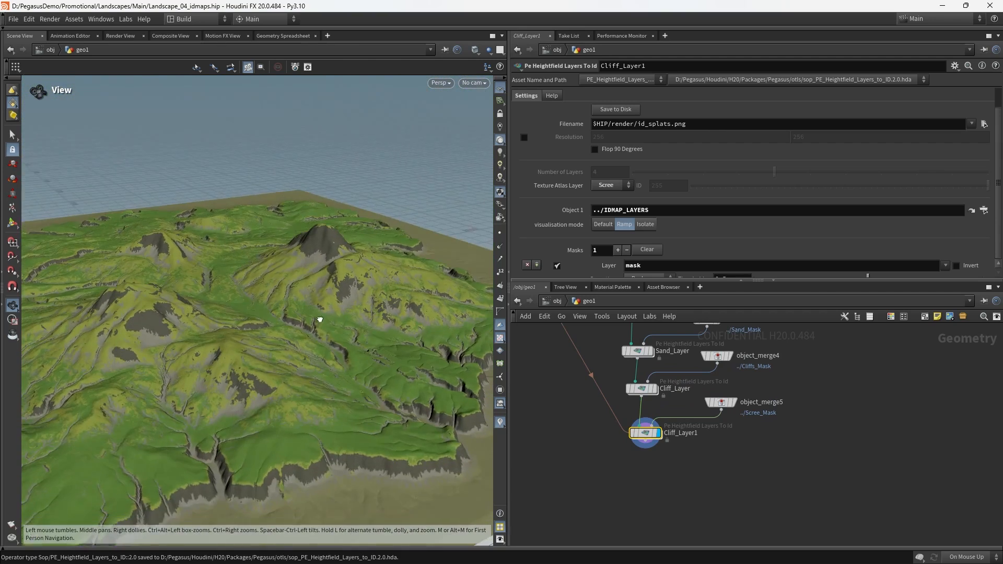
Step: Place a Pe Heightfield Id To Layer node under Cliff_Layer1
key("tab")
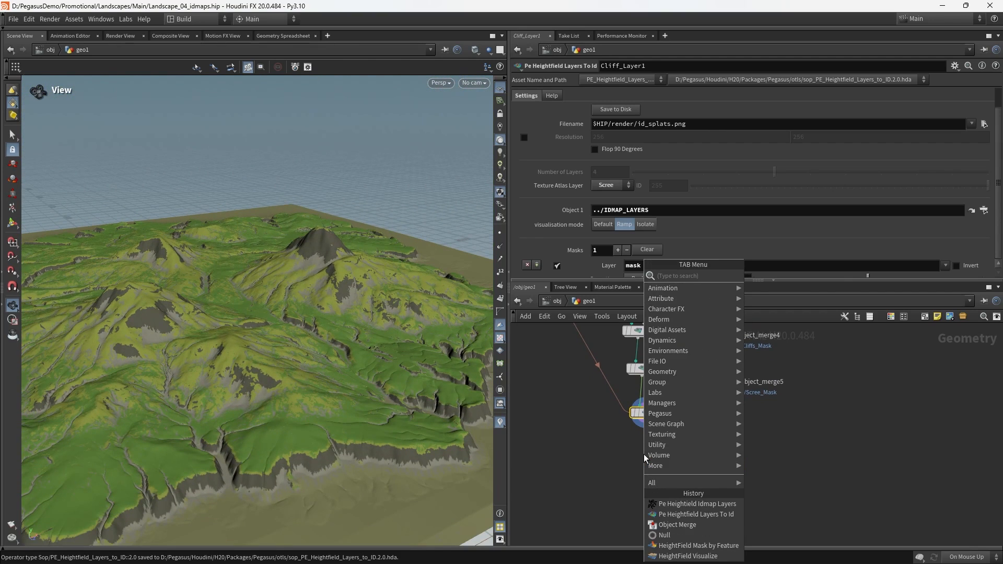
type("p")
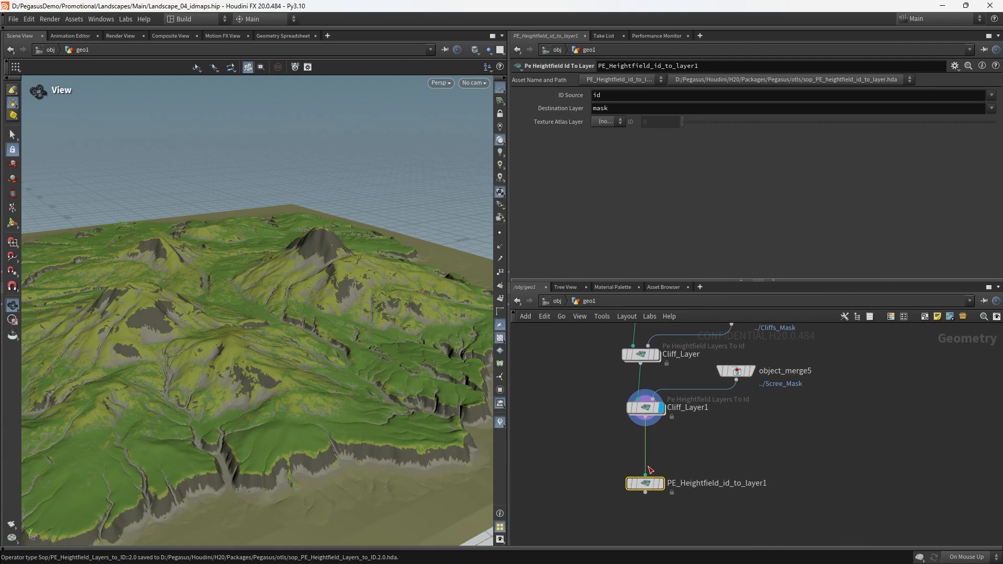
left_click(606, 121)
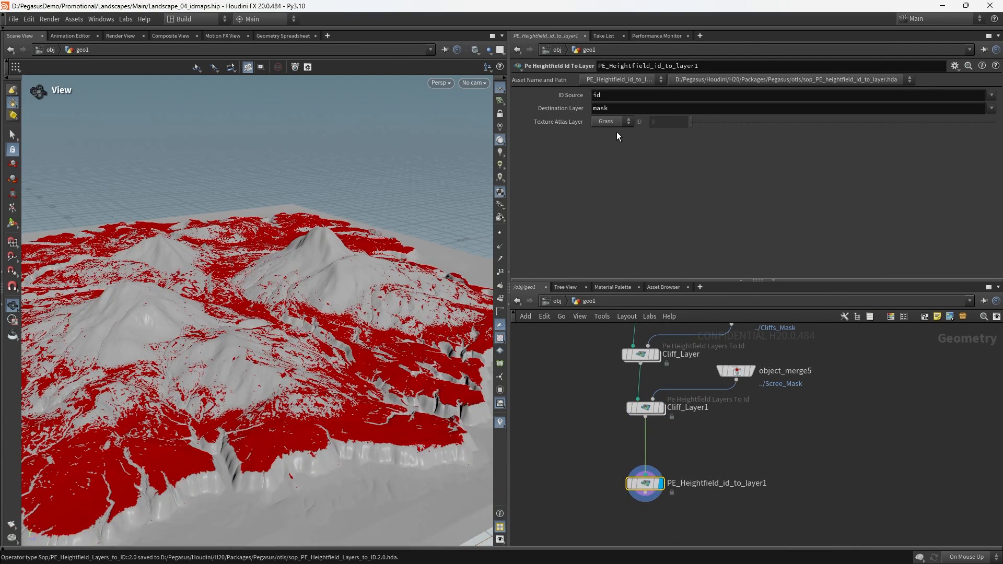
Step: Test the node's Texture Atlas Layer on Sand, then Scree, to extract each as a mask
left_click(610, 122)
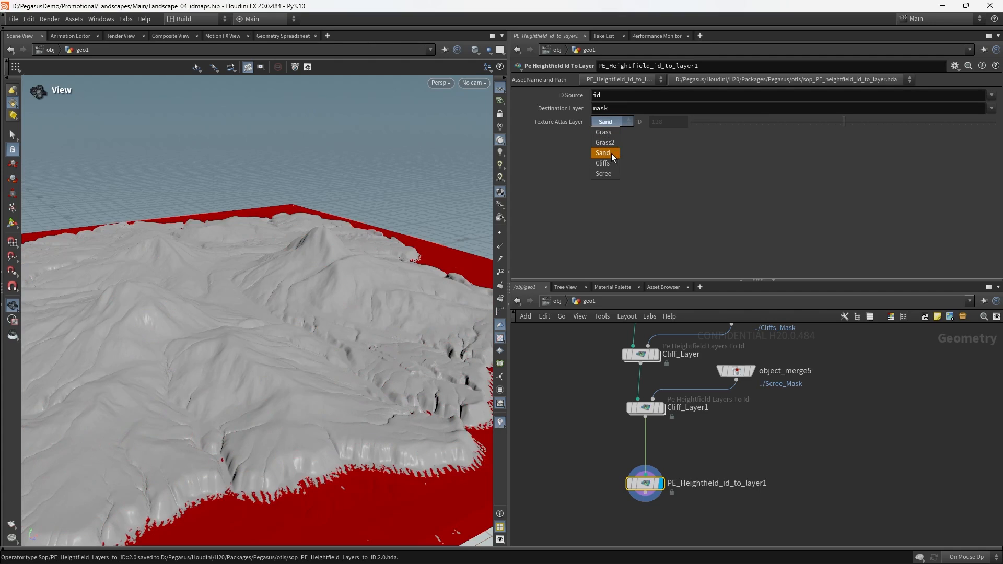
left_click(604, 173)
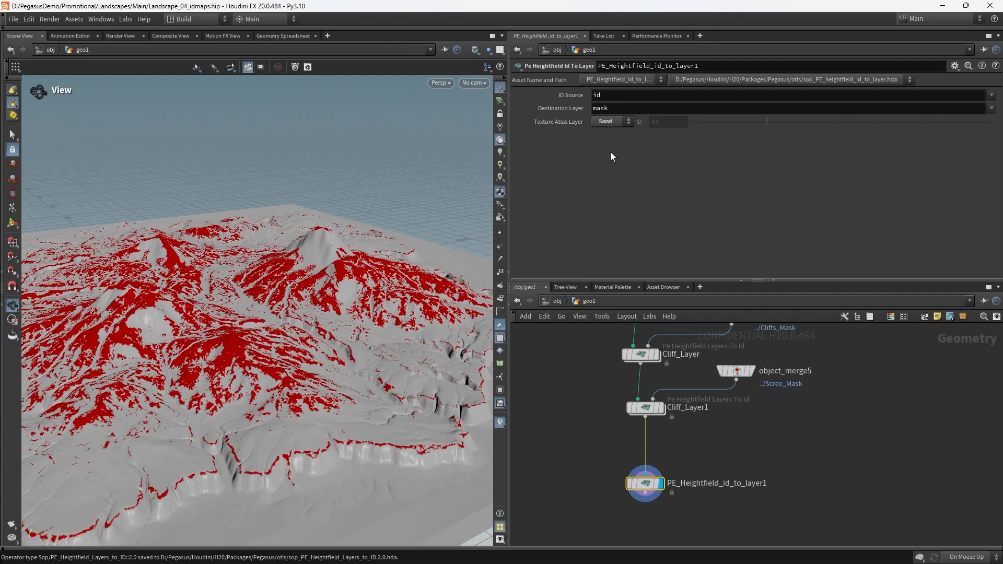
left_click(610, 121)
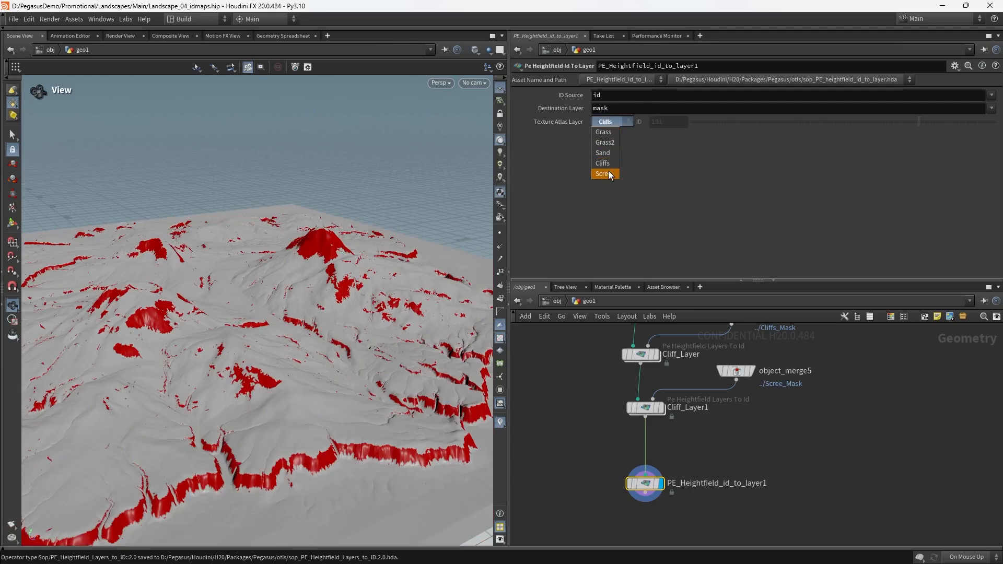
left_click(604, 173)
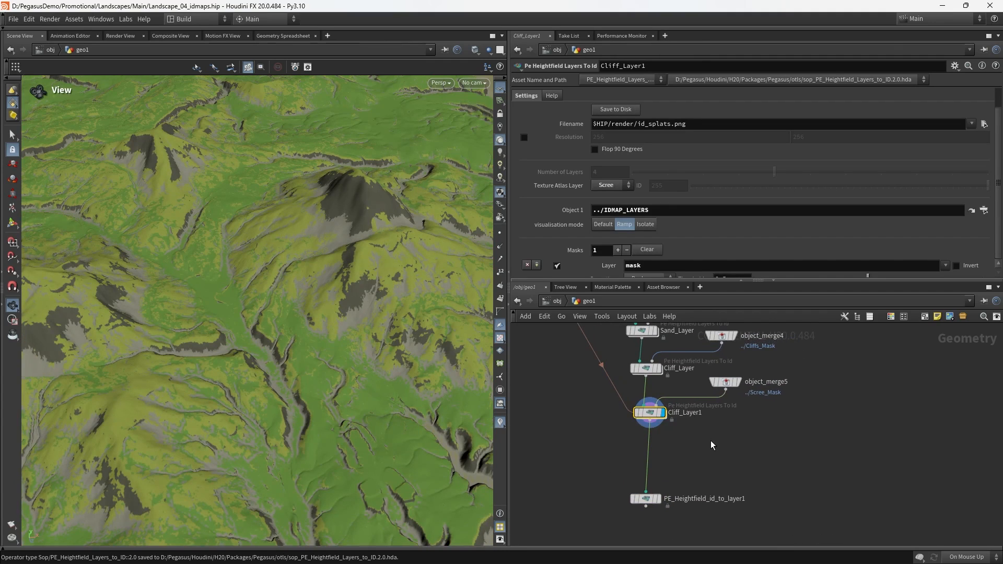
left_click_drag(256, 256, 310, 338)
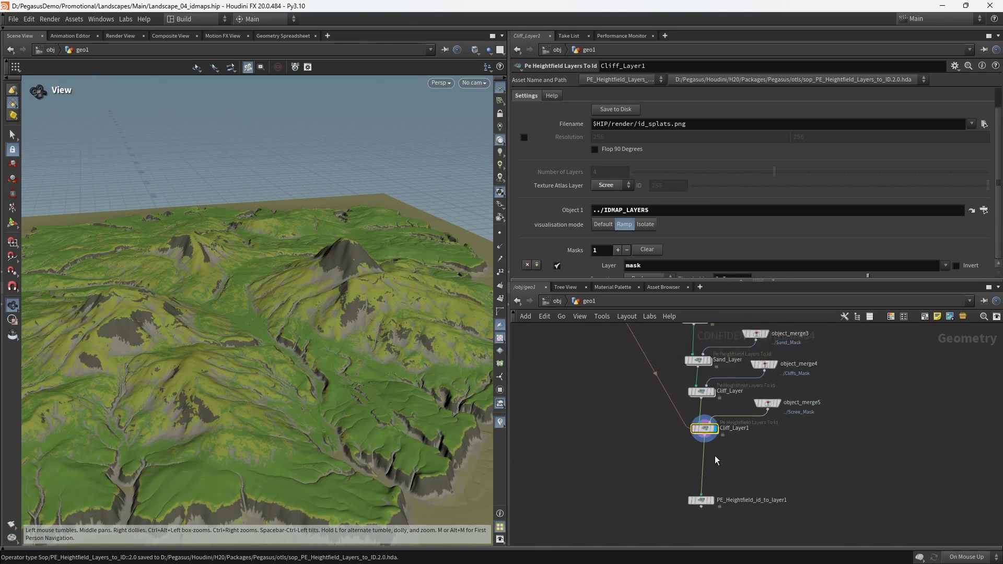
scroll("down", 3)
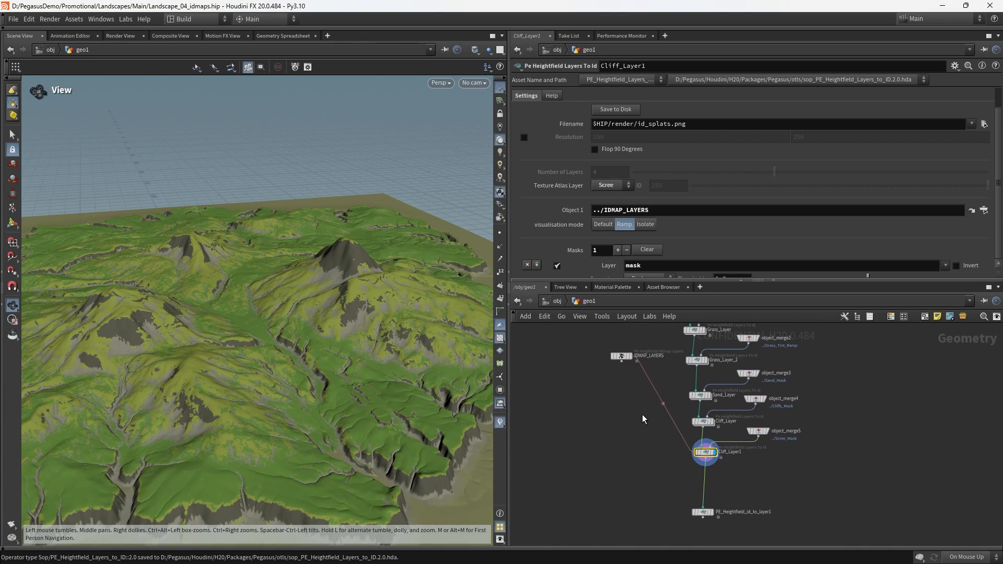